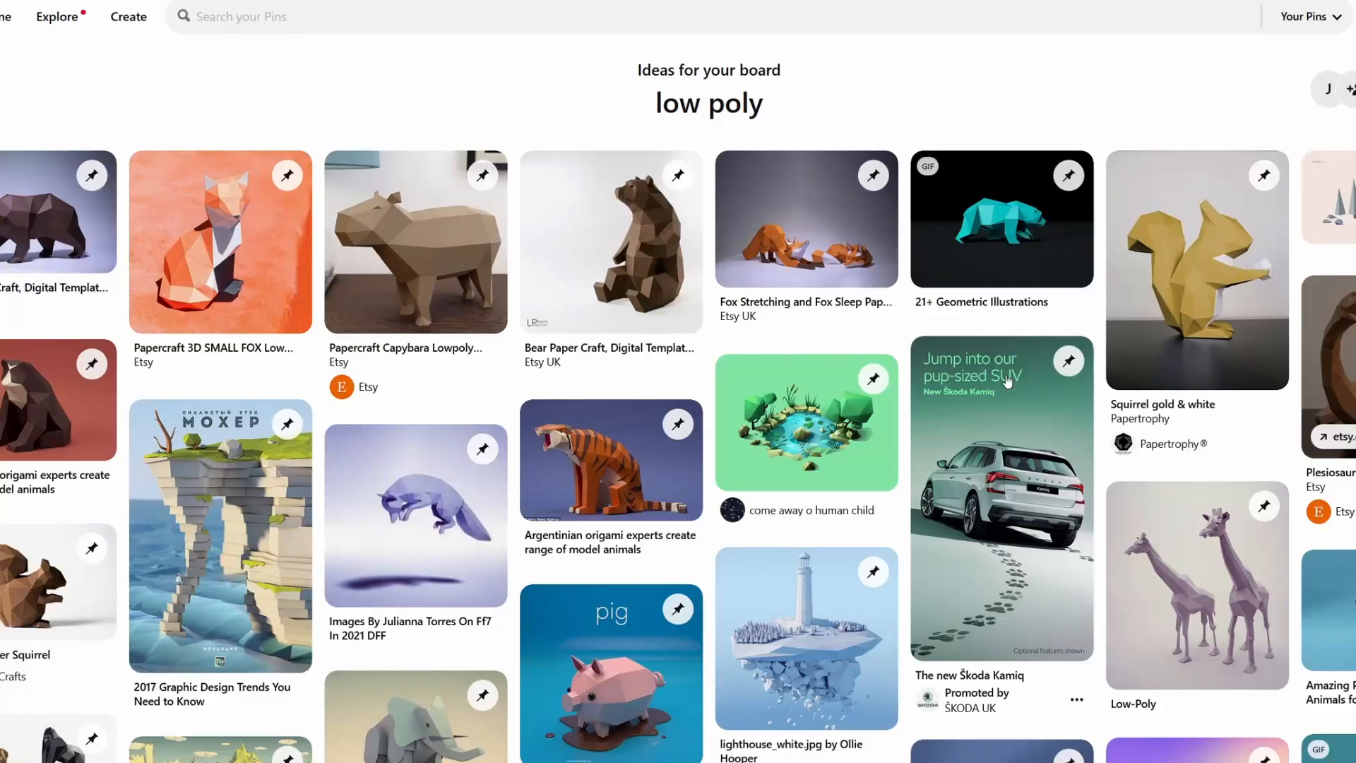
Browse the low poly board, view the Low Poly Horse pin, then the low-poly shark pin's details
scroll(down, 3)
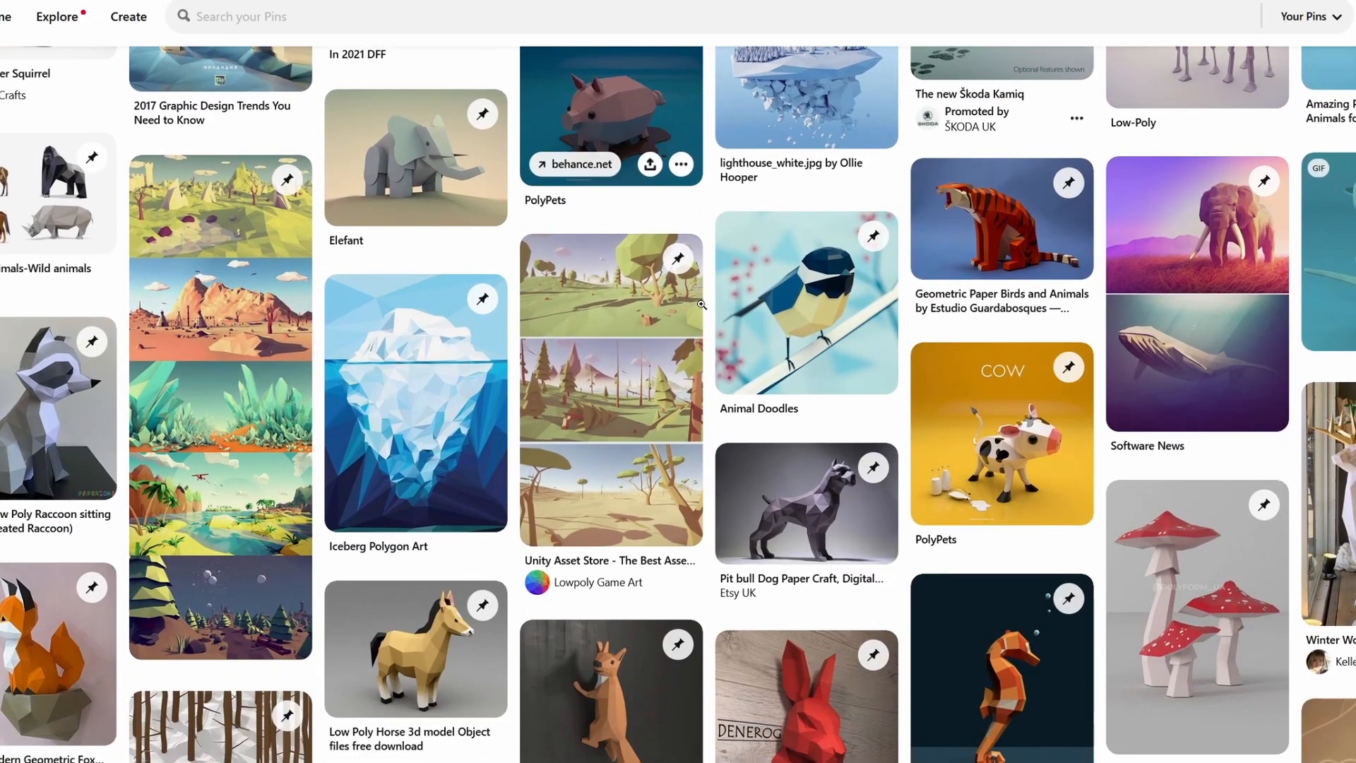
scroll(down, 3)
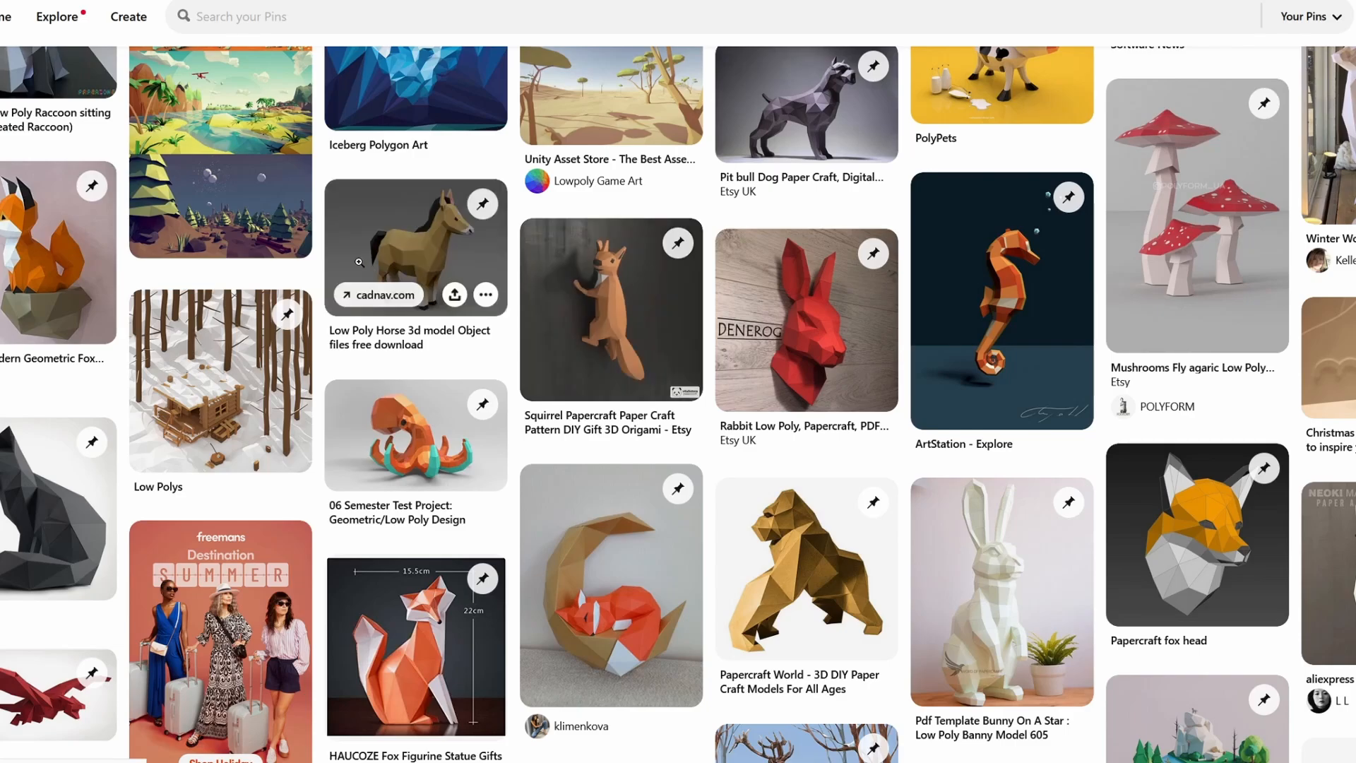
click(416, 246)
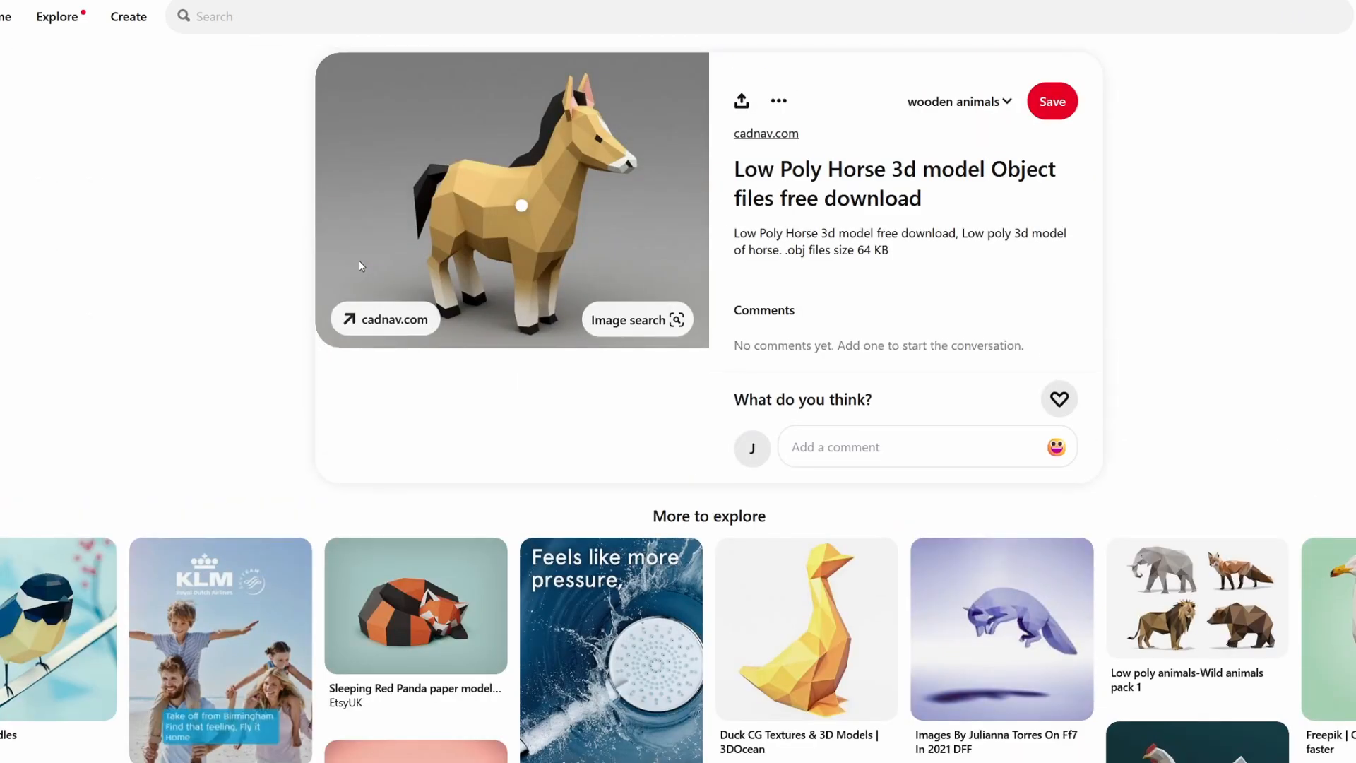
scroll(down, 3)
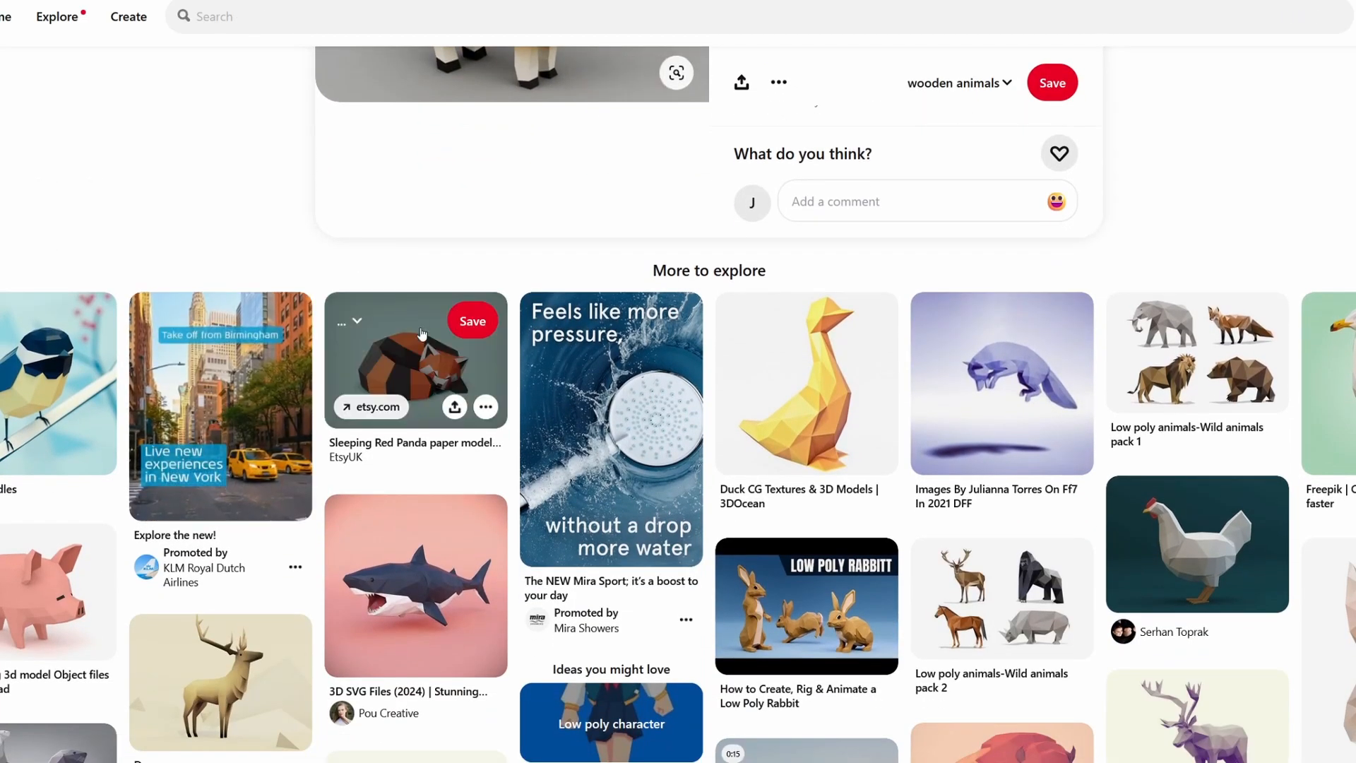
click(415, 584)
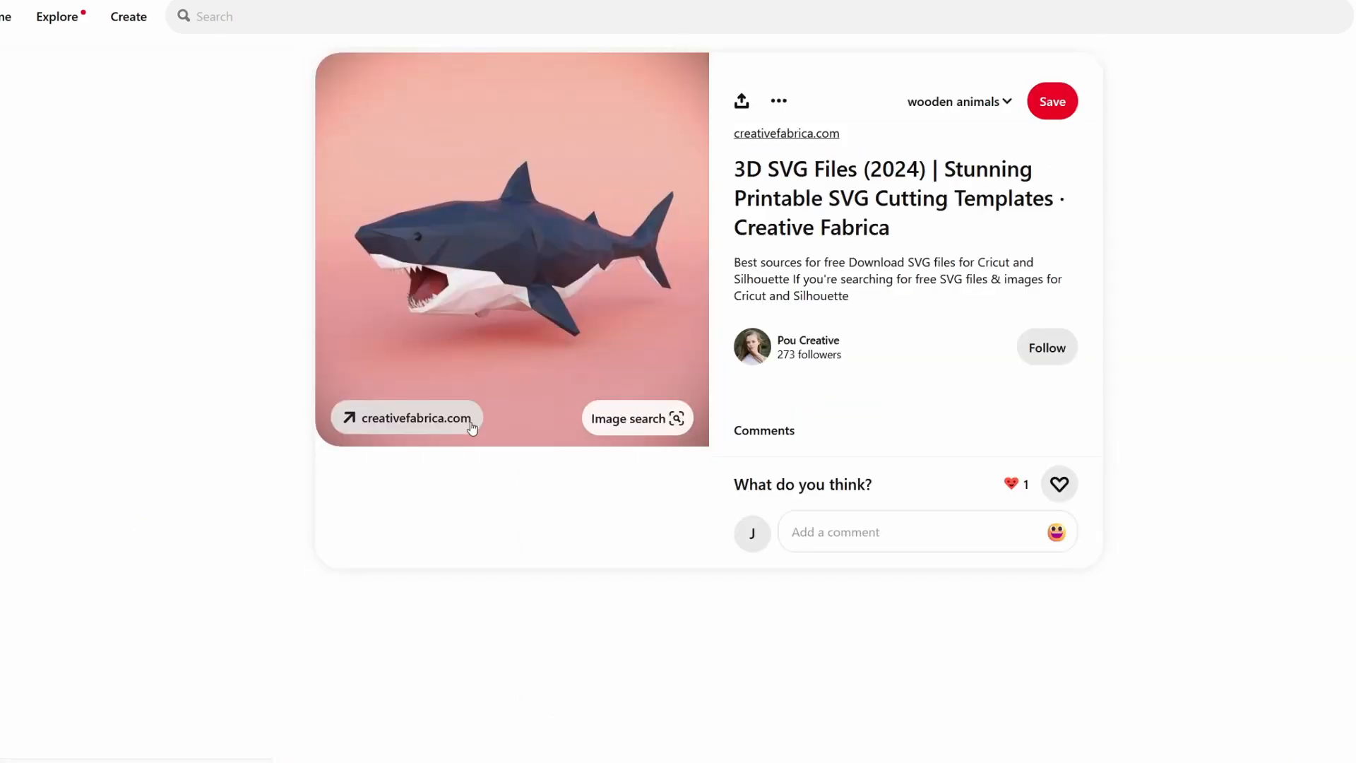
scroll(down, 3)
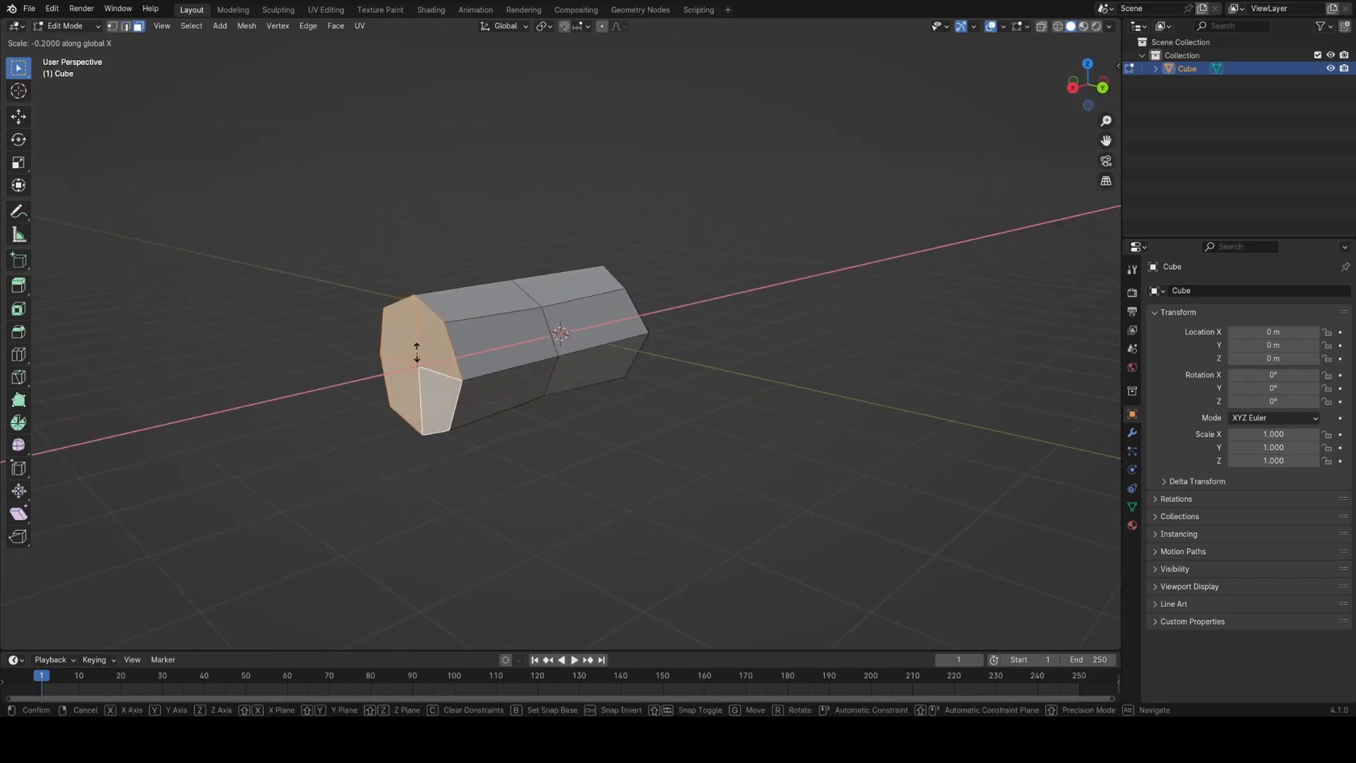
mouse_move(415, 370)
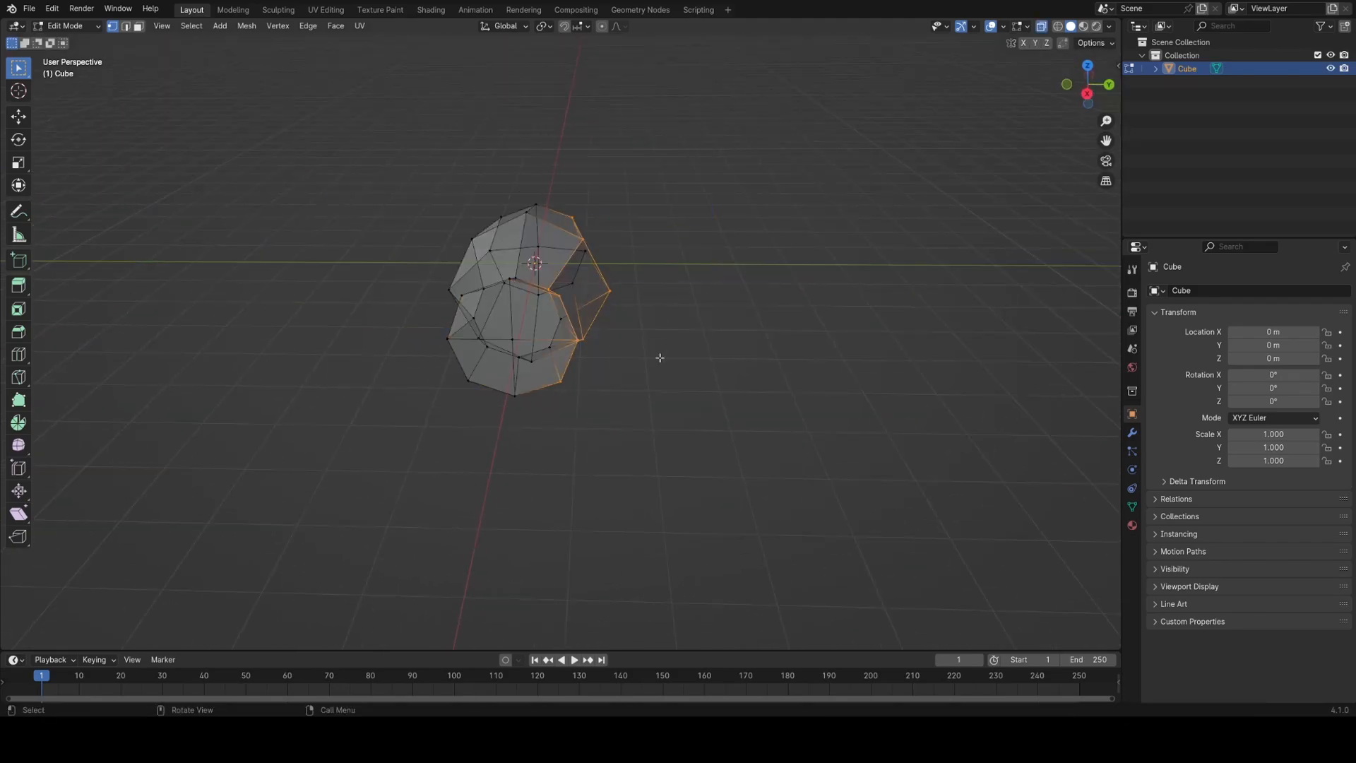
Taper one end of the mirrored body by scaling its end face in Edit Mode
key(Tab)
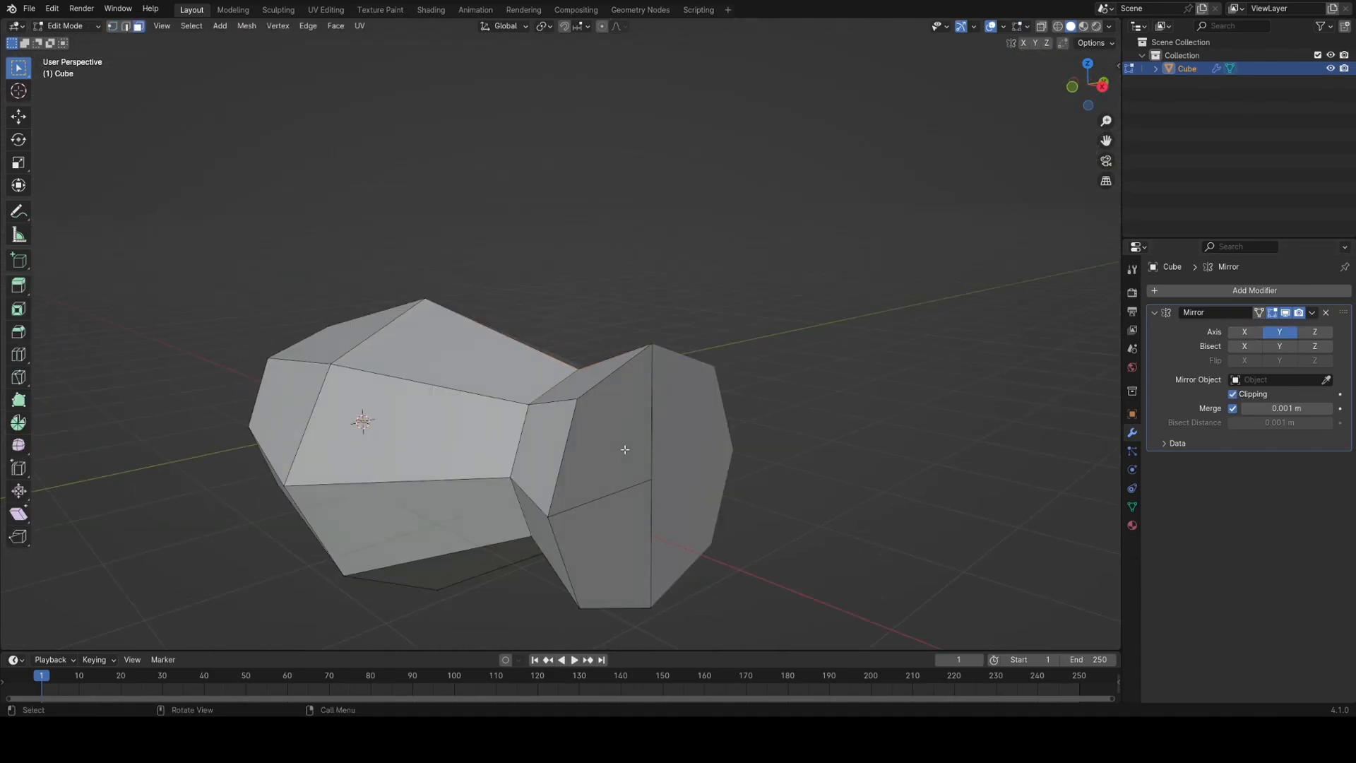
key(s)
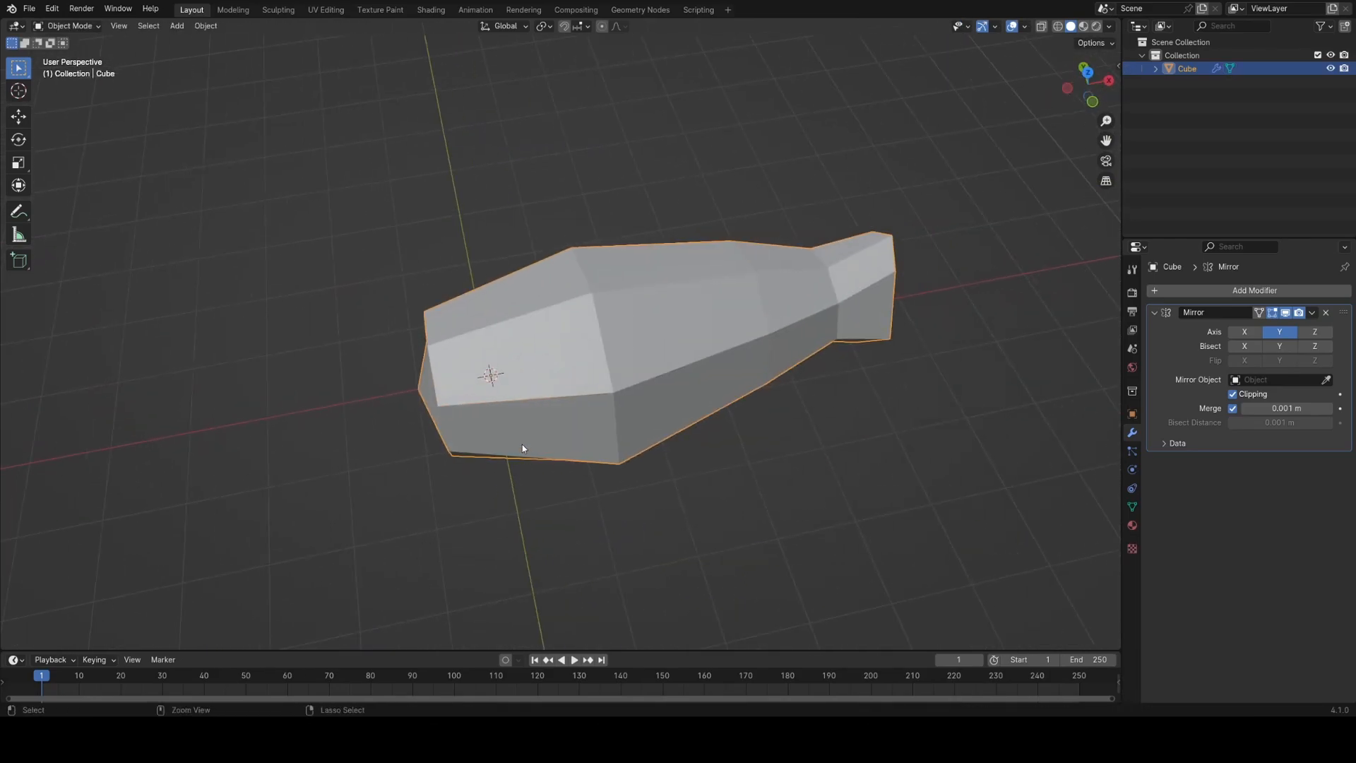
mouse_move(385, 592)
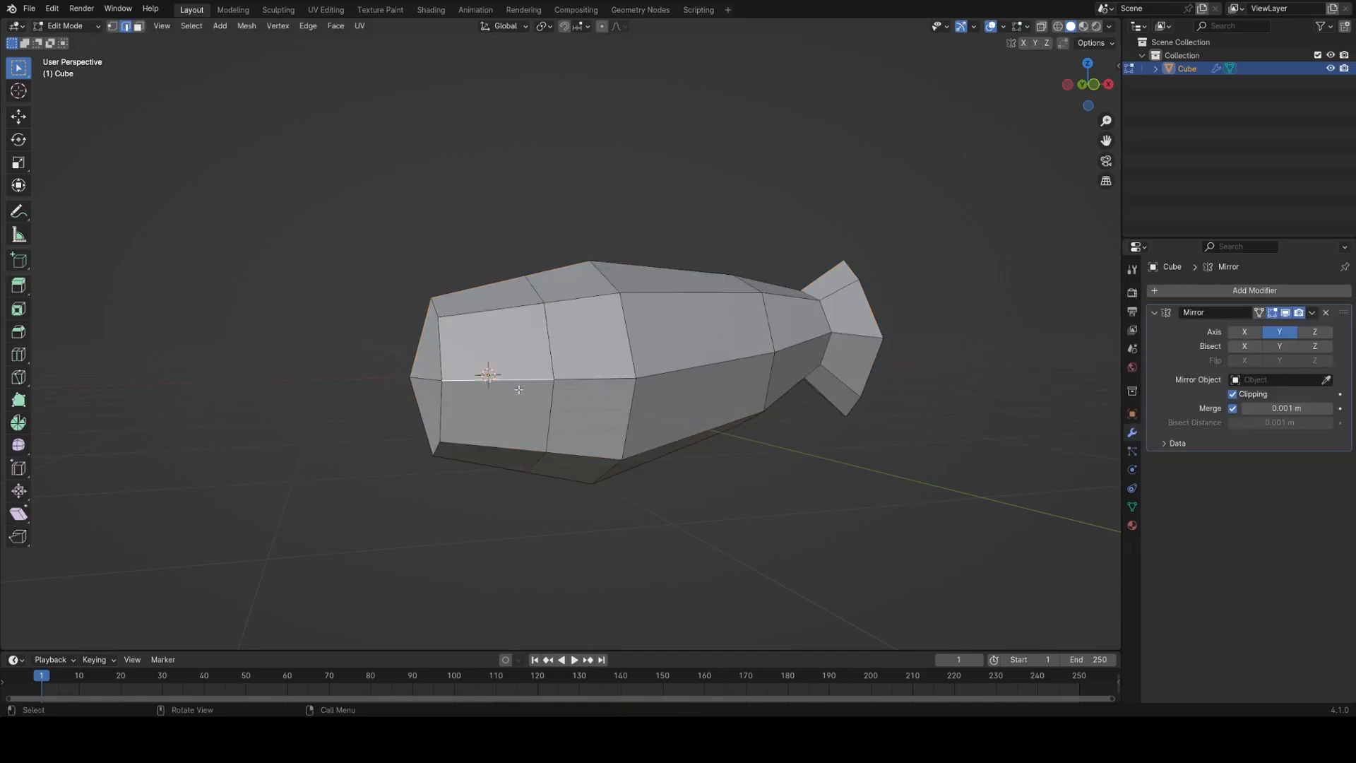
Add a Decimate modifier with reduced ratio and Y symmetry, then extrude a bottom face into a first leg
click(1253, 289)
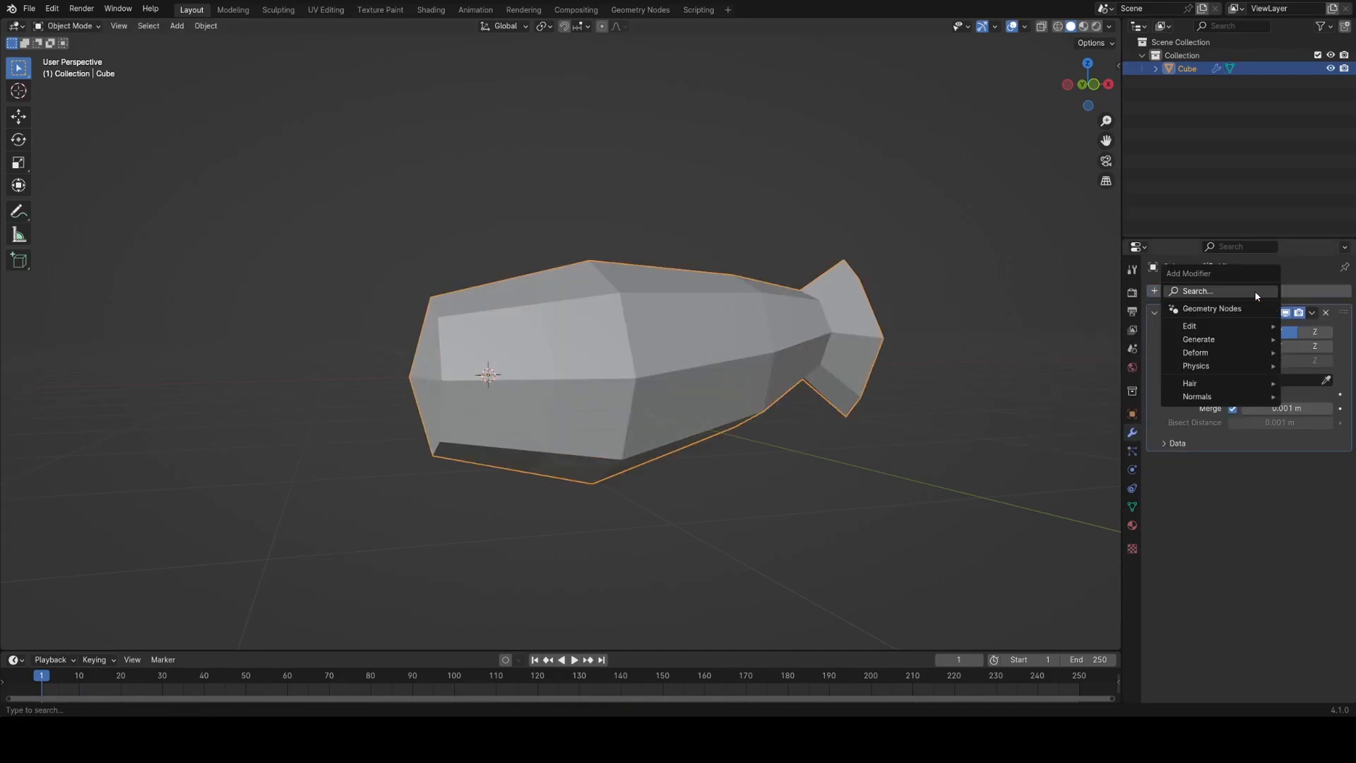
click(1199, 337)
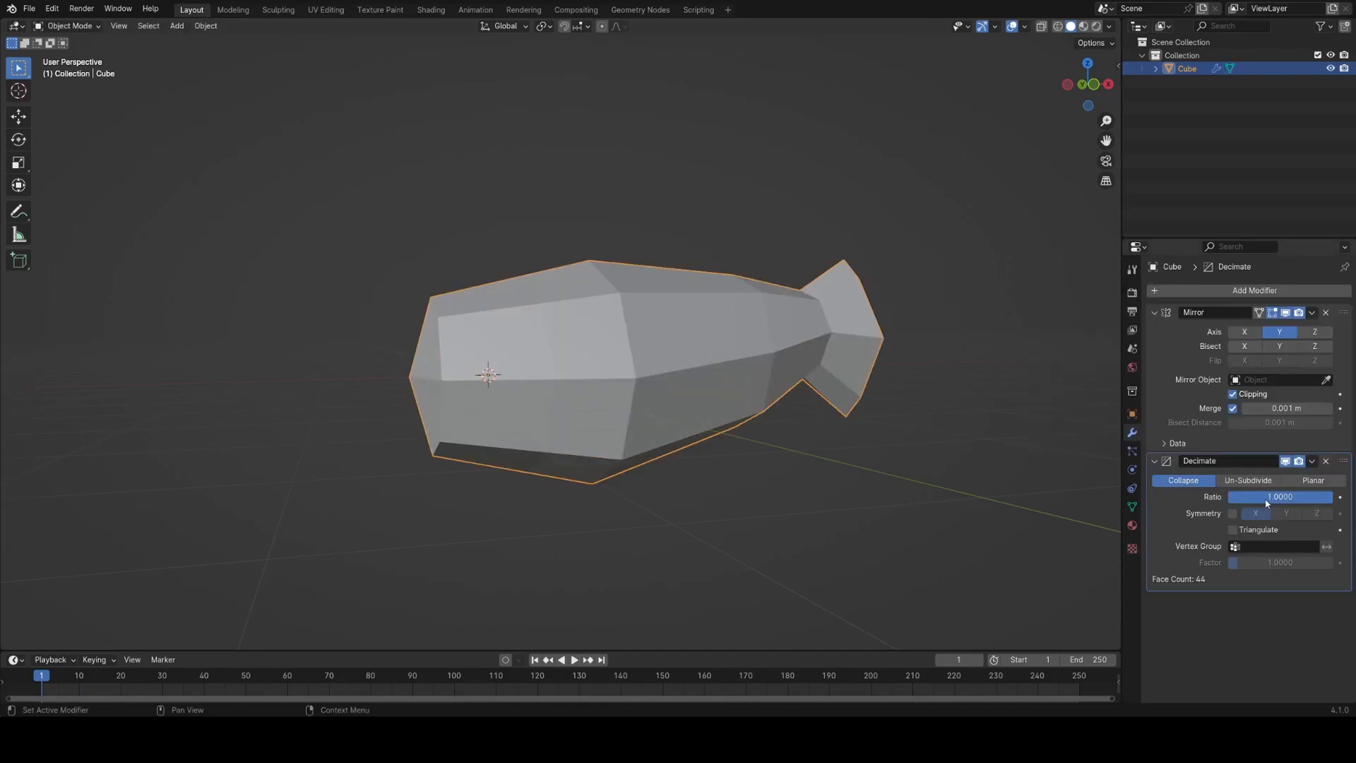
click(1231, 513)
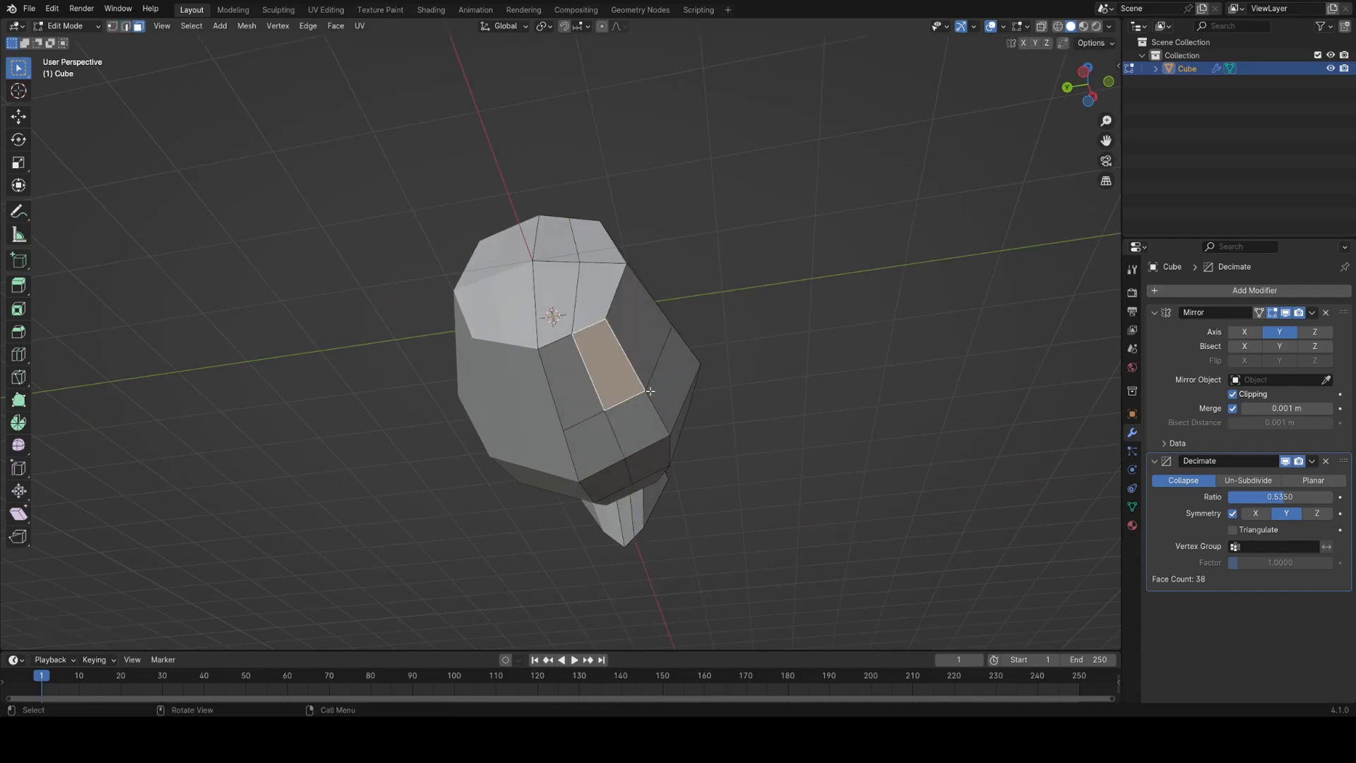
drag(623, 380, 622, 518)
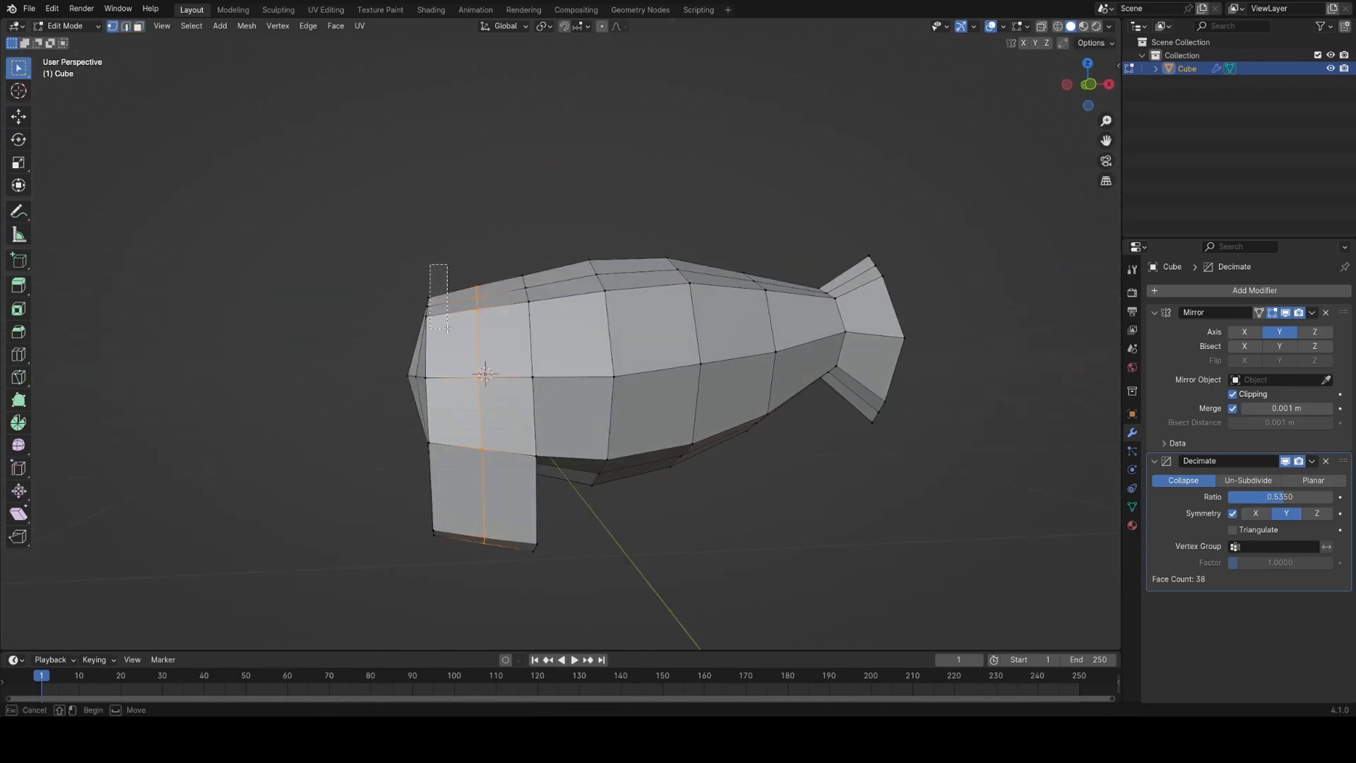
Extrude and scale faces in Edit Mode to form the head and a rear leg
key(Tab)
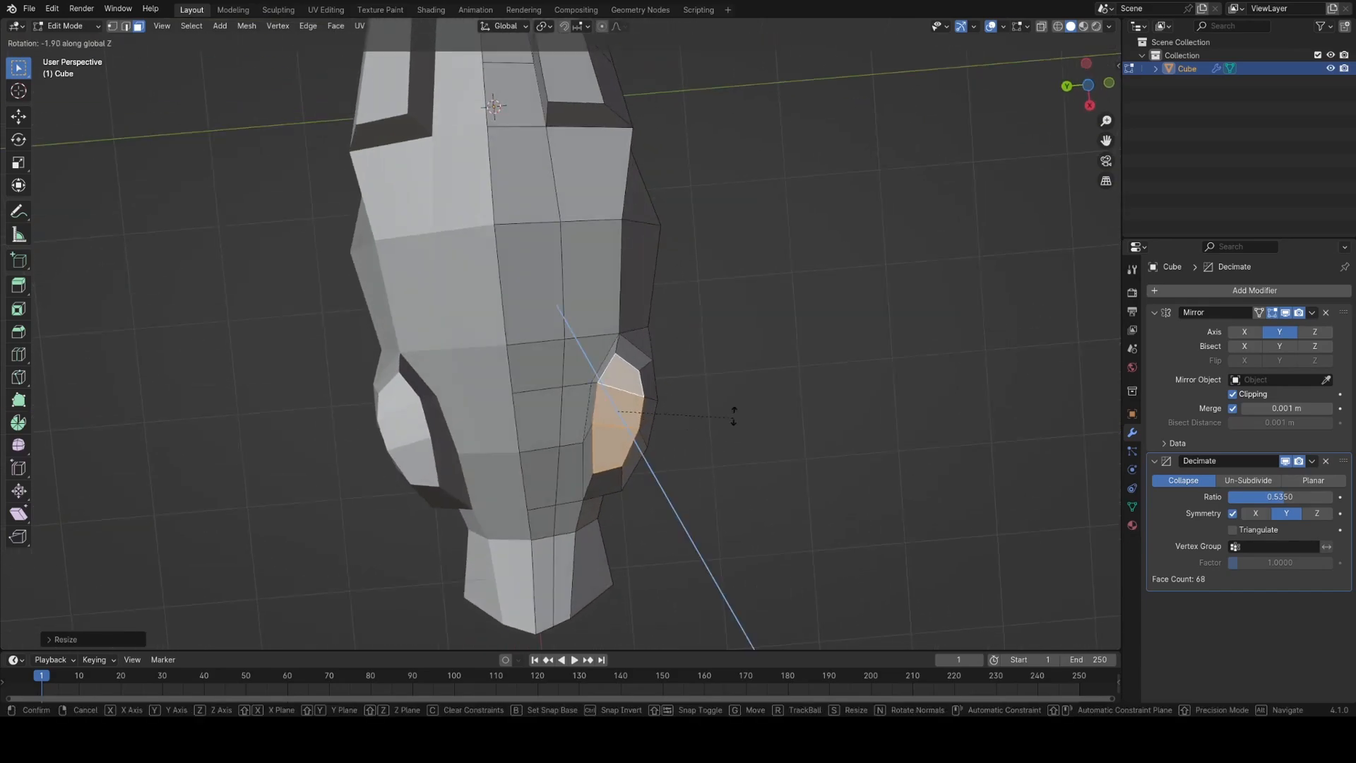
key(Tab)
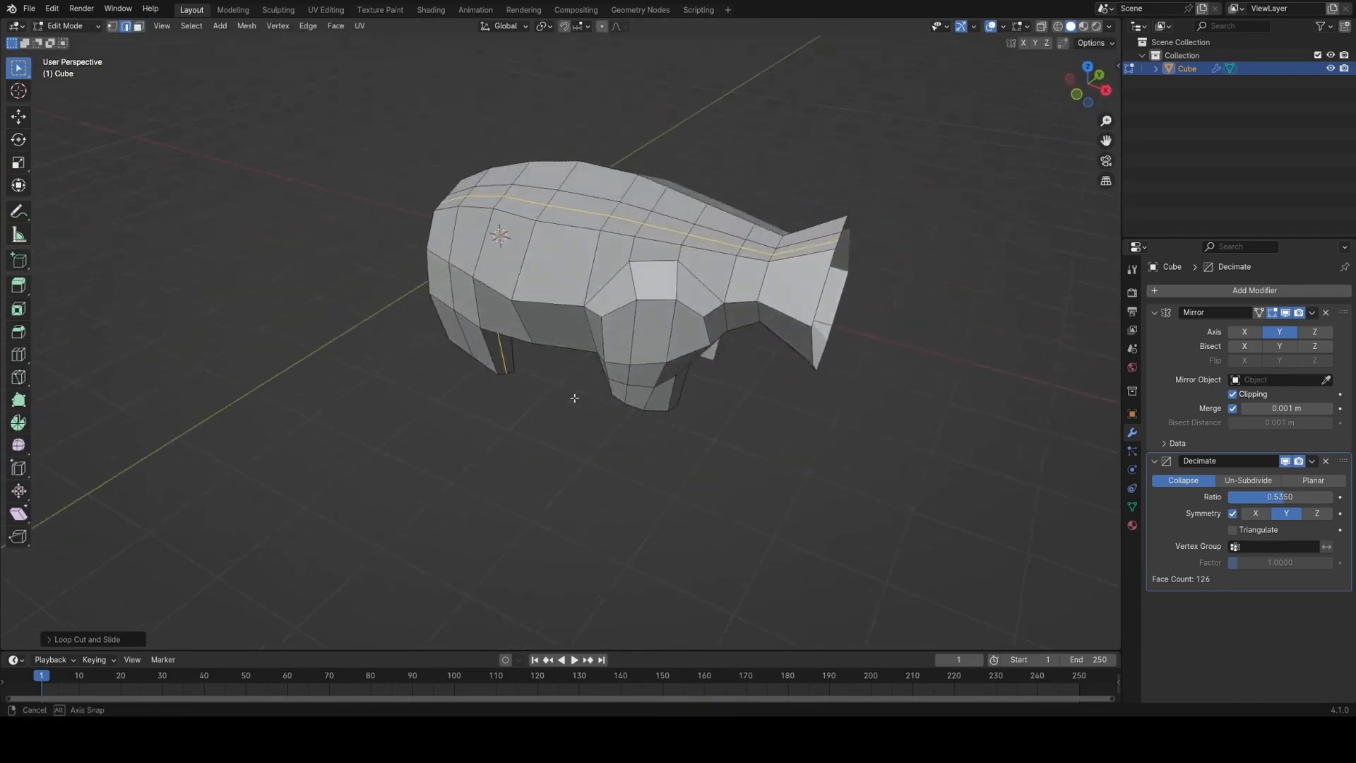
Merge overlapping leg vertices by distance, refine the legs, and save the model as Bear.blend
key(s)
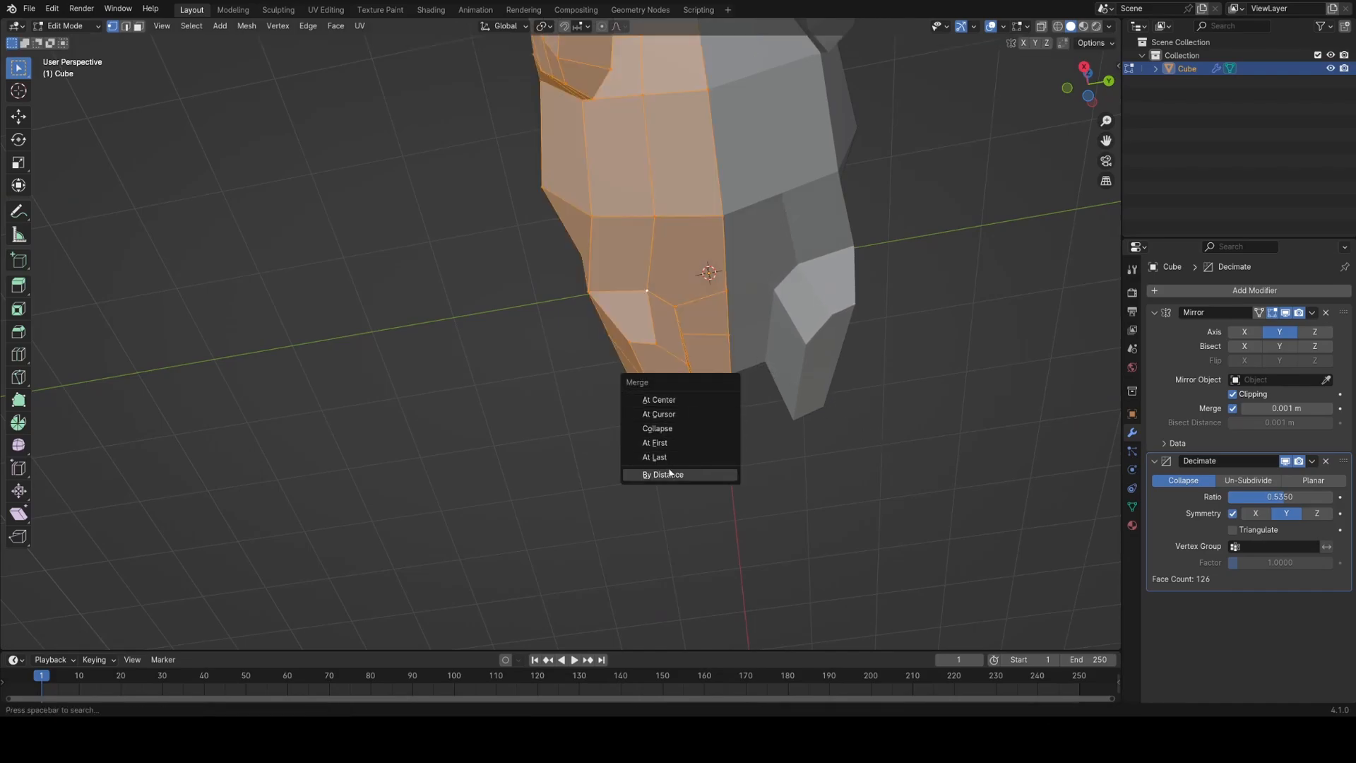
click(662, 475)
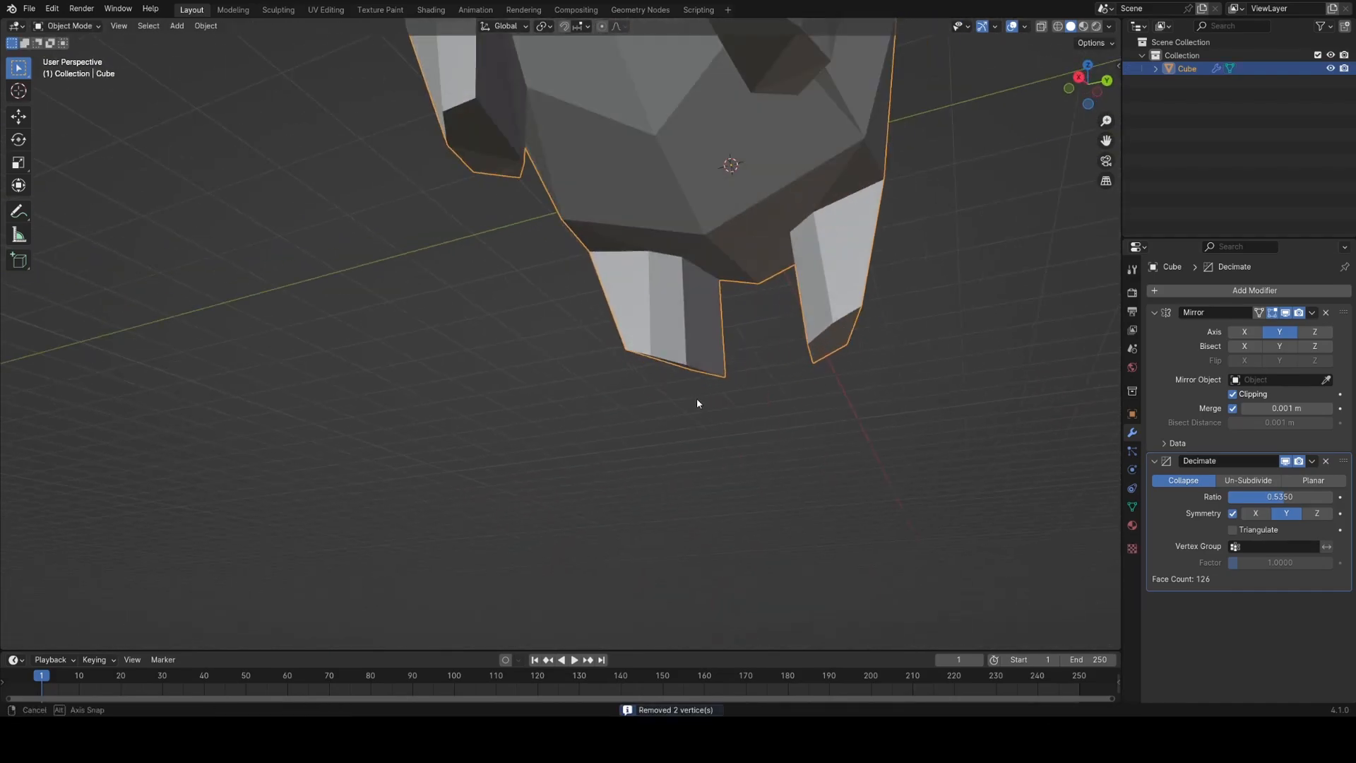
key(Tab)
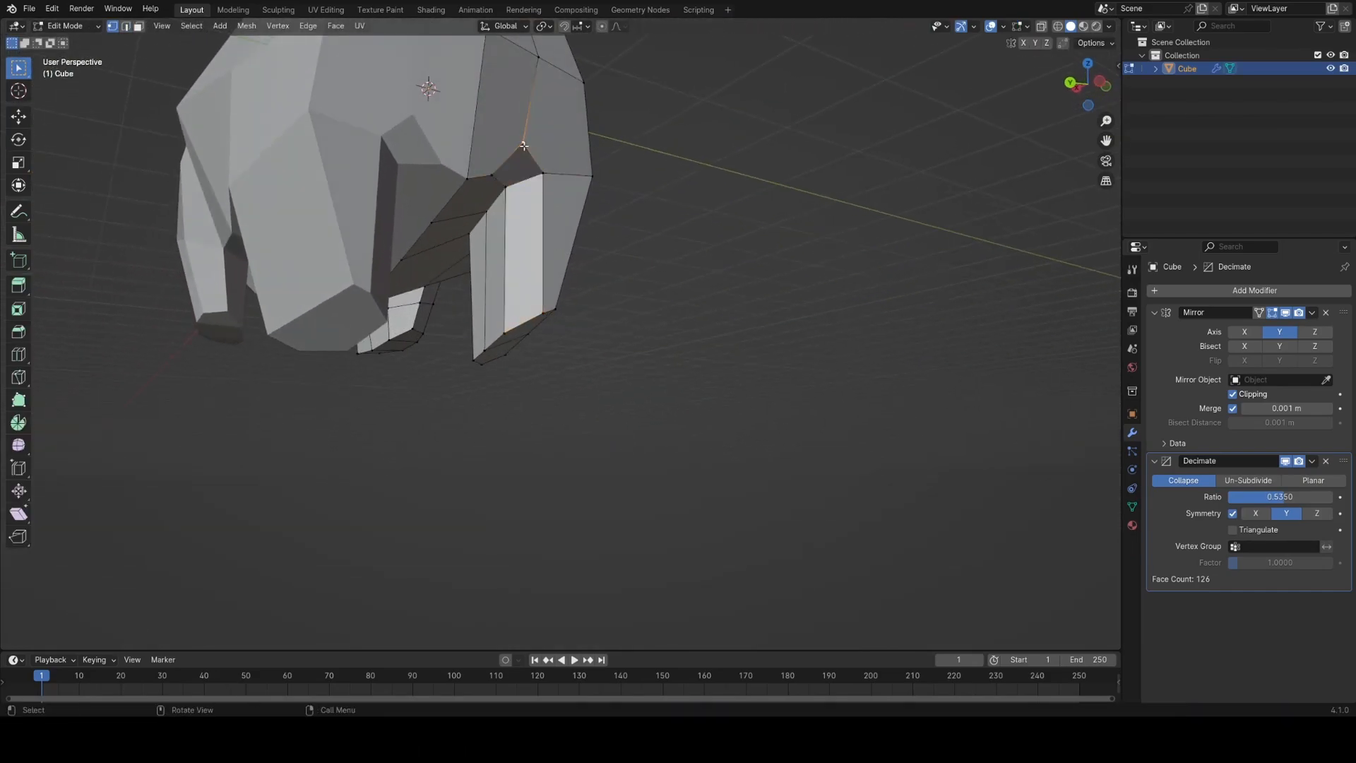
click(549, 228)
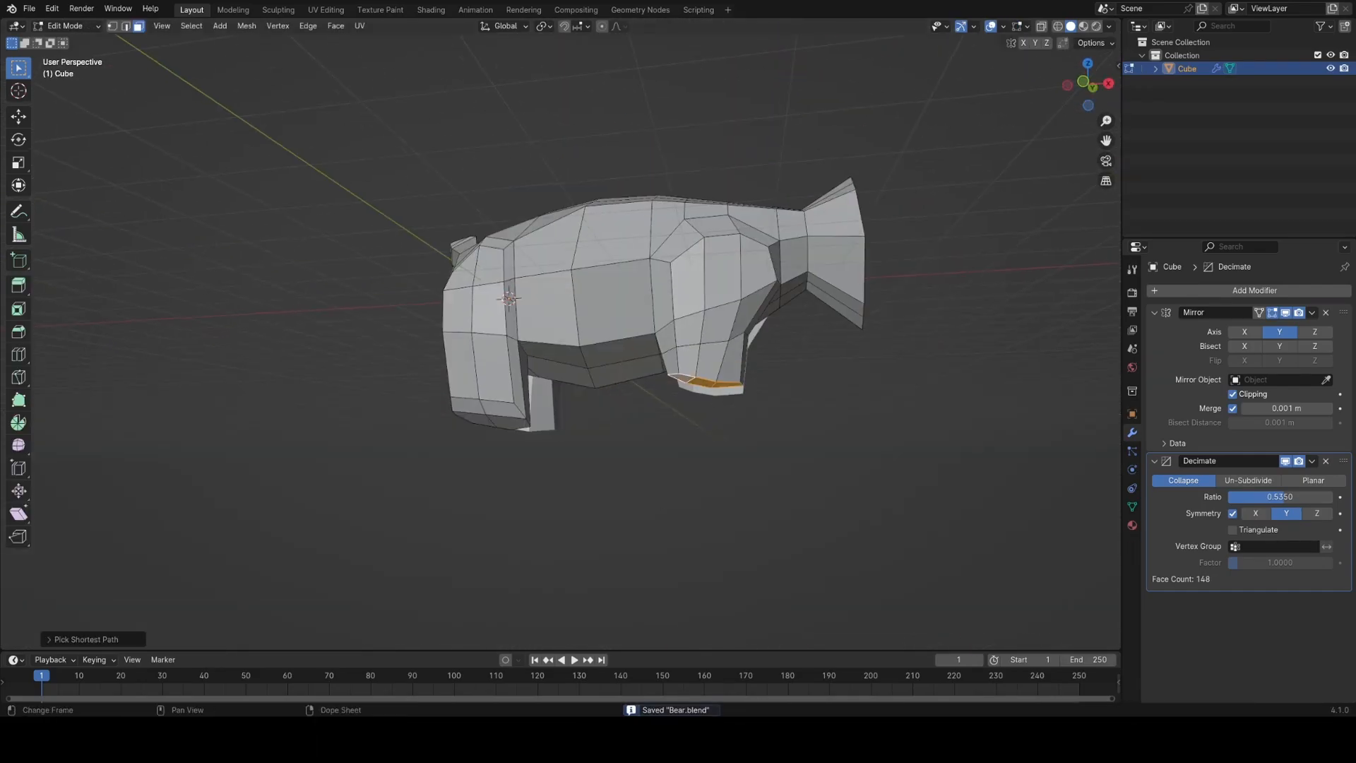
Move torso vertices and extrude the front faces into a longer neck, saving again
key(Tab)
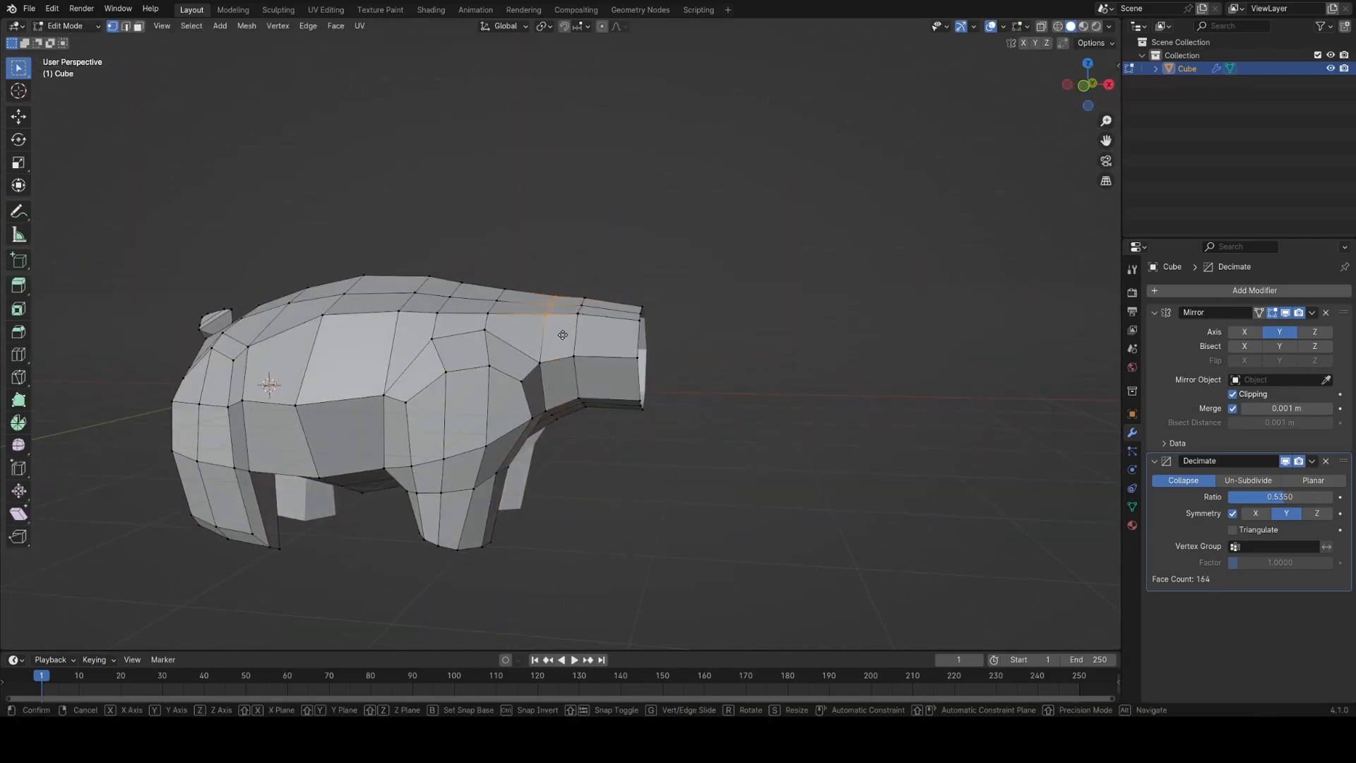
key(Tab)
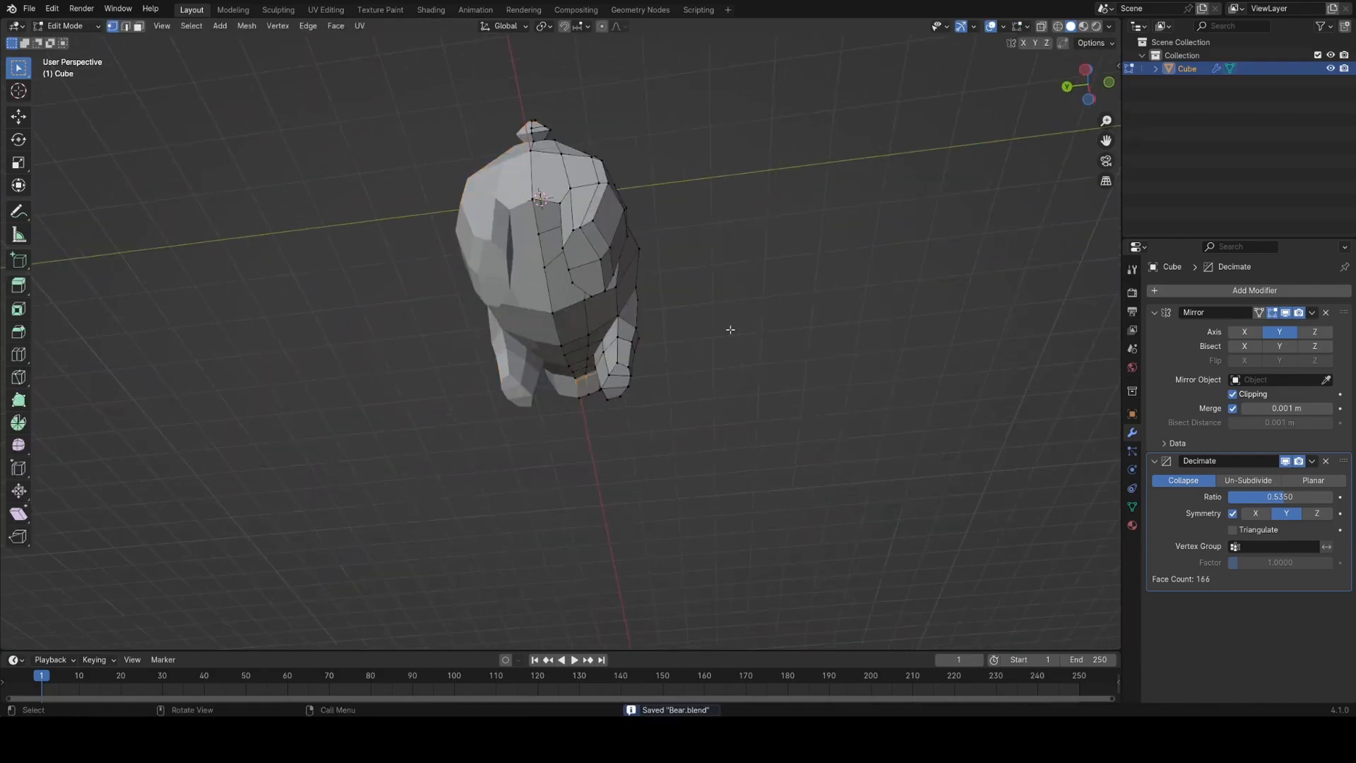
key(Tab)
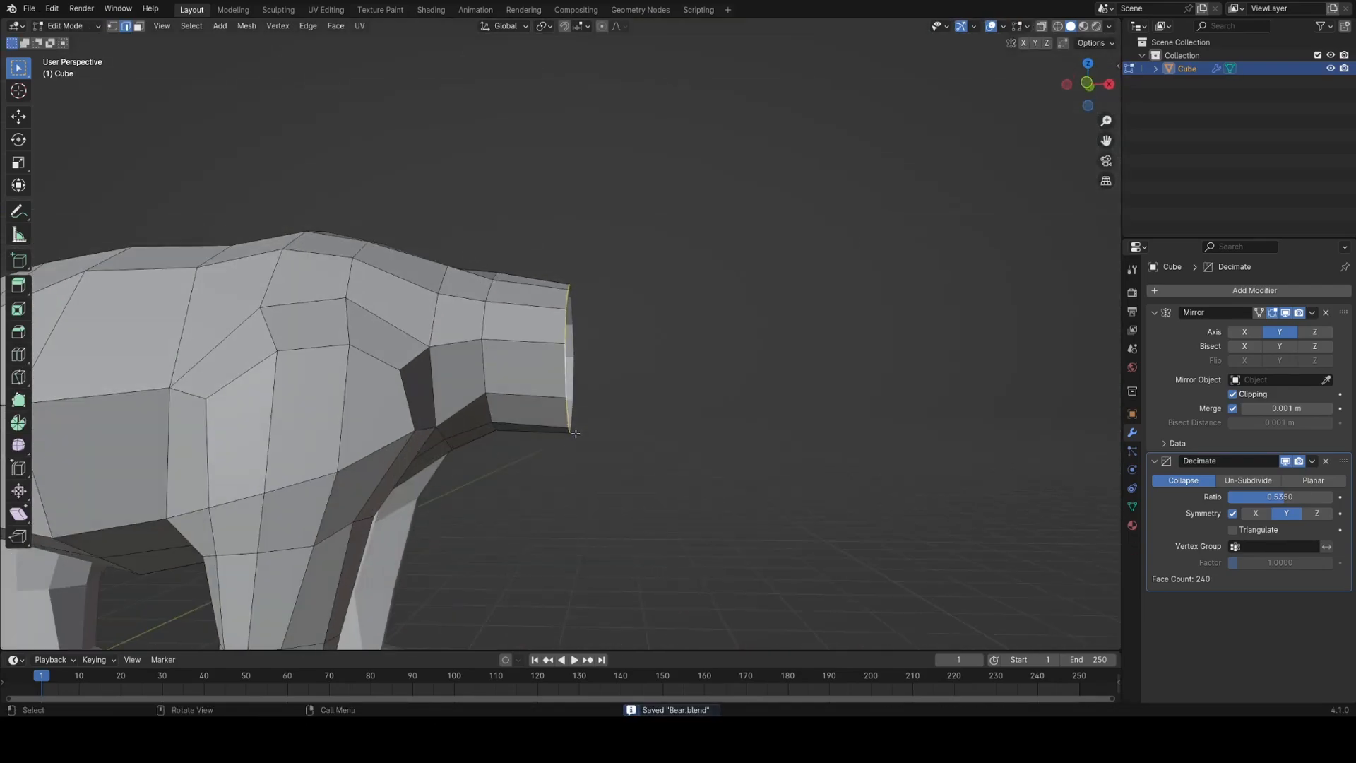
Extrude the neck into a head with a tapered snout and shape paws on the feet
key(Tab)
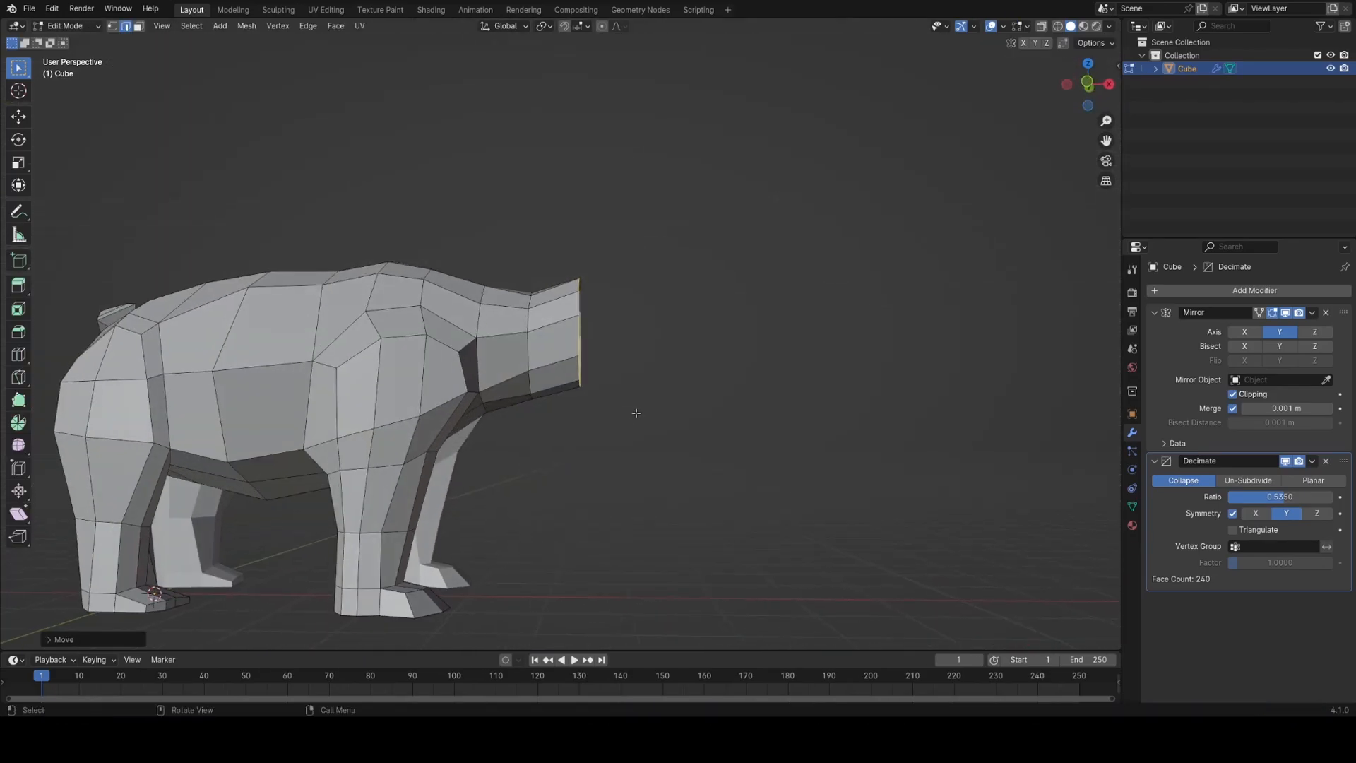
key(g)
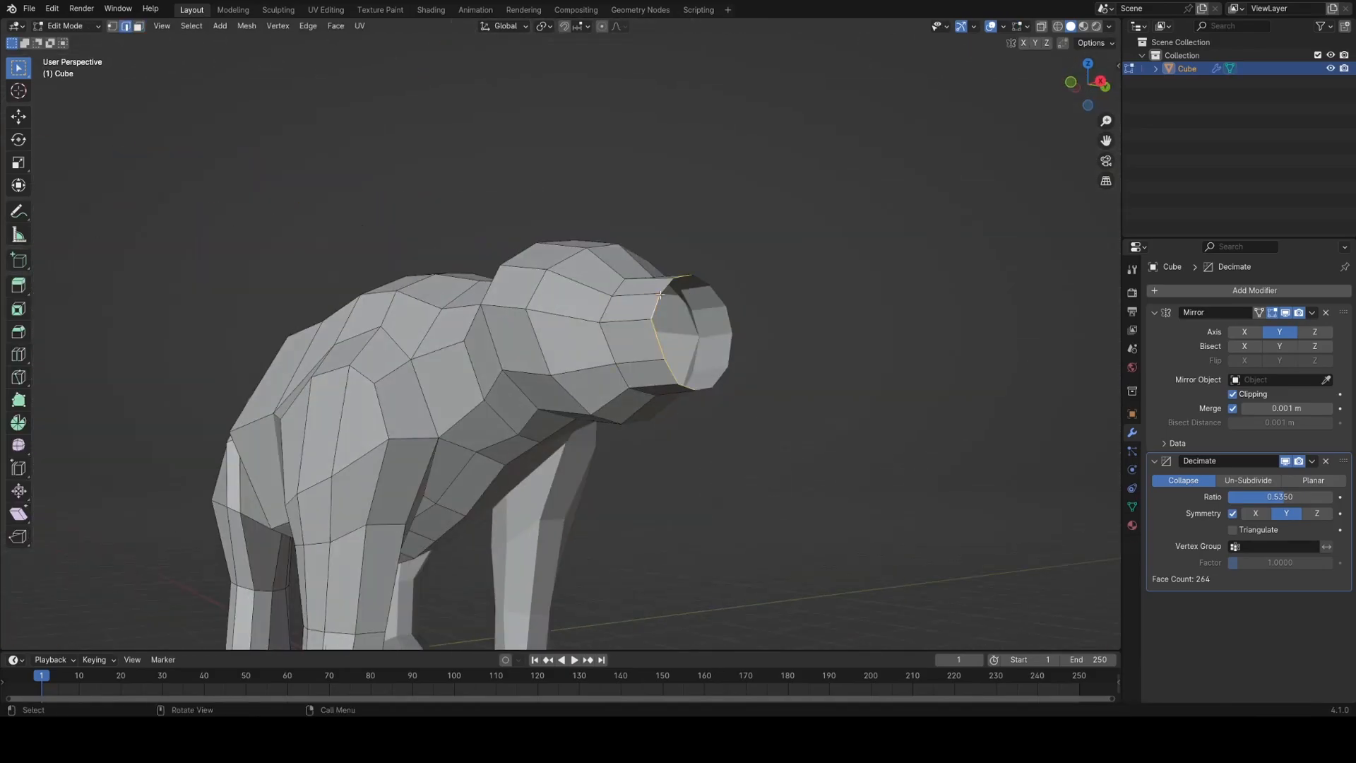
key(Tab)
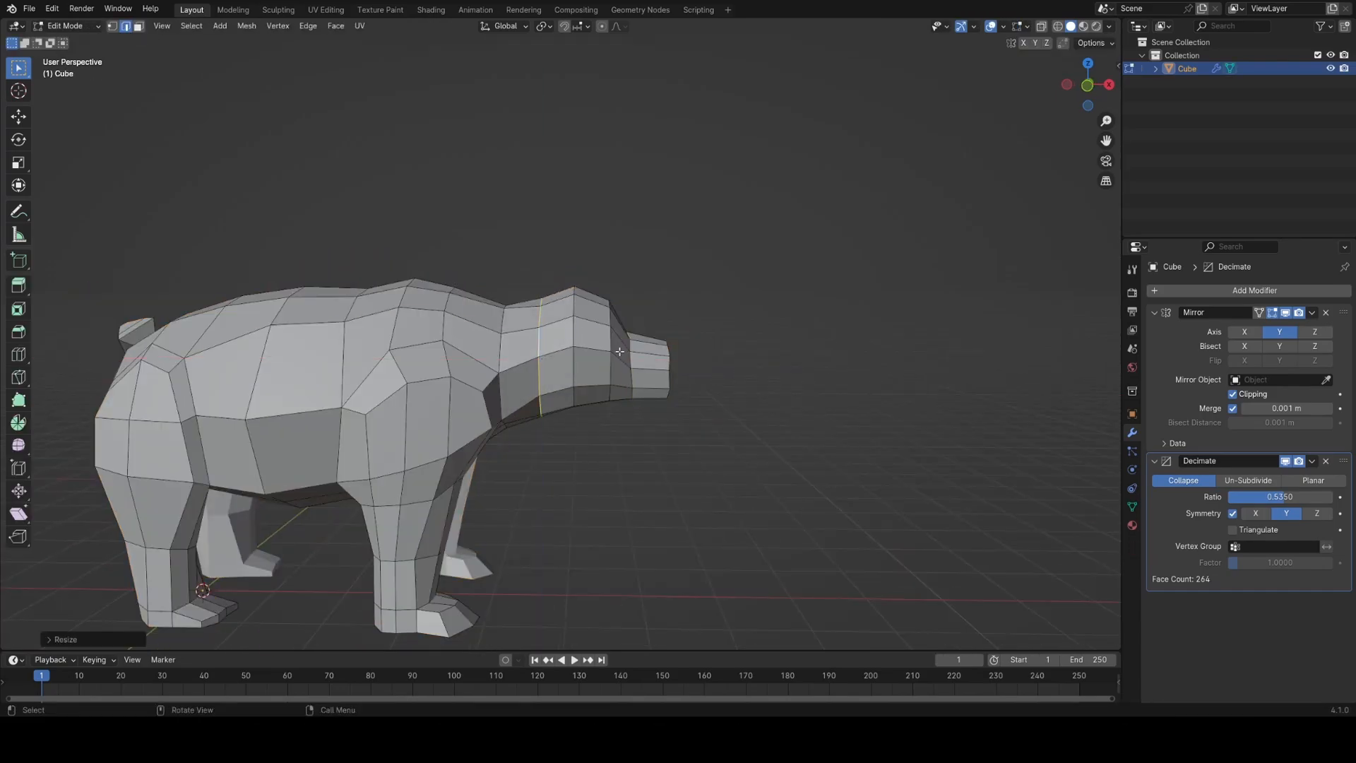
key(Tab)
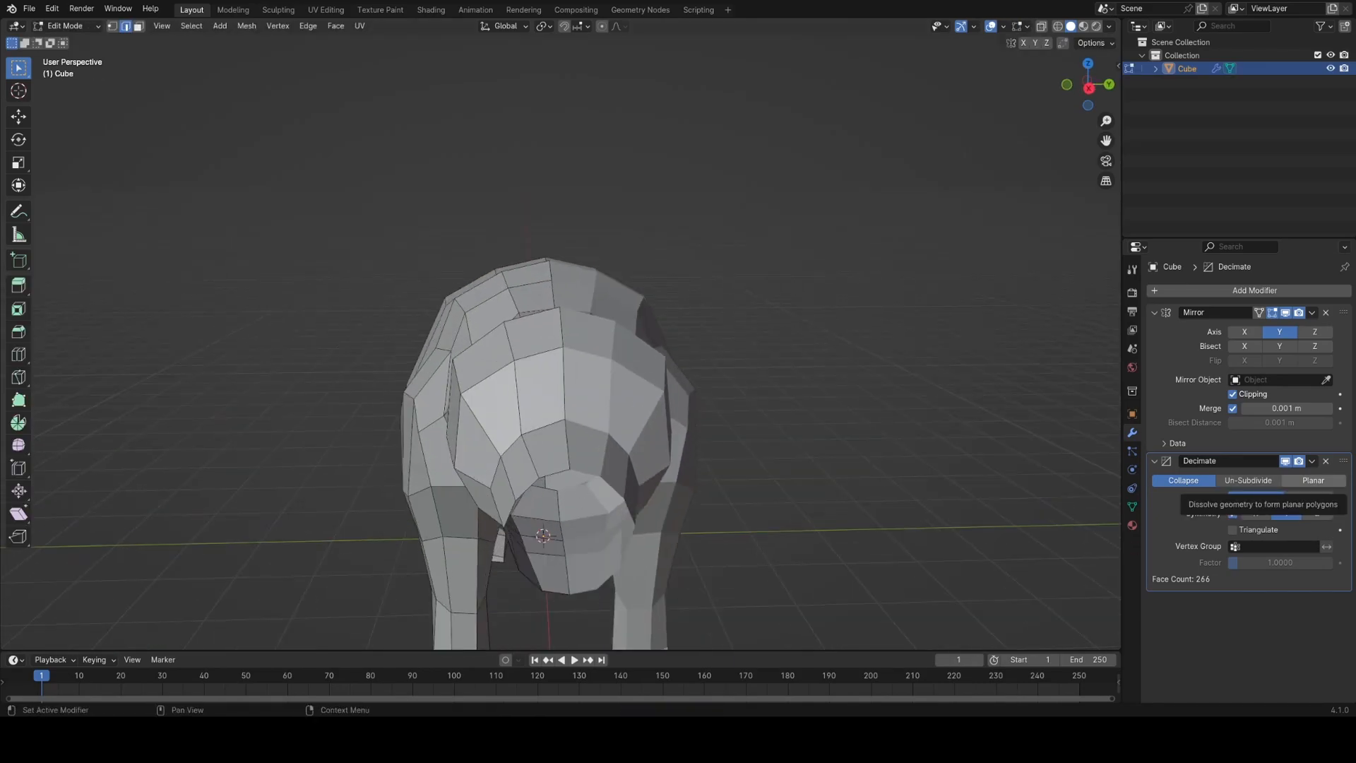
Save, move the ear vertex into a pointed tip, reposition the head, and return to Object Mode
key(Tab)
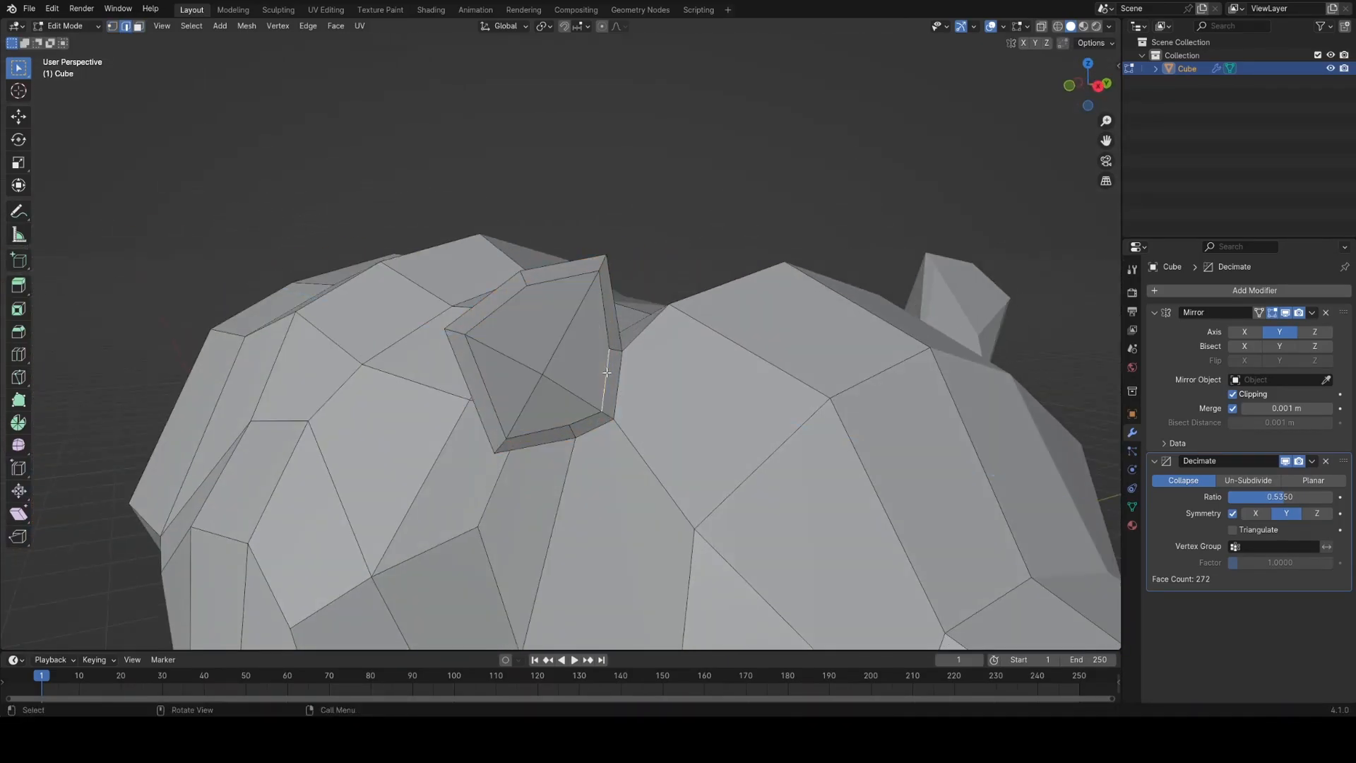
key(Tab)
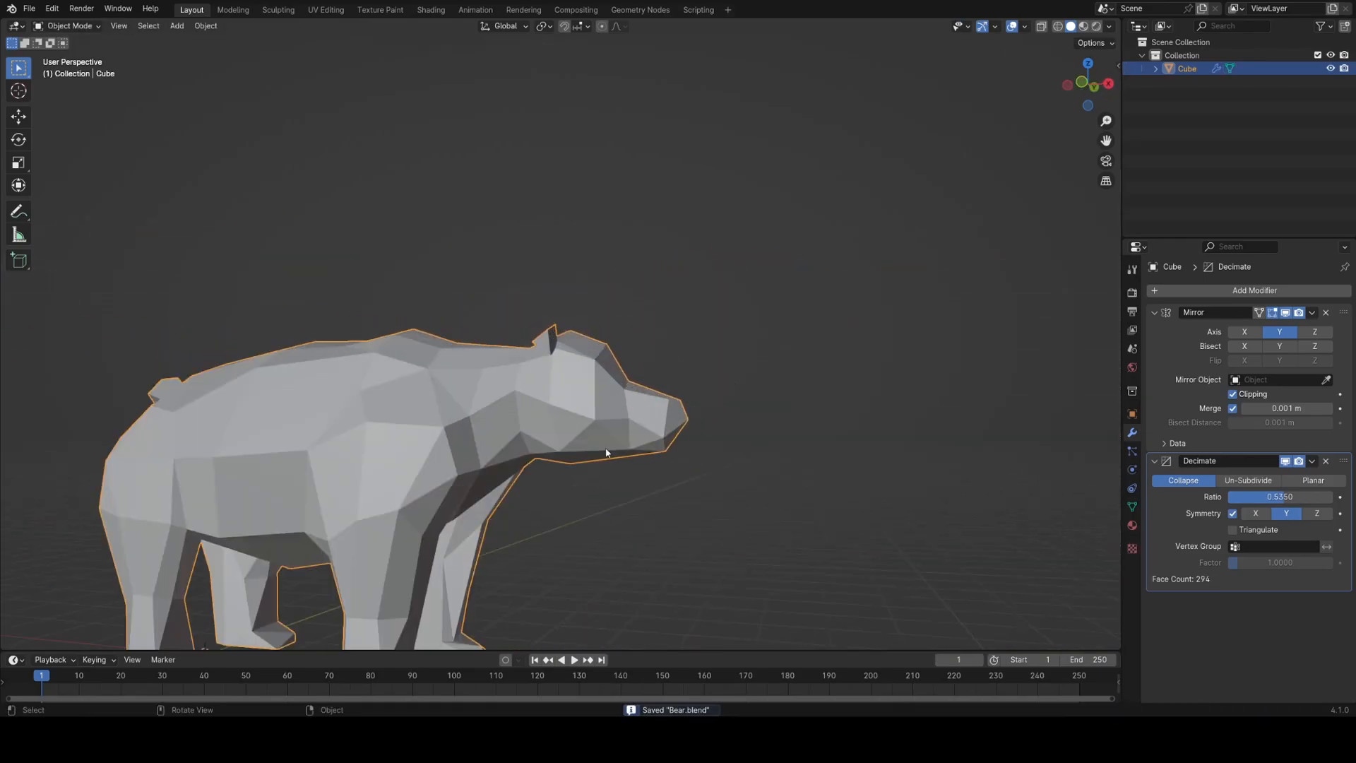
key(Tab)
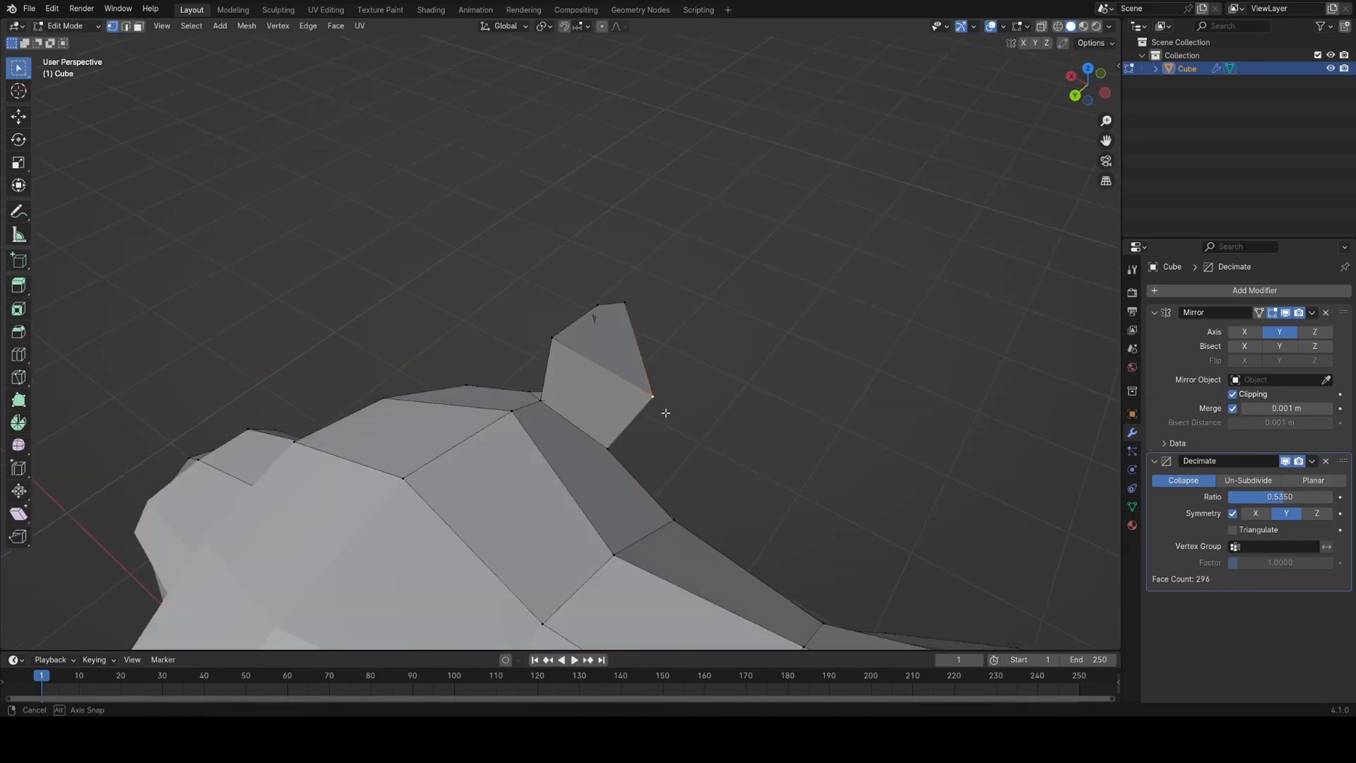
key(Tab)
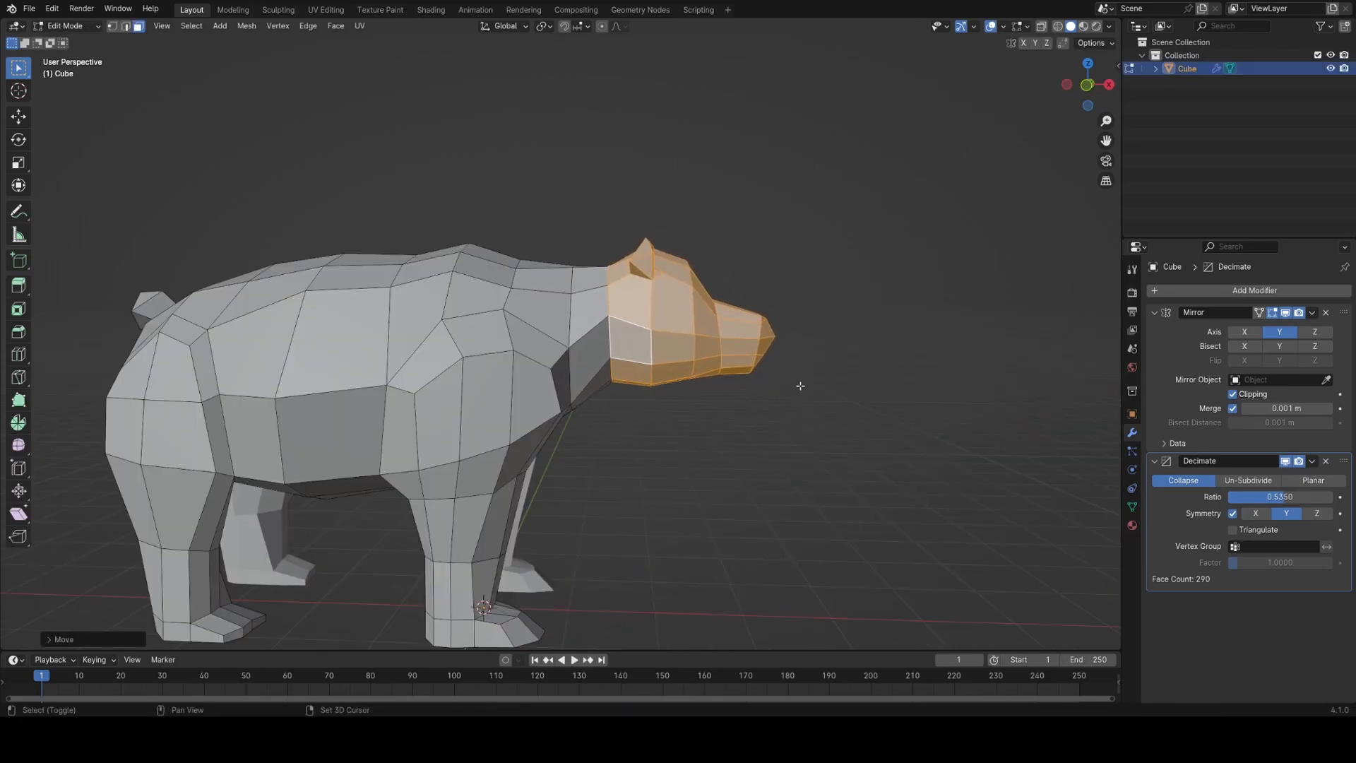
key(Tab)
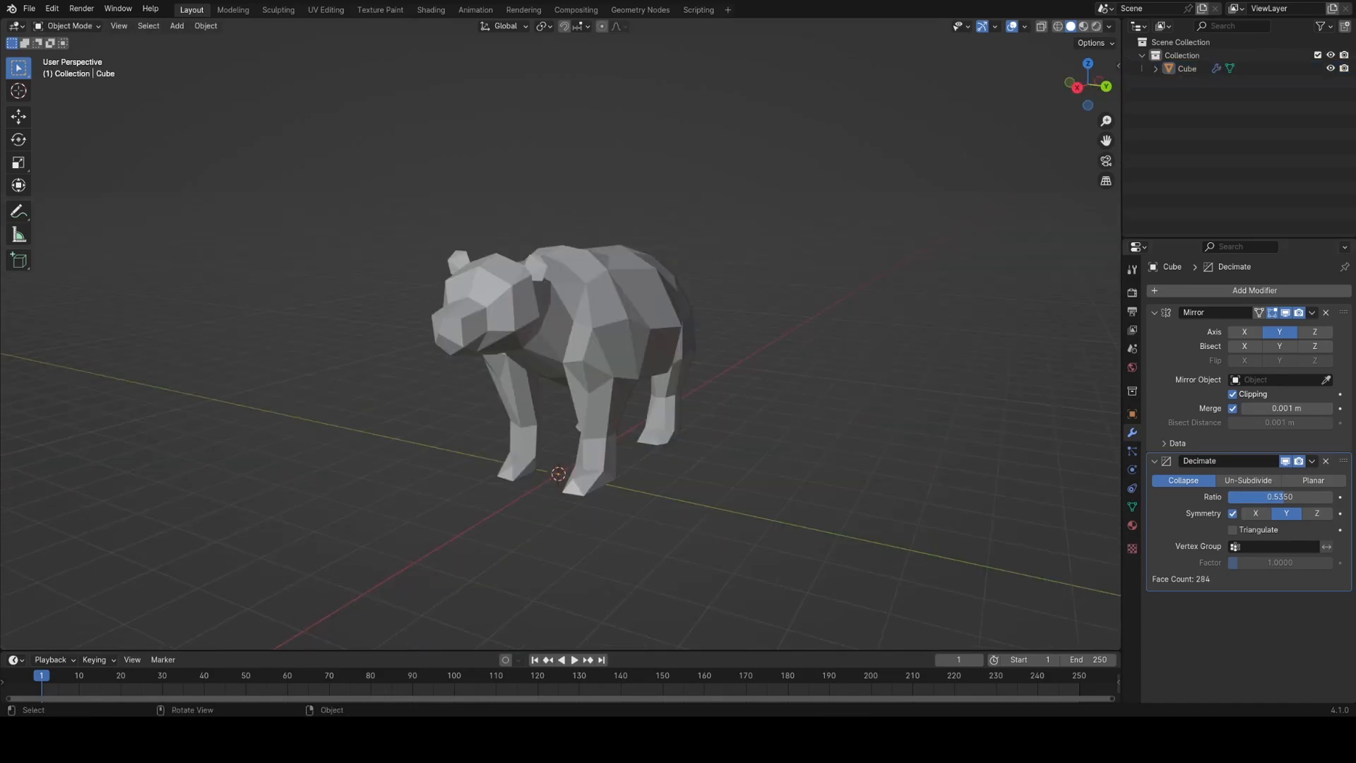
Apply the Decimate, delete half the bear mesh in Top view, and add a Mirror modifier
click(610, 384)
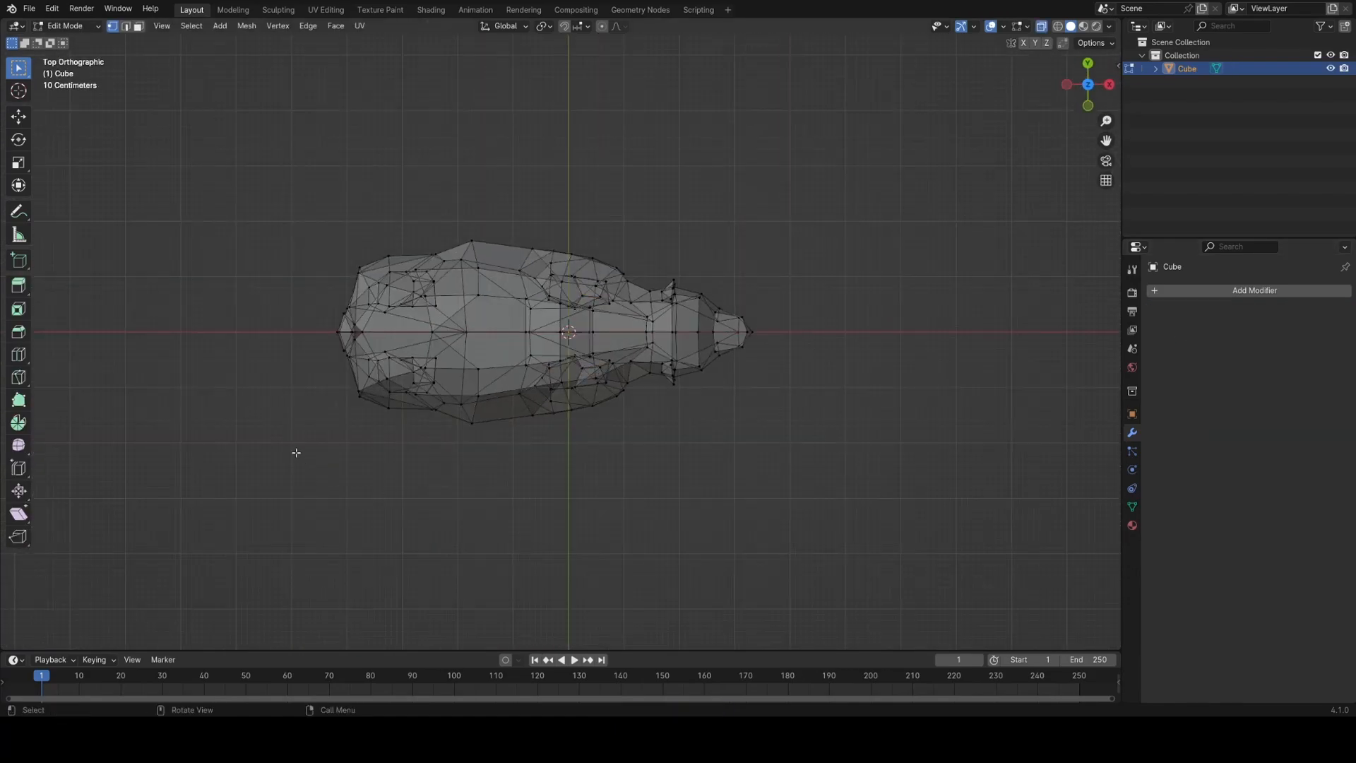
key(x)
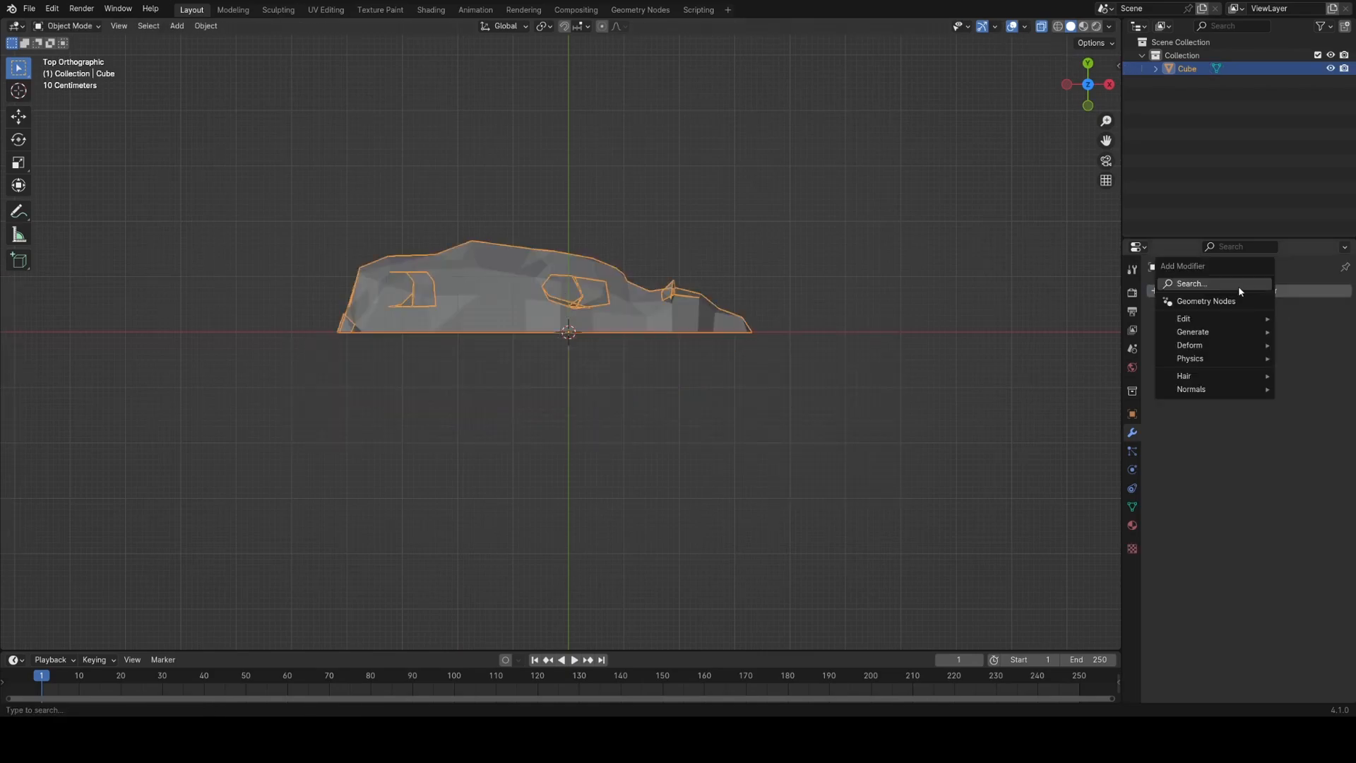
text(mi)
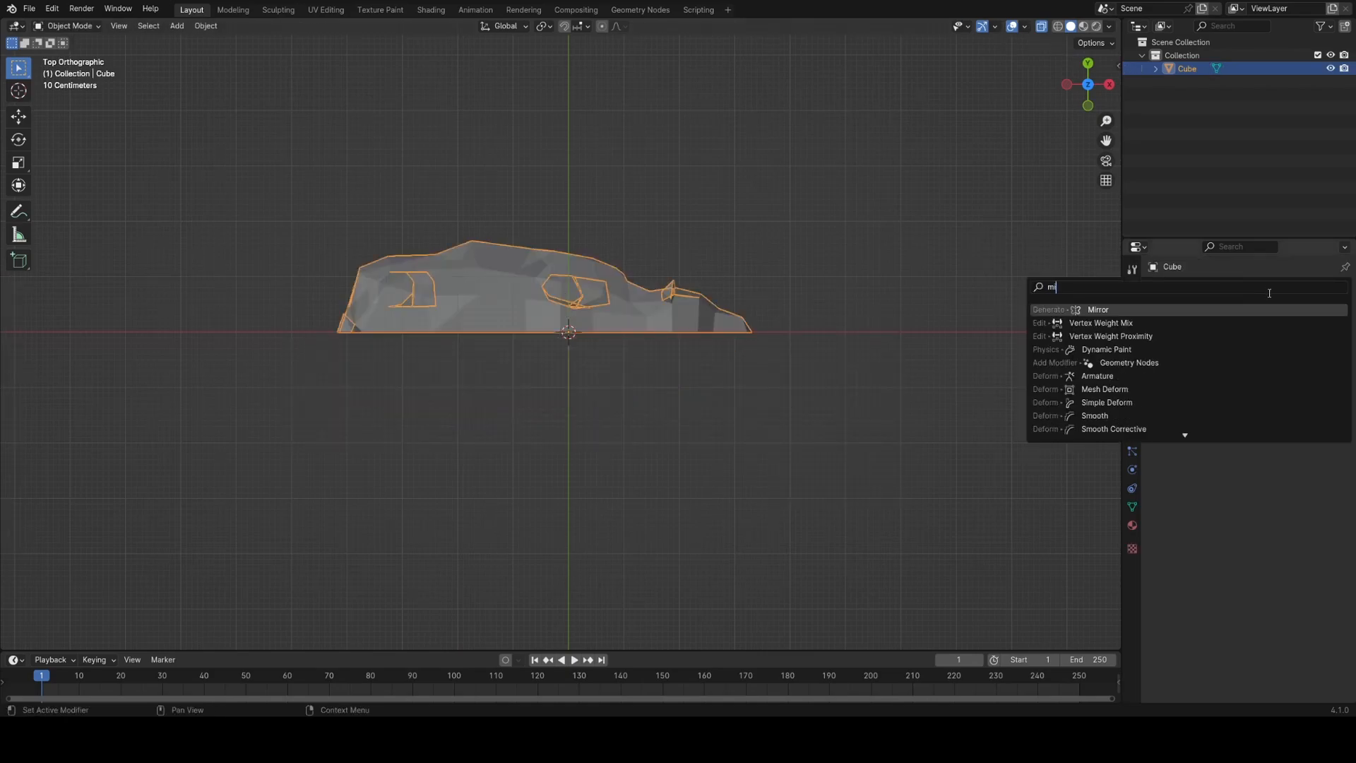
click(1099, 309)
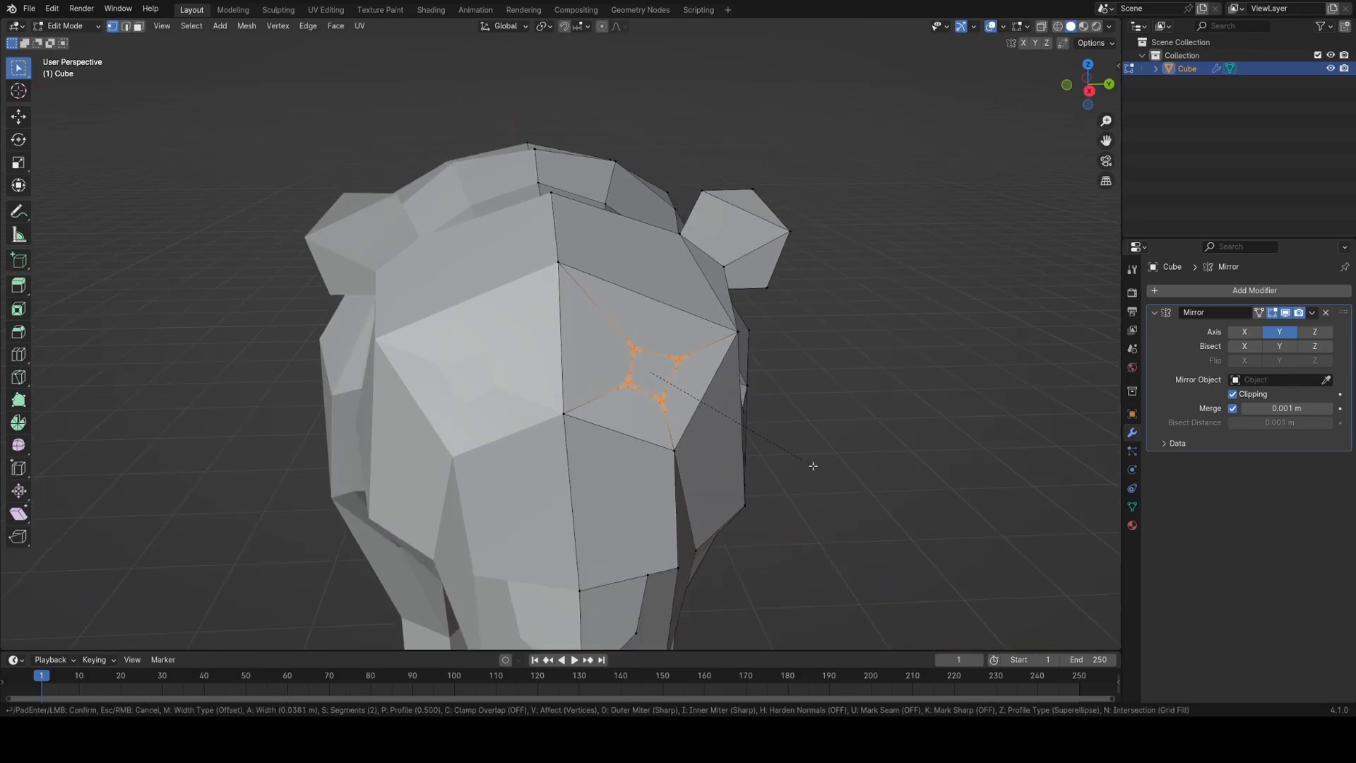
Vertex-bevel a front head vertex with Ctrl+Shift+B to carve out an eye
key(Tab)
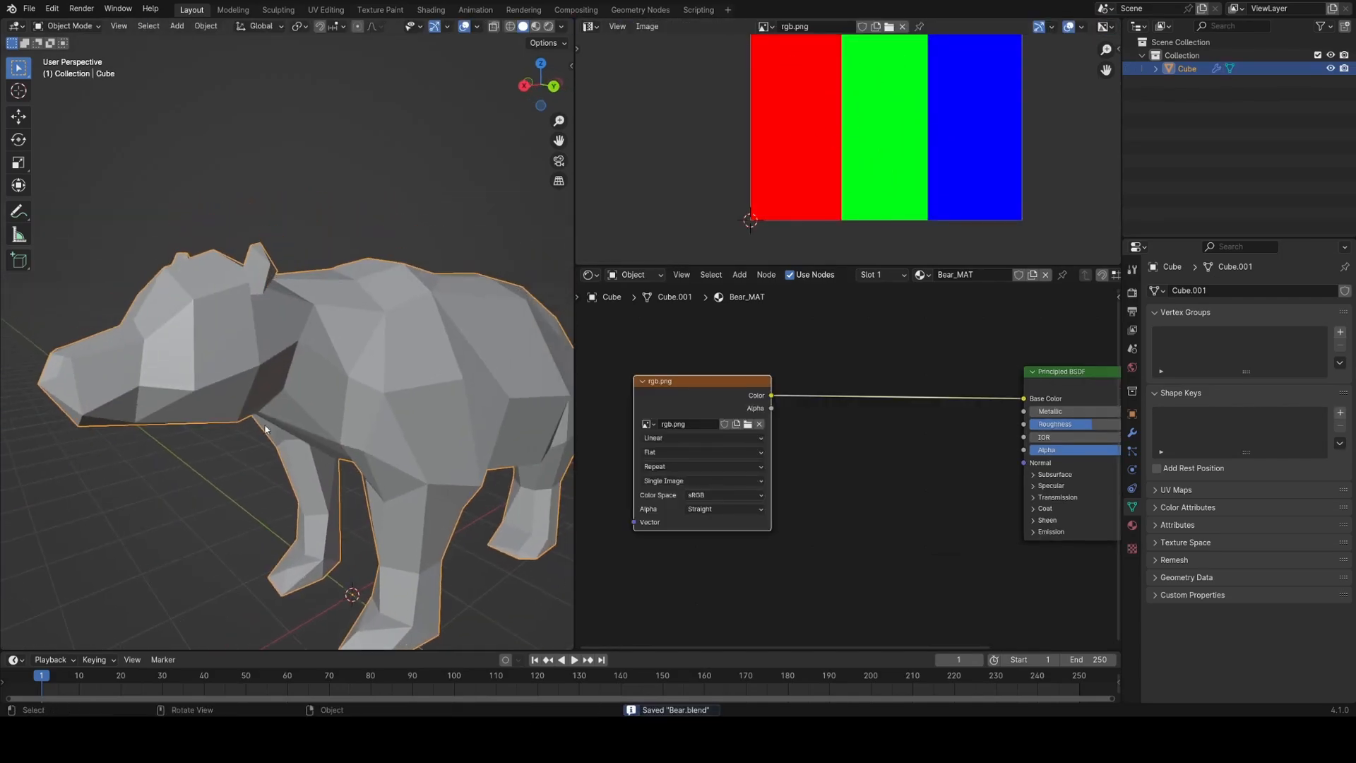
Unwrap the bear mesh and place the muzzle and eye UVs on the green stripe
key(Tab)
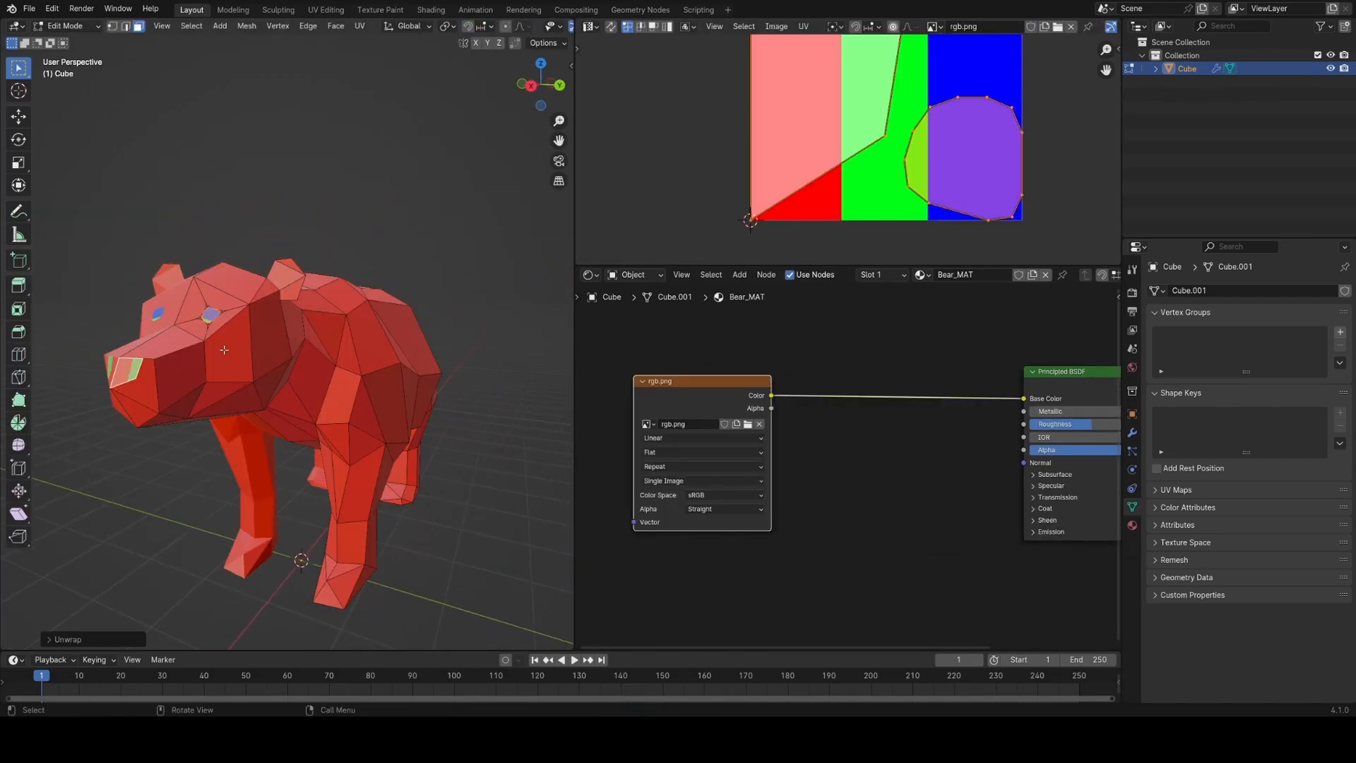
key(s)
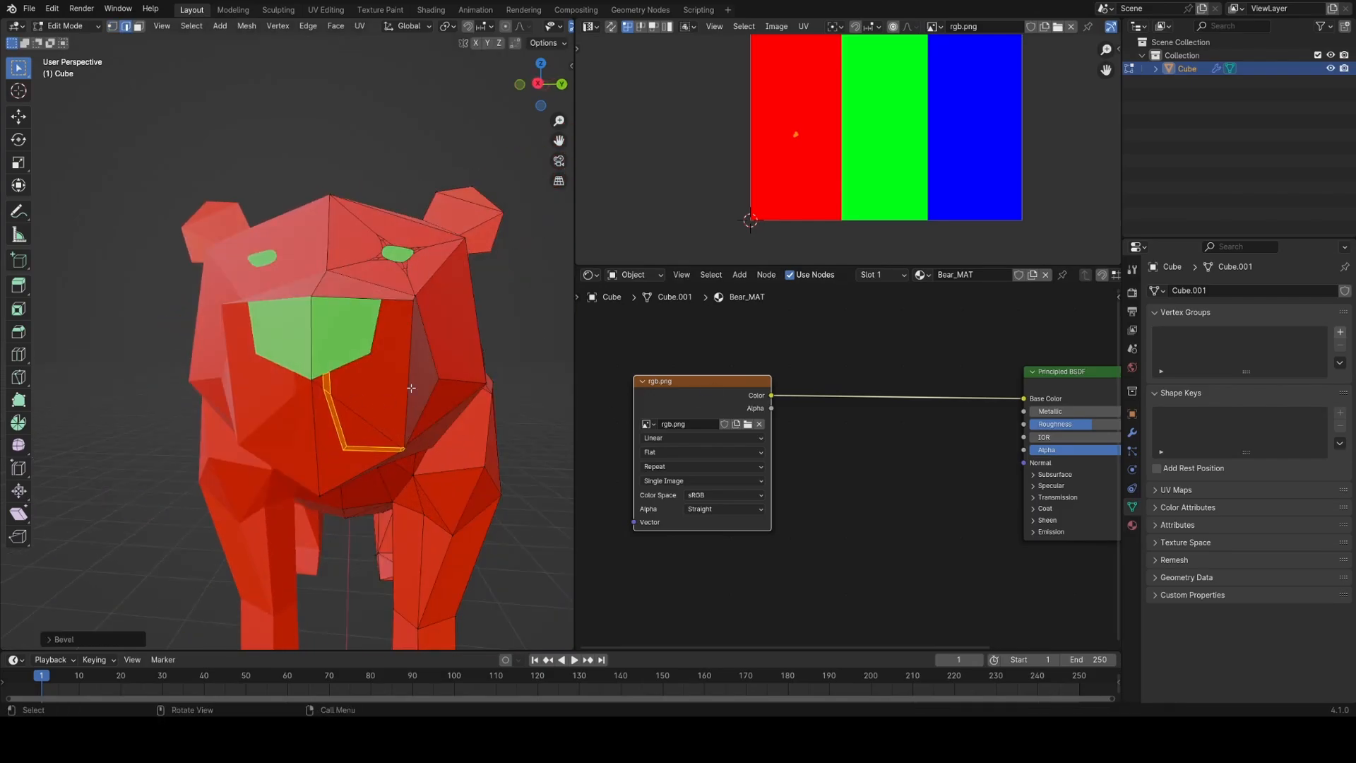
click(737, 274)
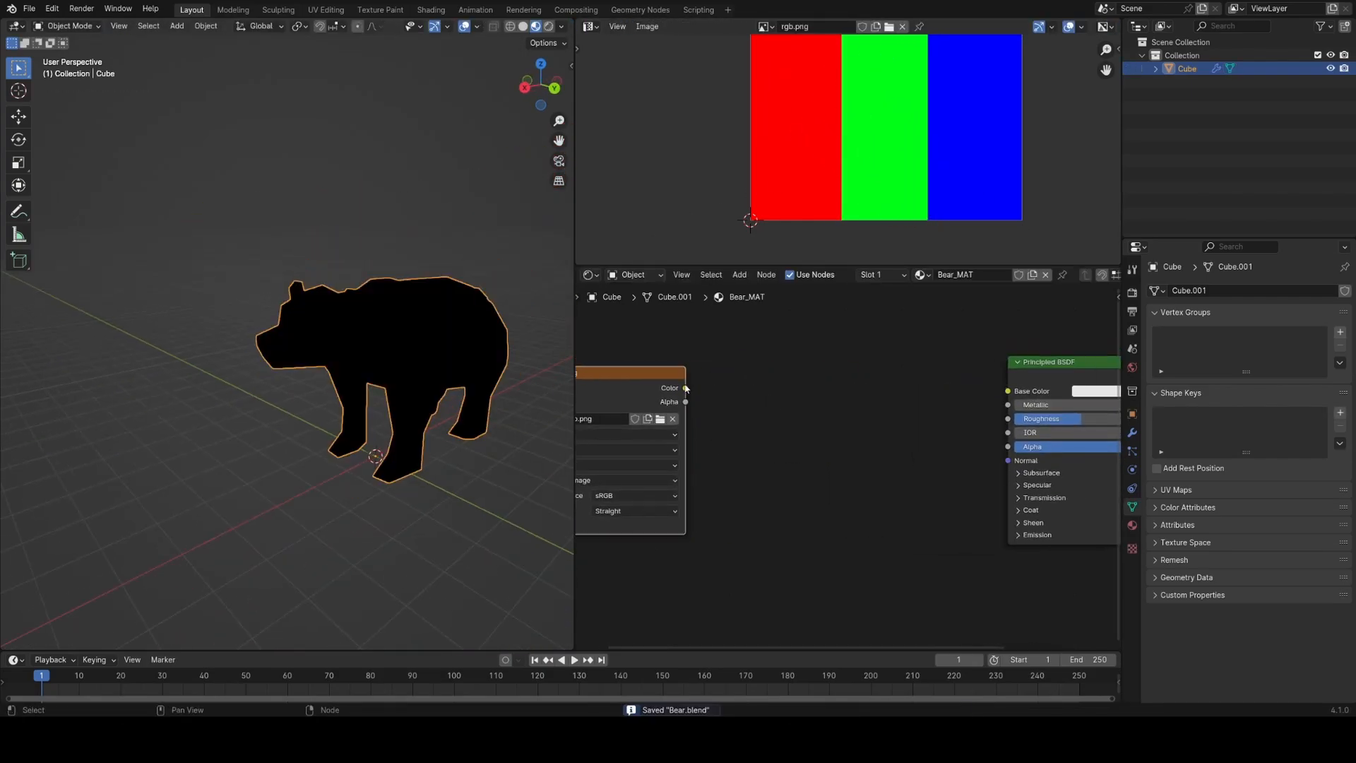
Add a Separate Color node after the texture feeding the Mix into Base Color, then save
click(897, 396)
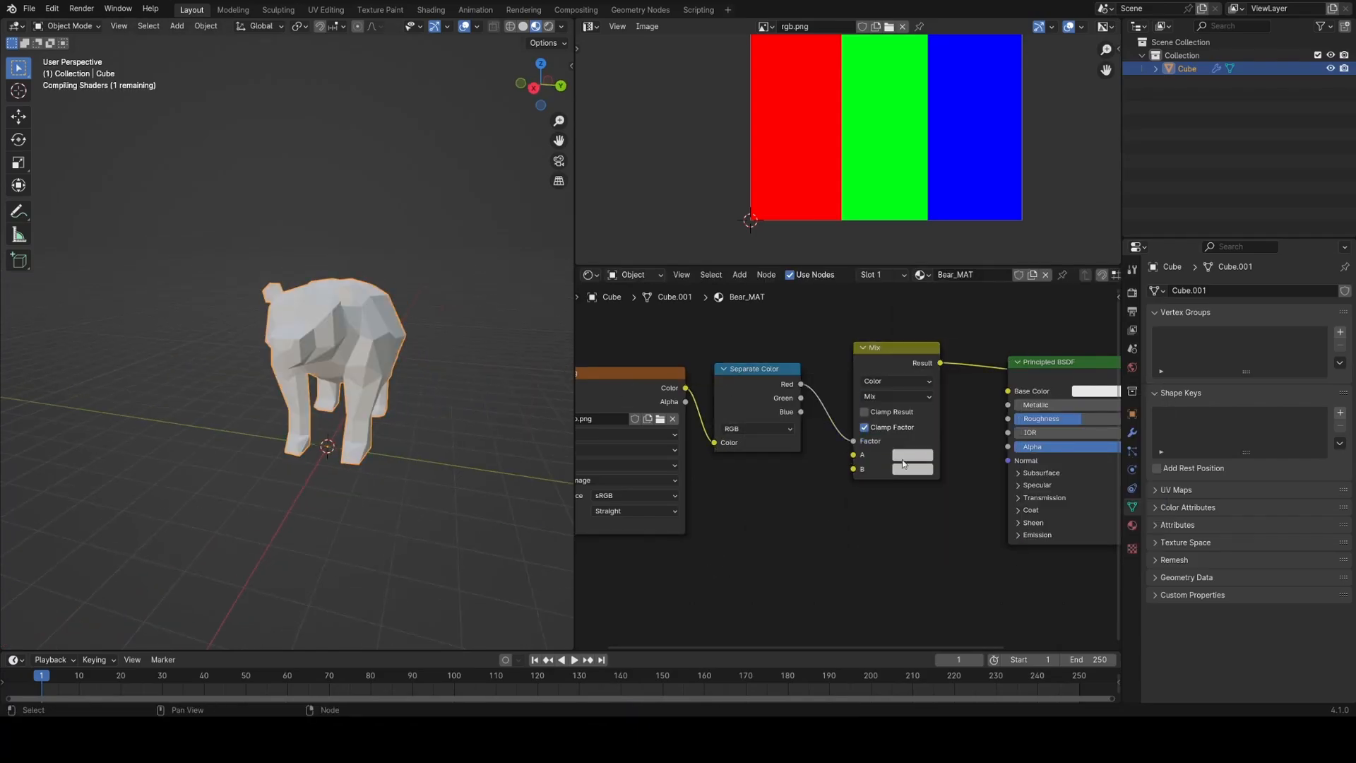
key(ctrl+s)
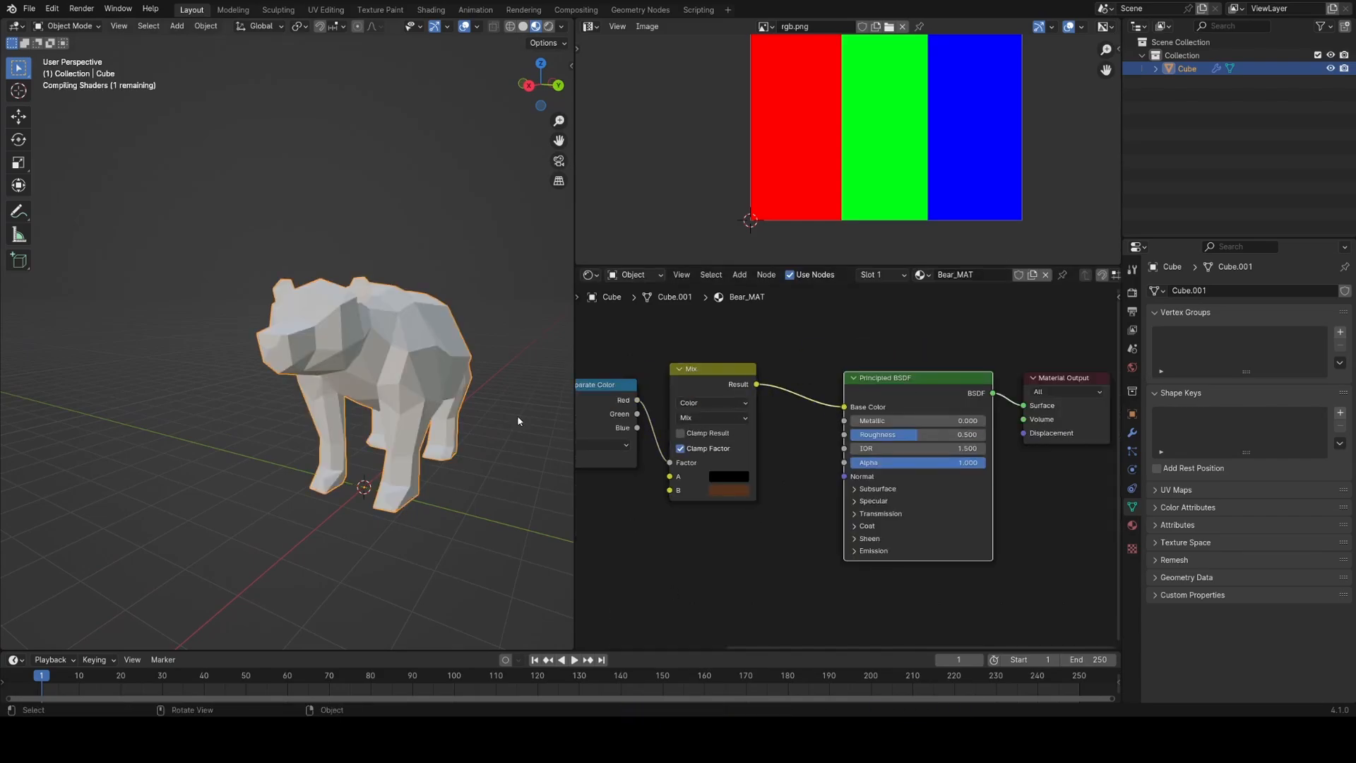
key(Tab)
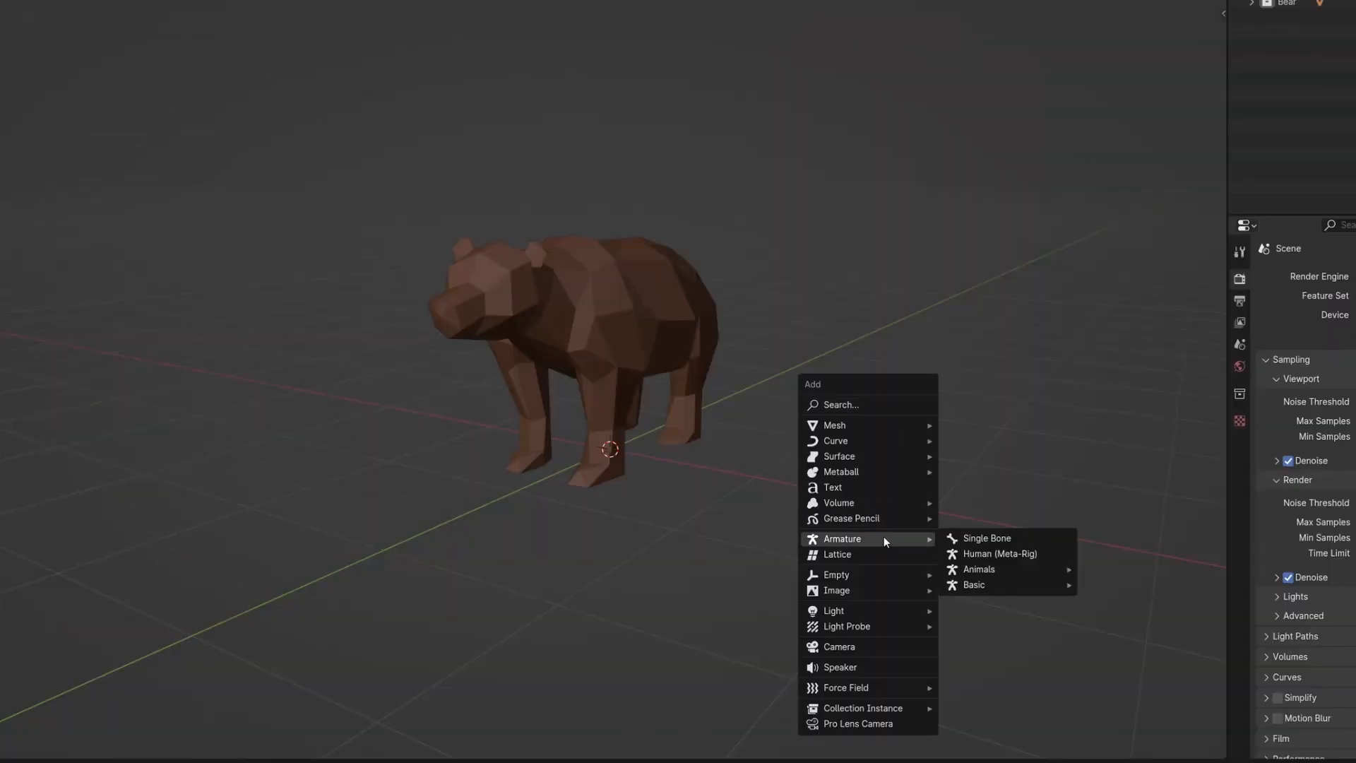
Render the brown bear and start the fox from a new cube with Mirror and Decimate modifiers
click(977, 569)
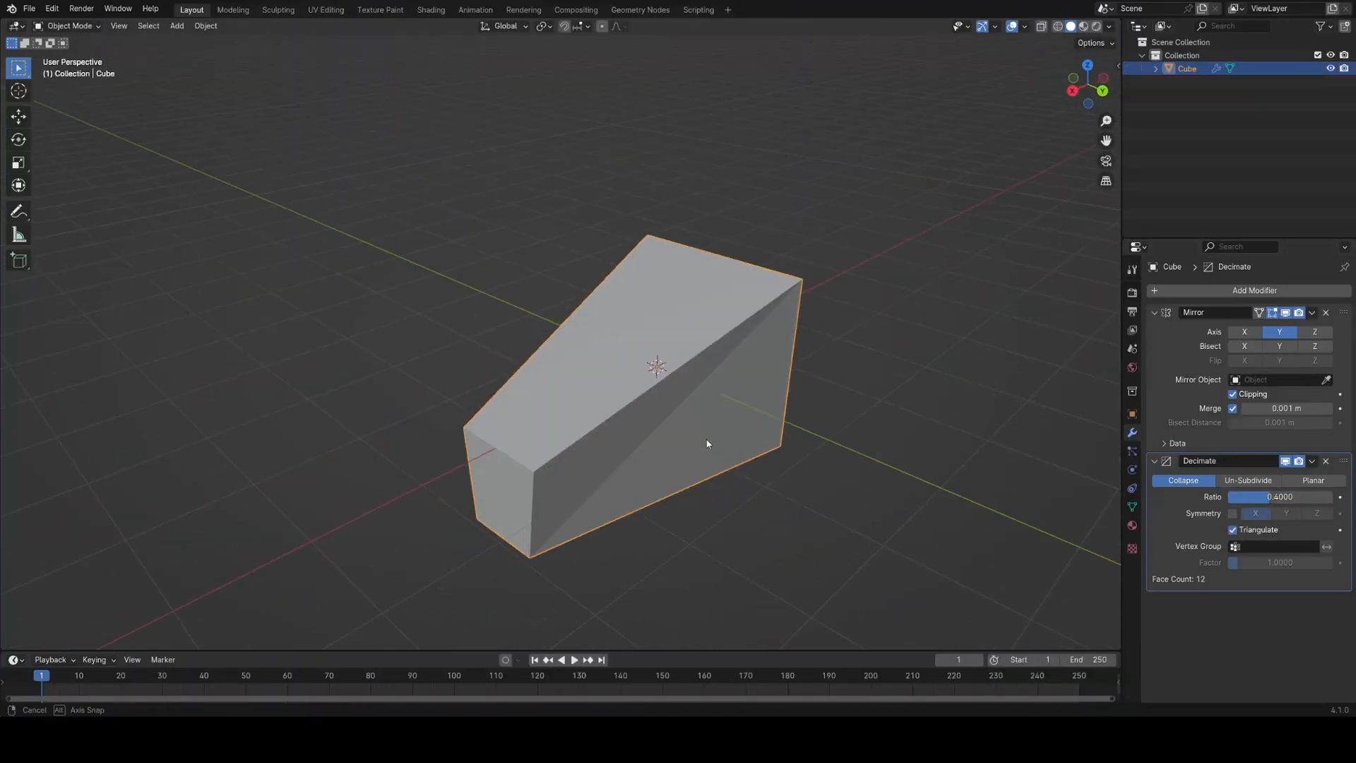
Extrude another head section from the cube and slide a vertex along its edge
key(Tab)
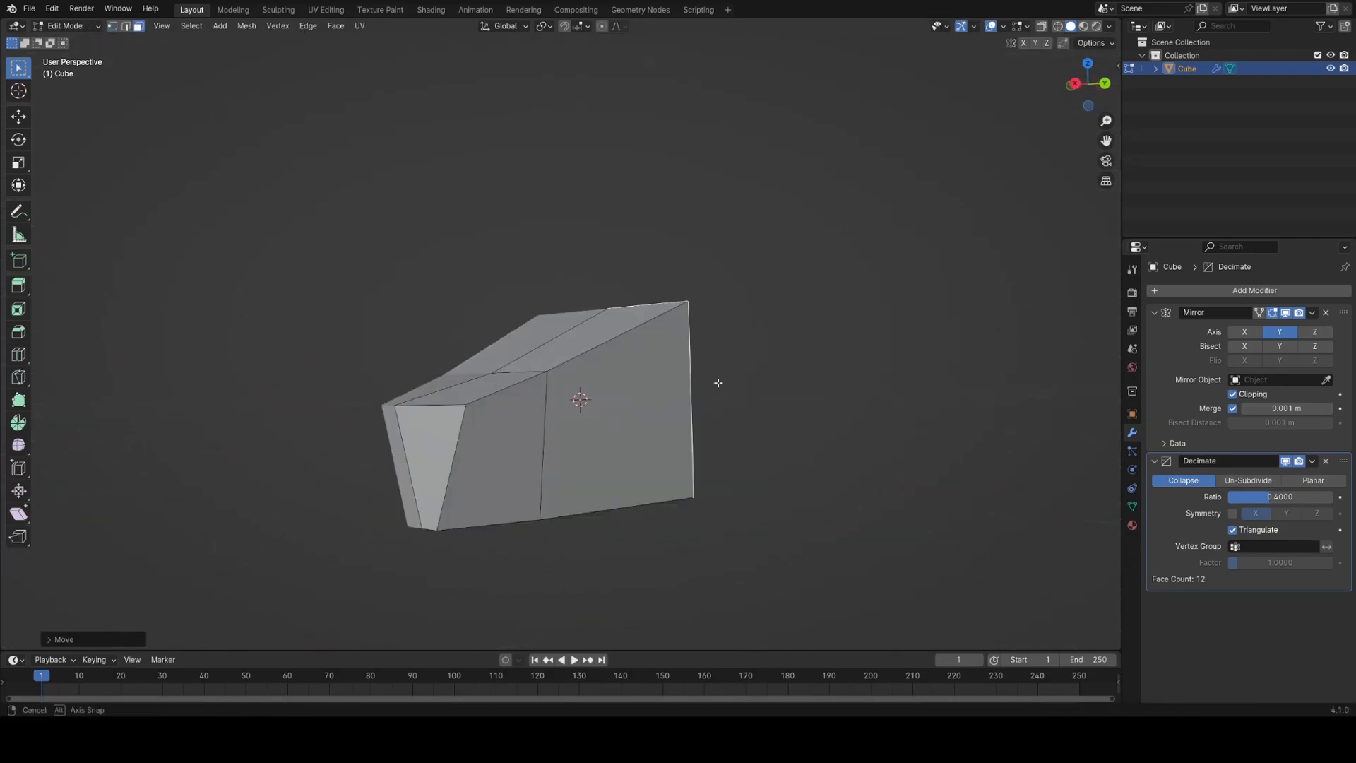
key(s)
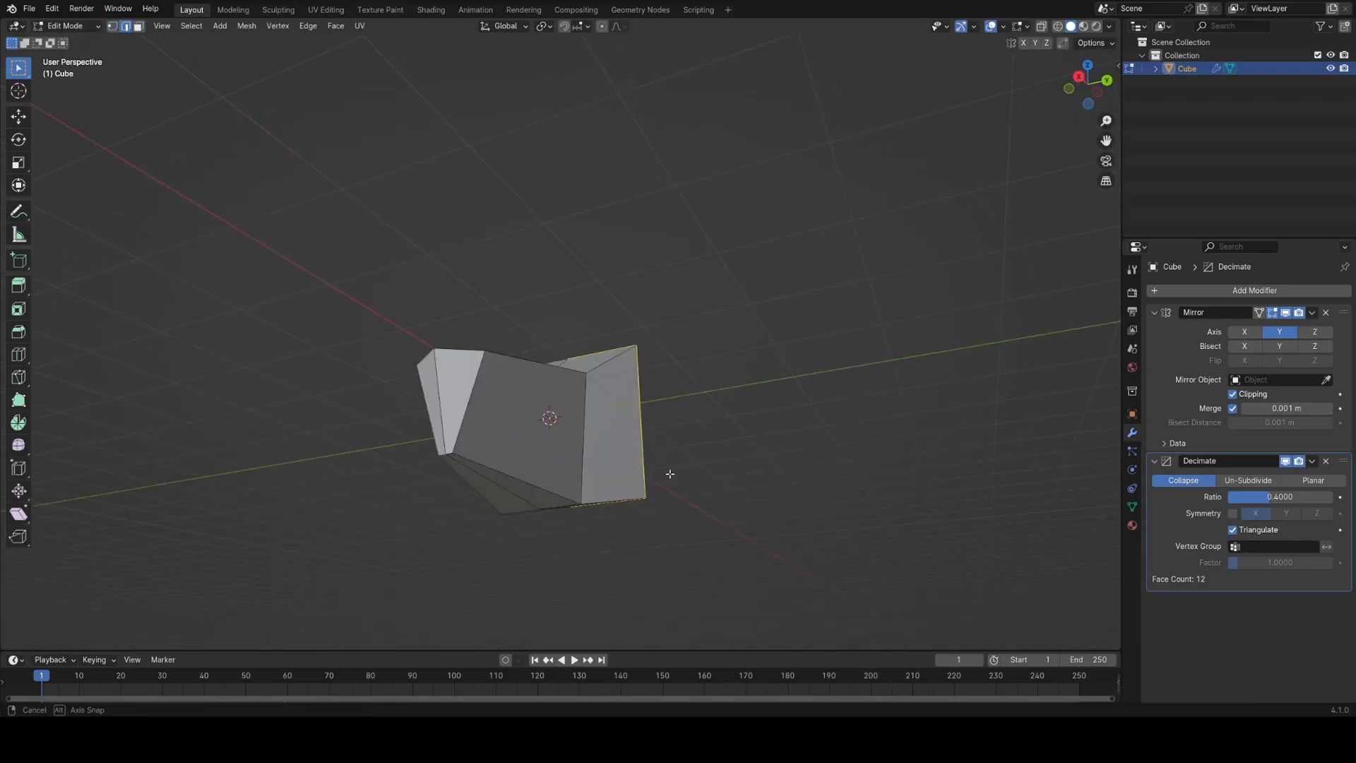
key(Tab)
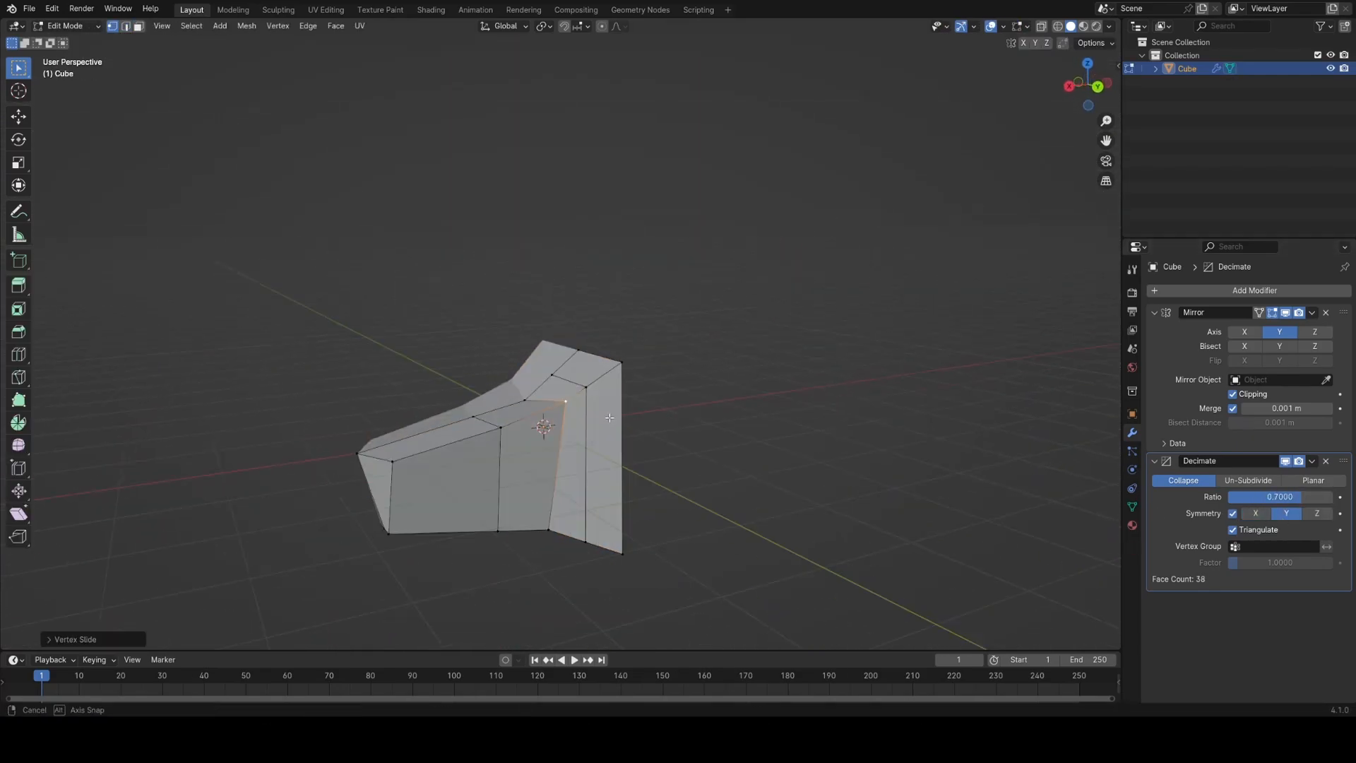
key(Tab)
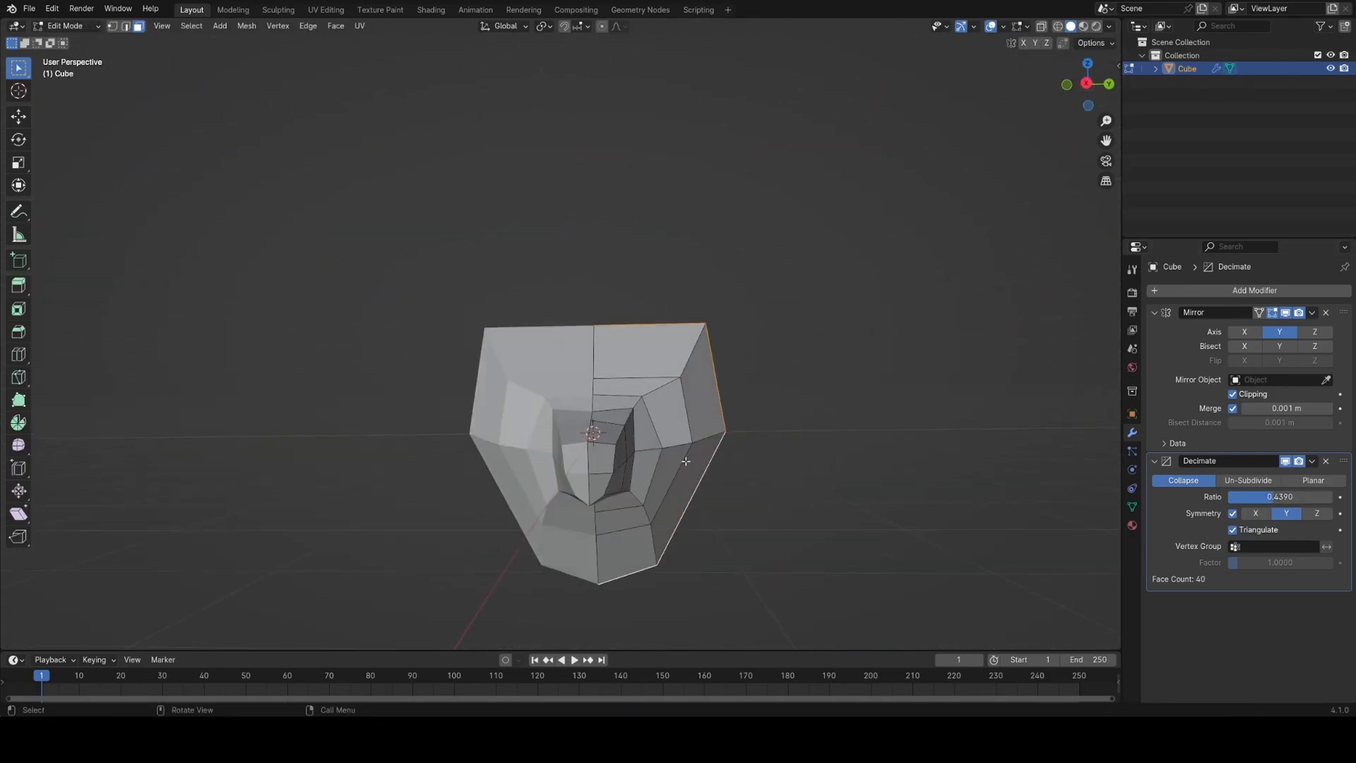
Move the ear vertices into a point and check the head shape out of Edit Mode
key(g)
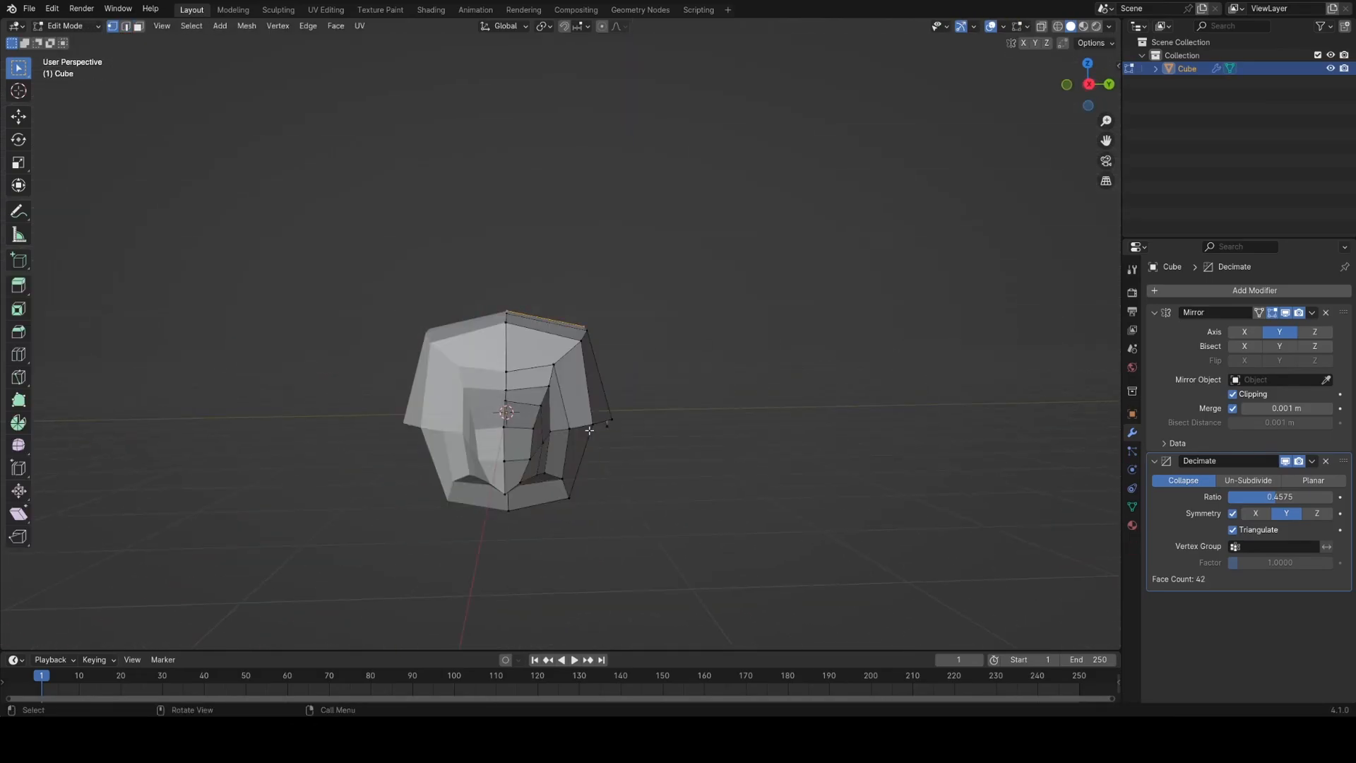
key(Tab)
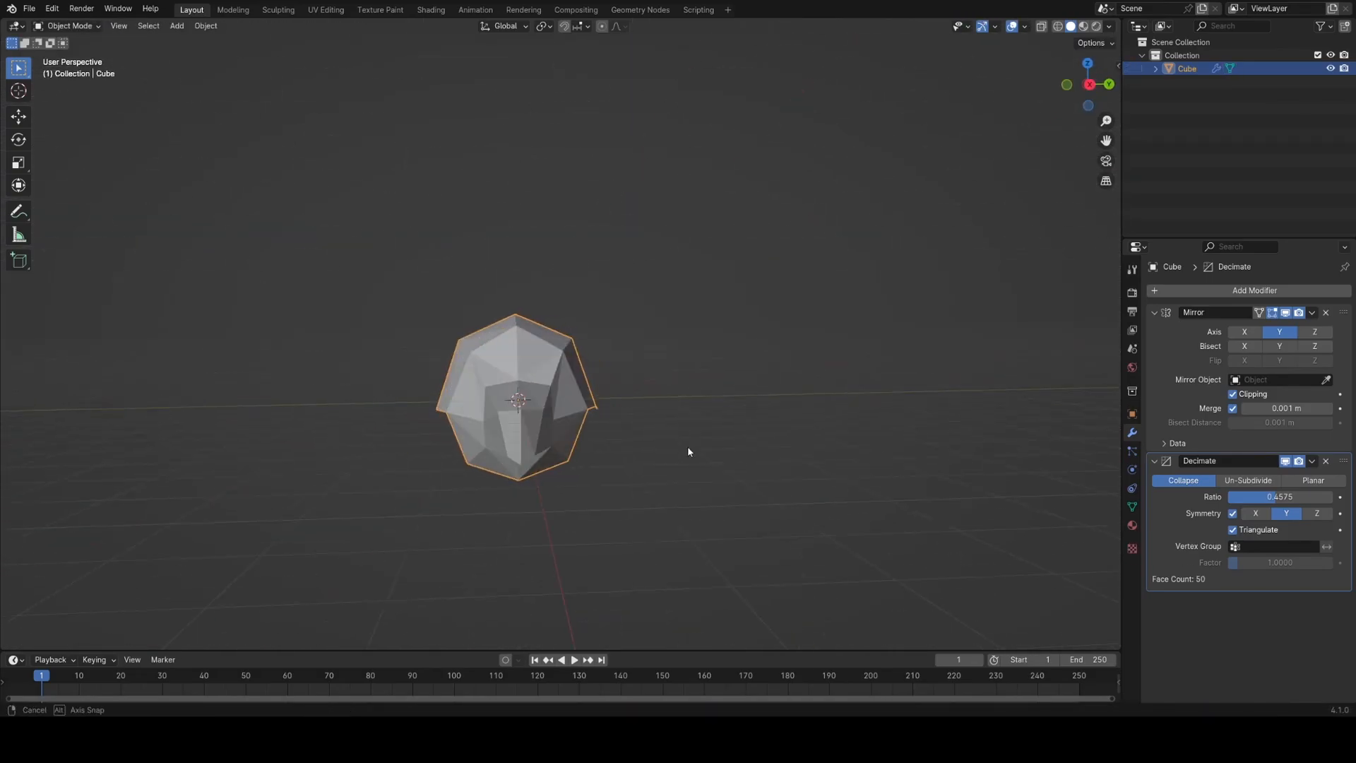
key(Tab)
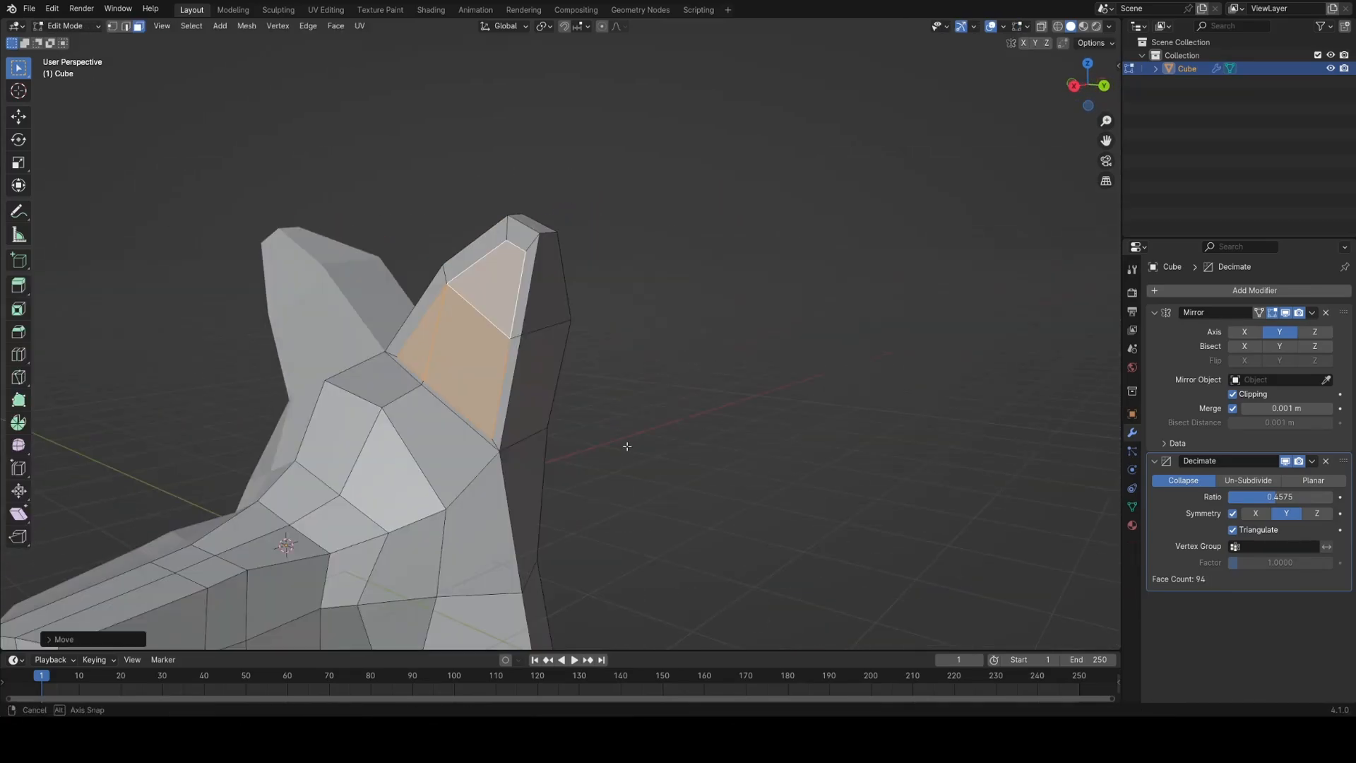
Inset and recess the inner ear faces, extend the body back, and view the fox
key(Tab)
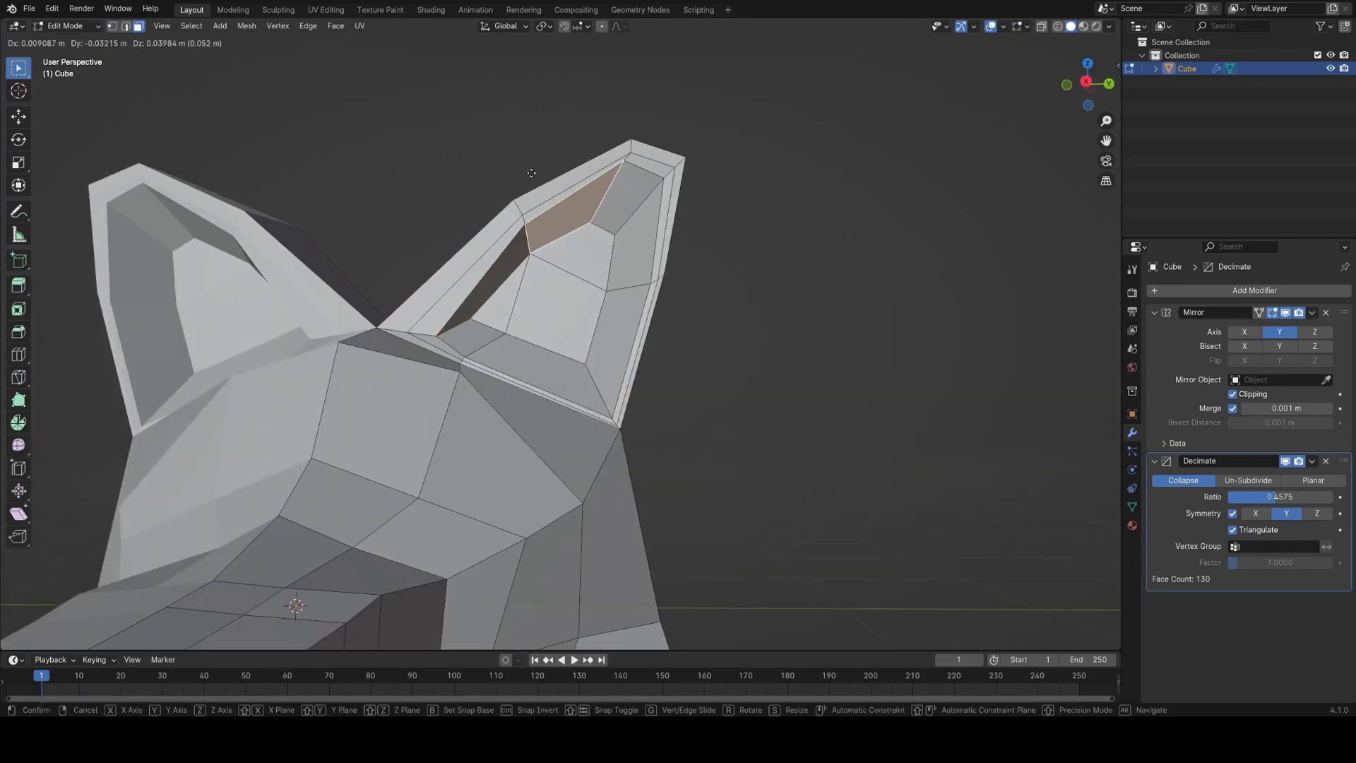
key(Tab)
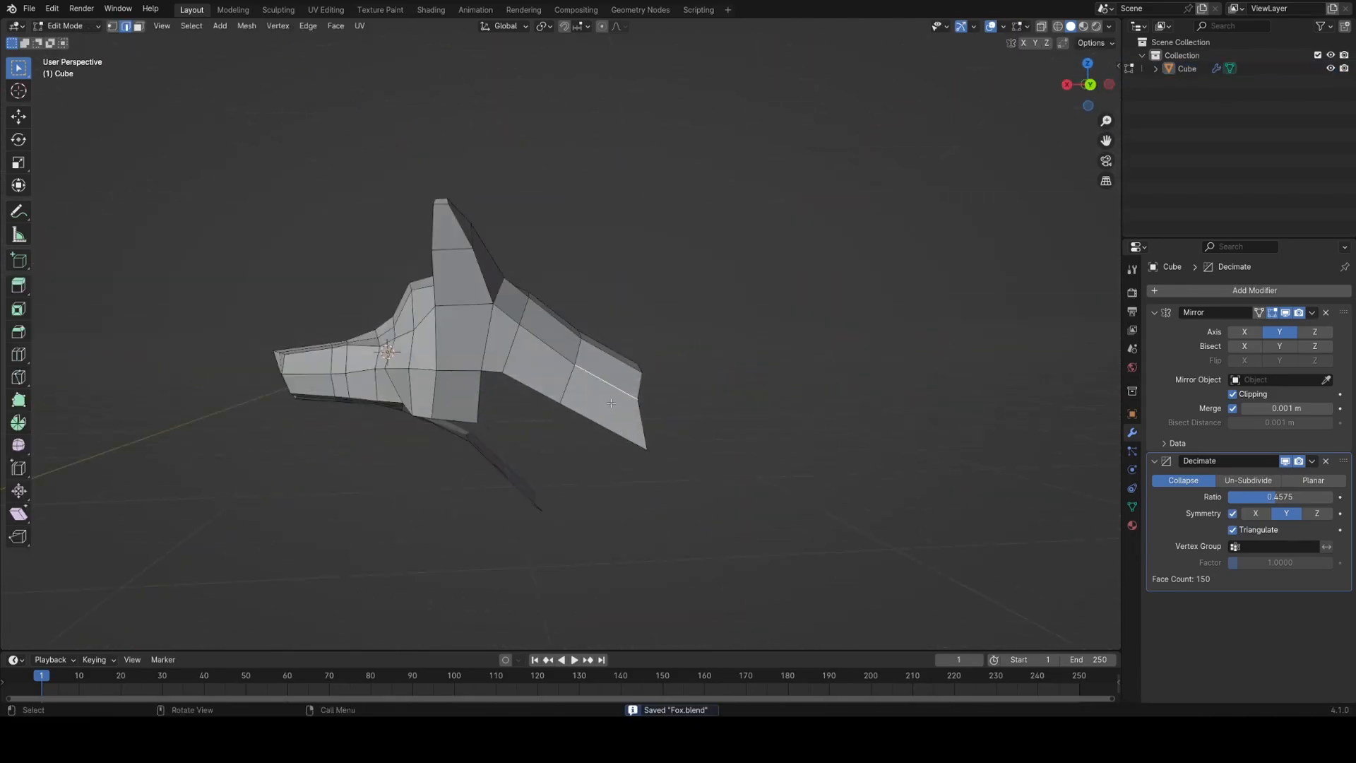
key(Tab)
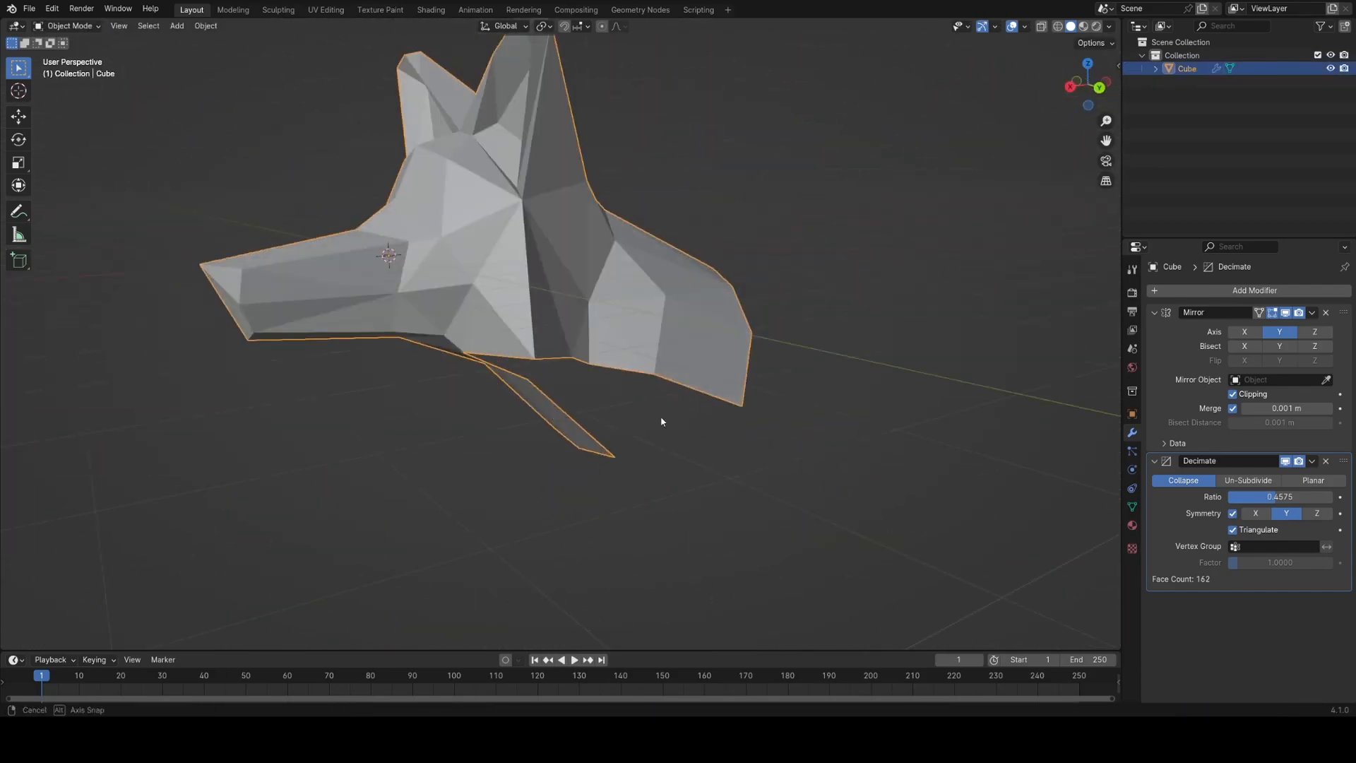
Extrude the chest faces downward into front legs and preview the shape
key(Tab)
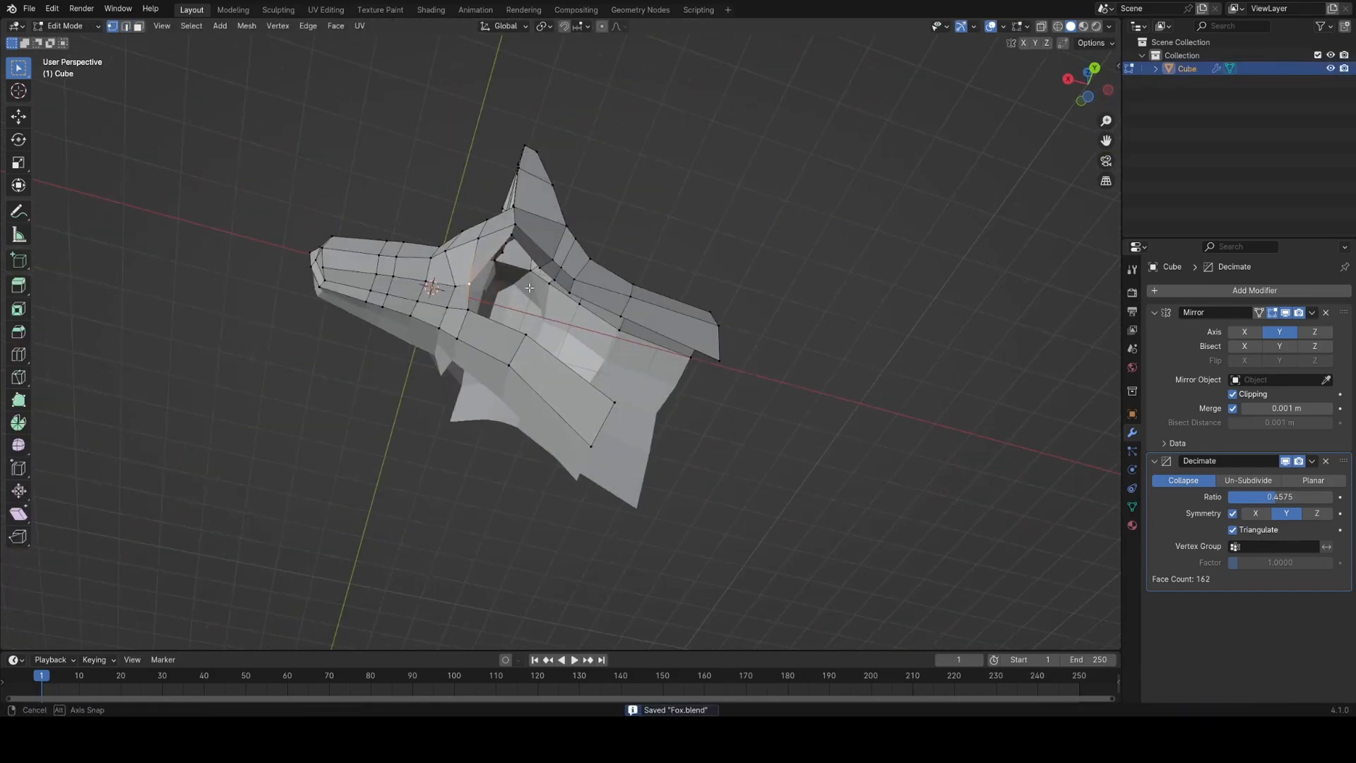
drag(530, 286, 494, 244)
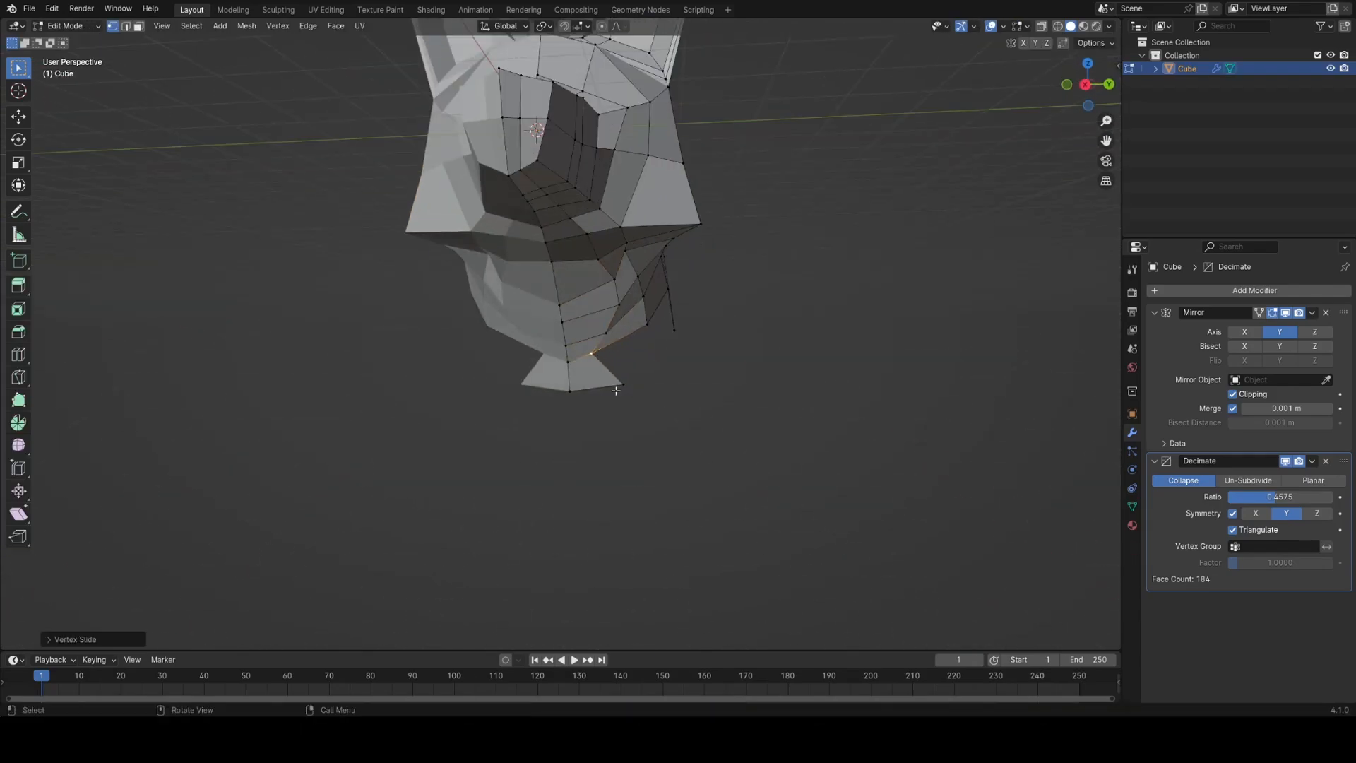
key(g)
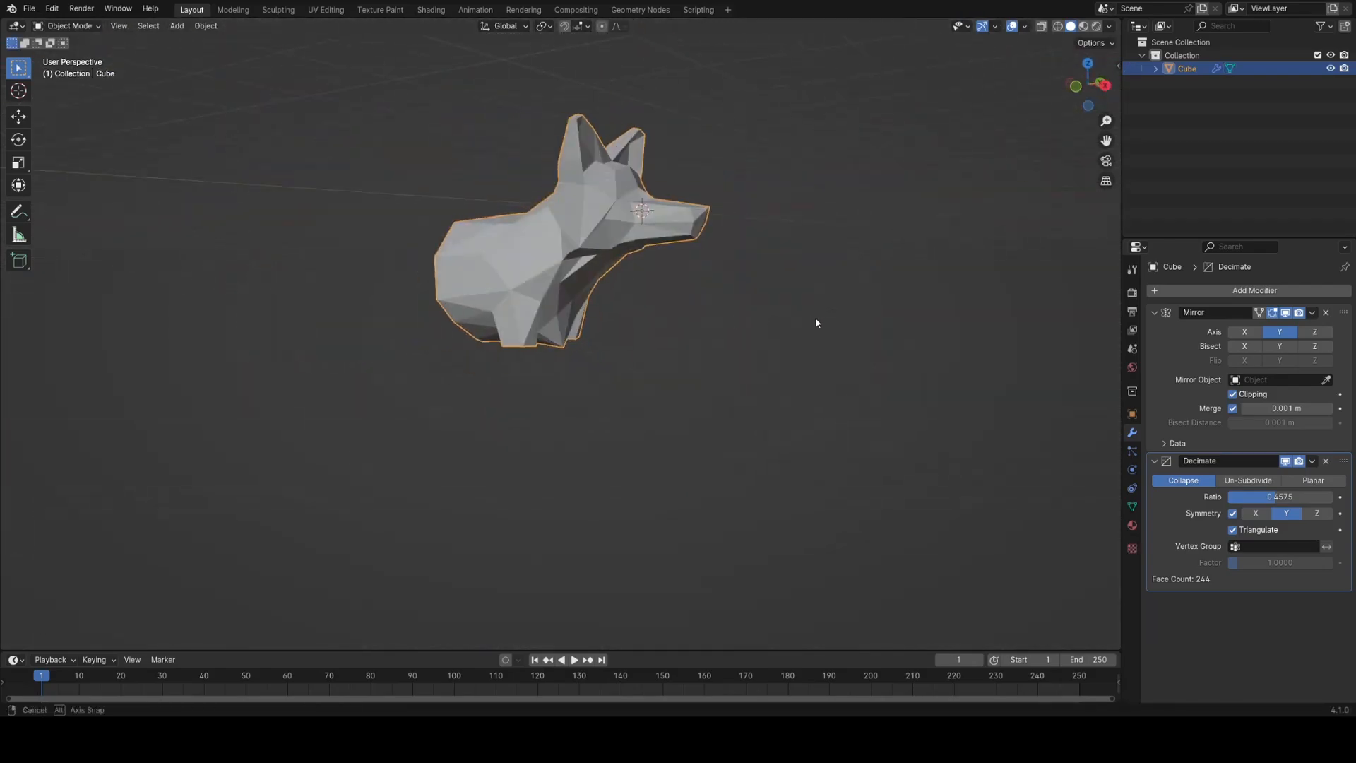
key(Tab)
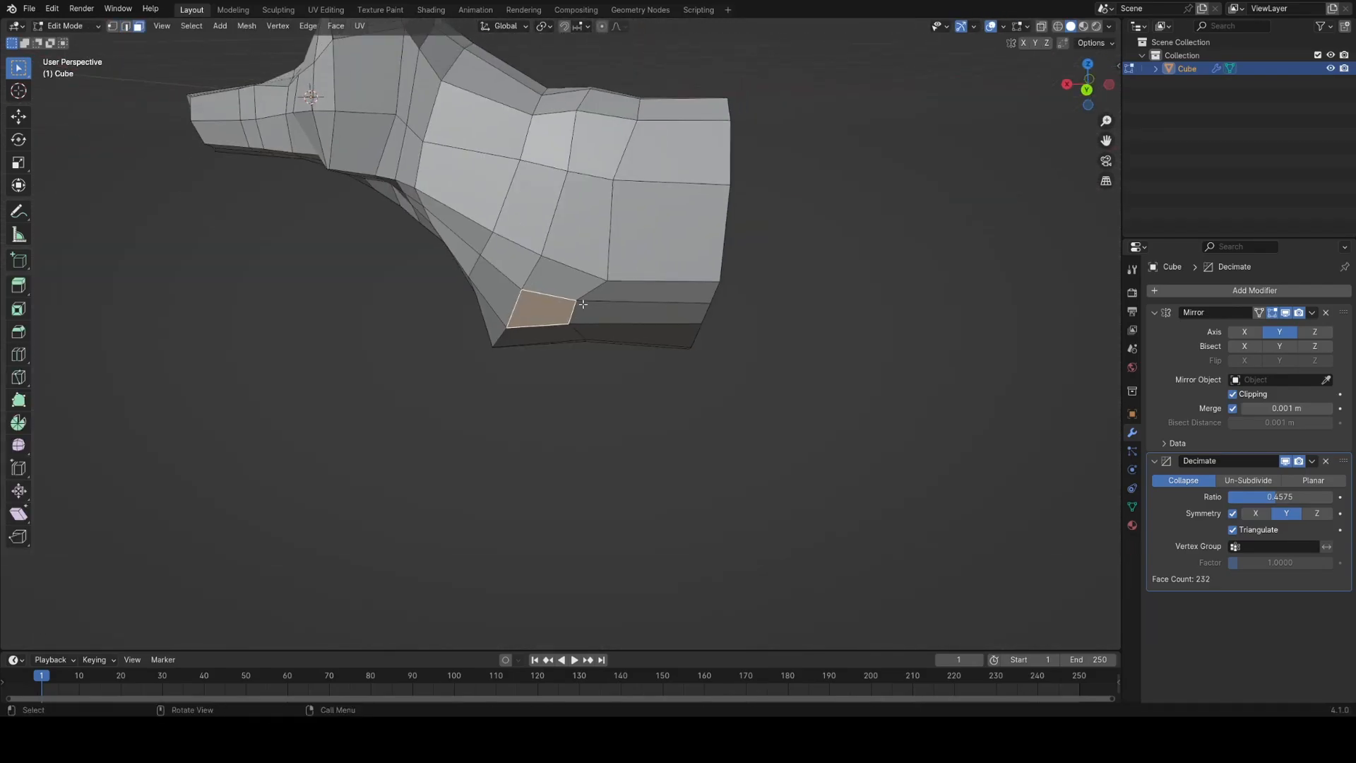
key(Tab)
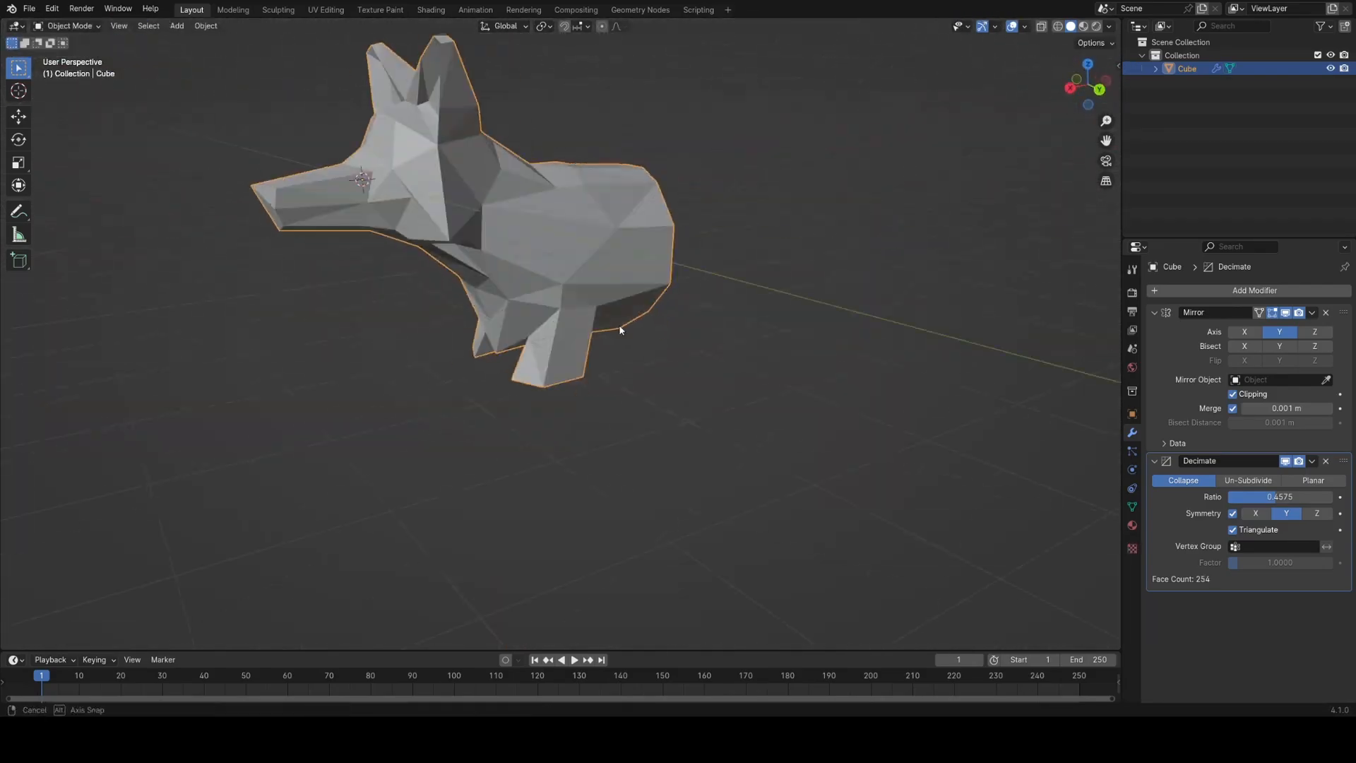
Scale a leg end into a tapered pointed foot, previewing the legs between edits
key(Tab)
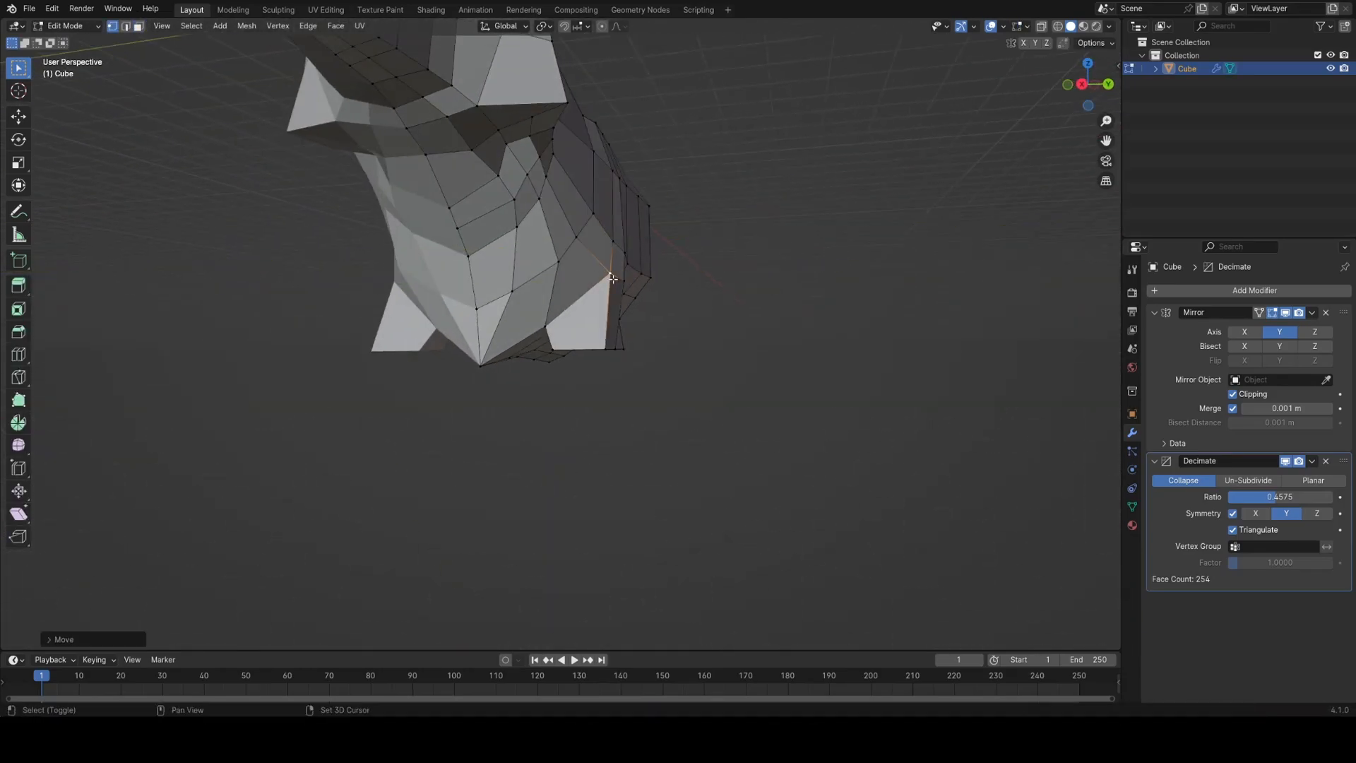
key(s)
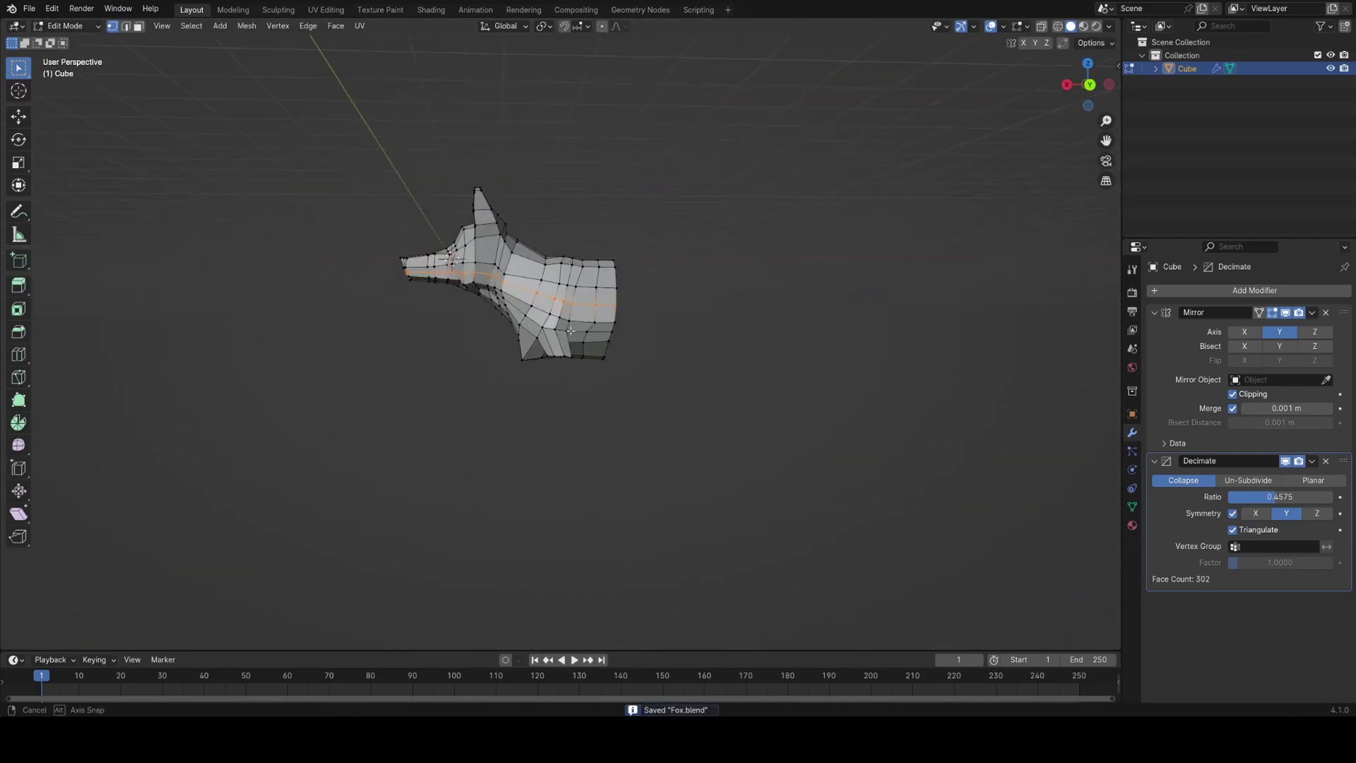
key(Tab)
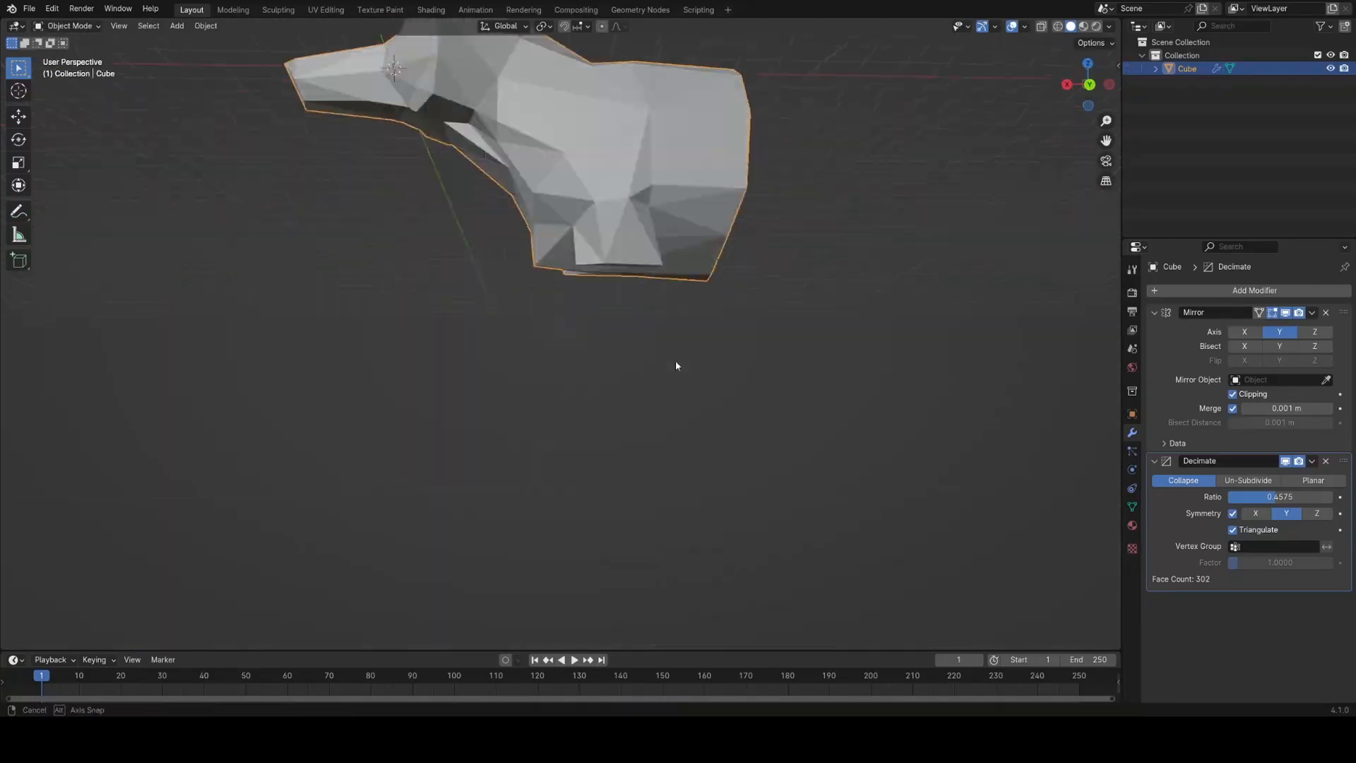
key(Tab)
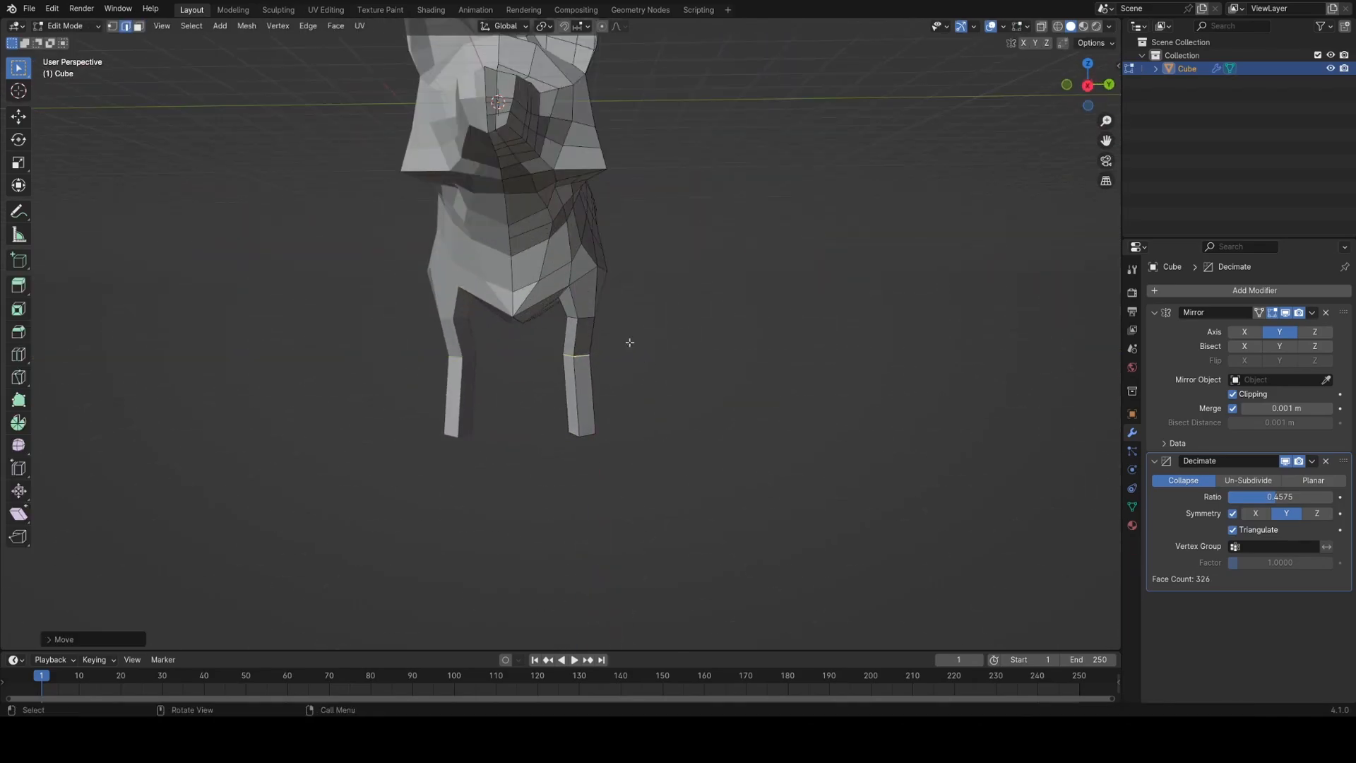
key(Tab)
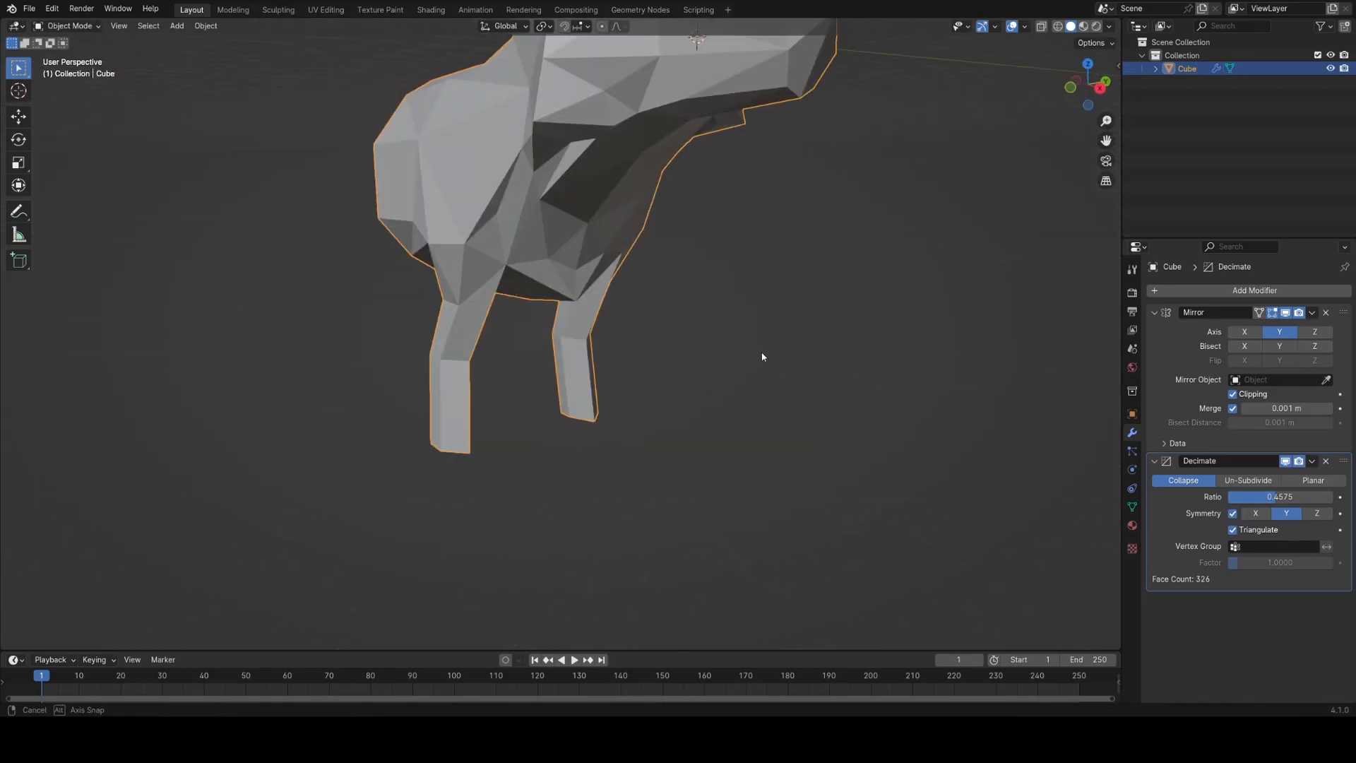
key(Tab)
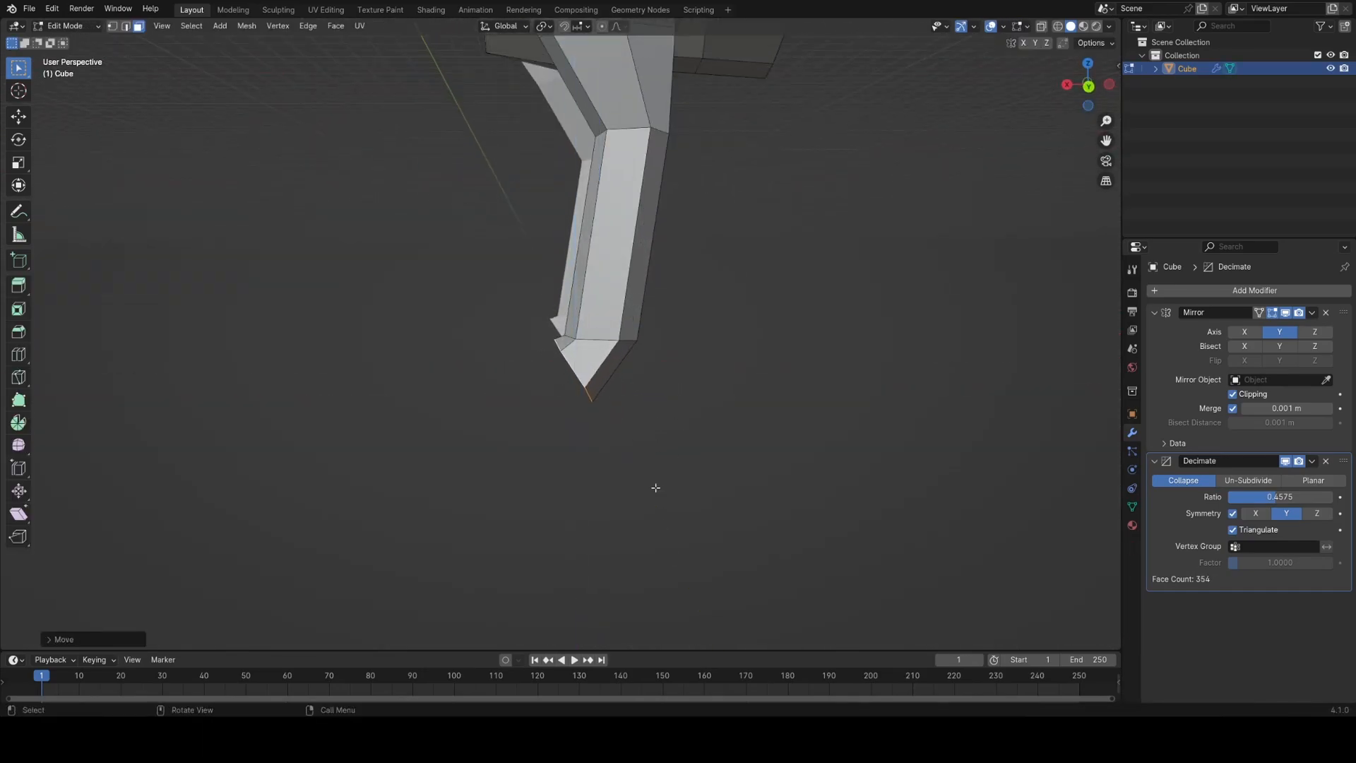
Extrude and resize the foreleg bottom faces into forward-pointing paws, saving Fox.blend
key(Tab)
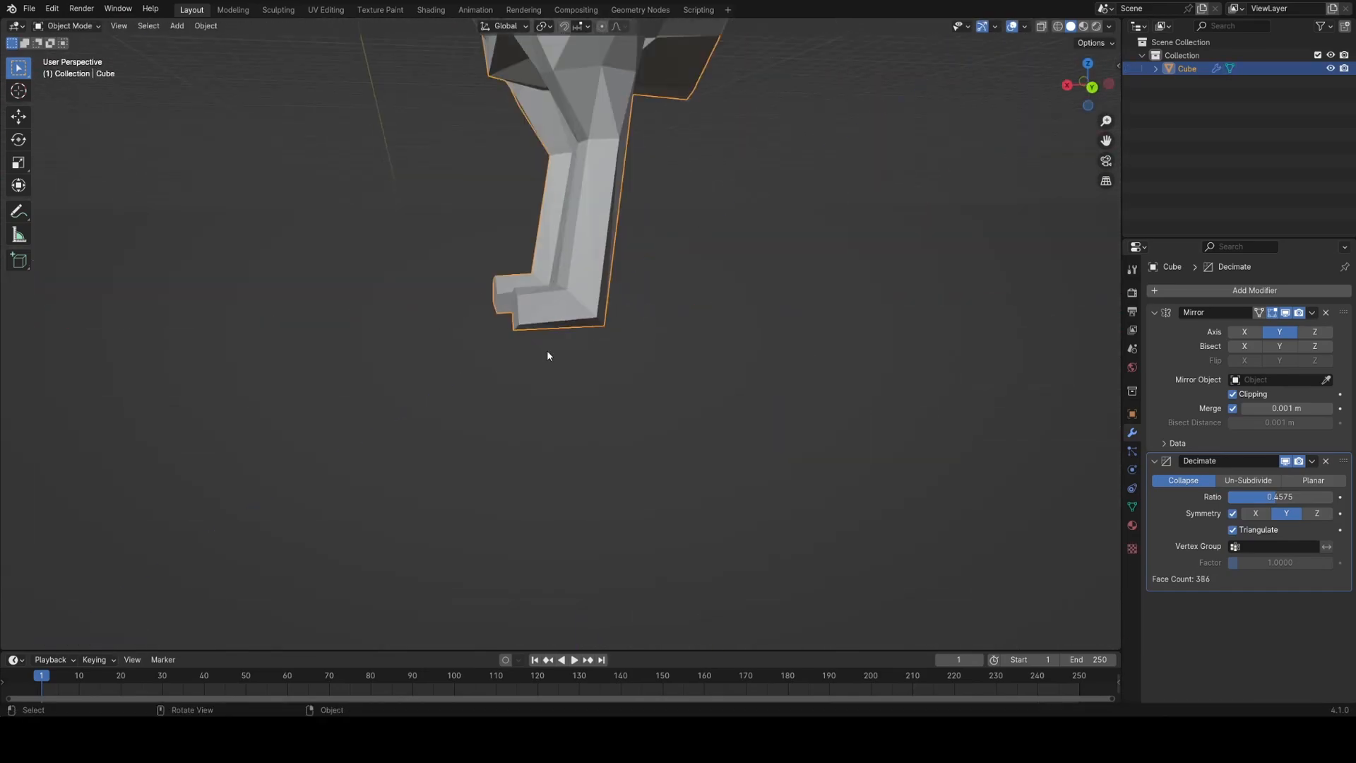
key(Tab)
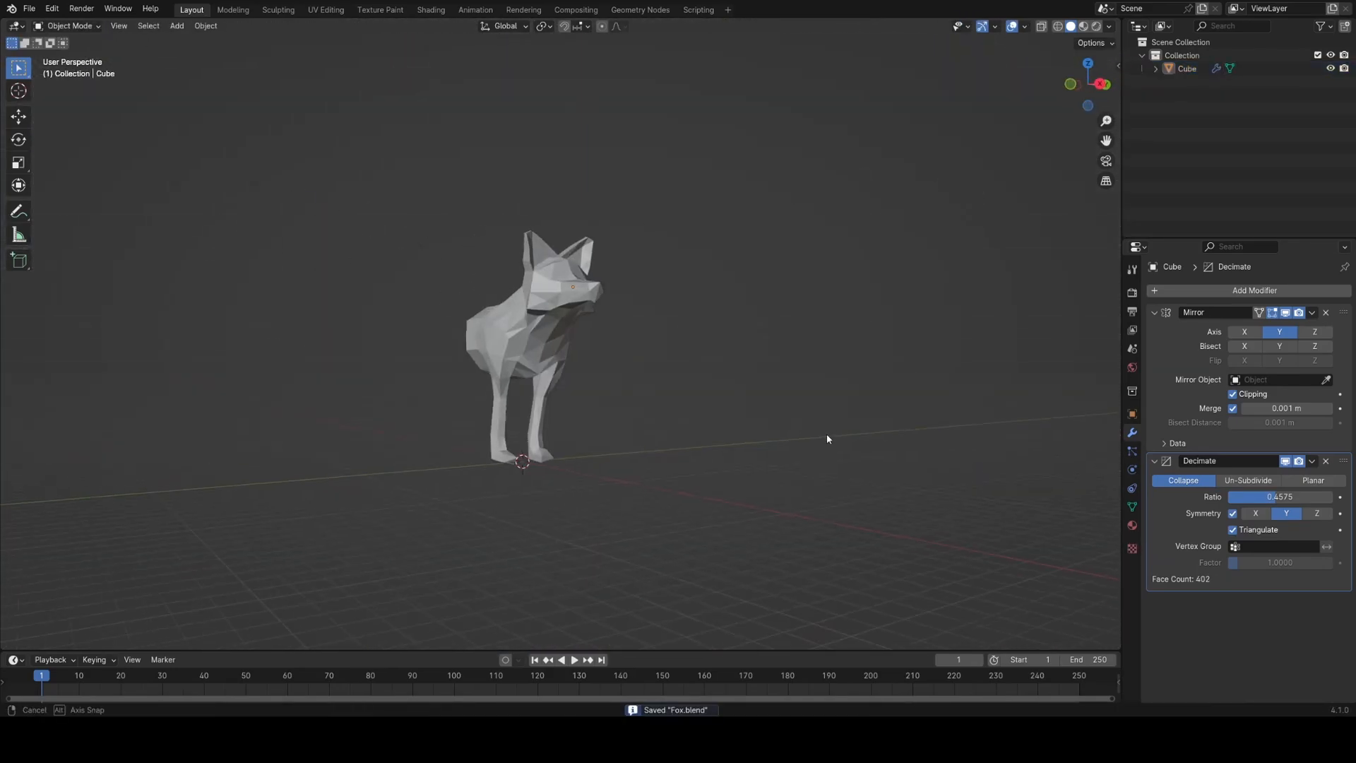
key(Tab)
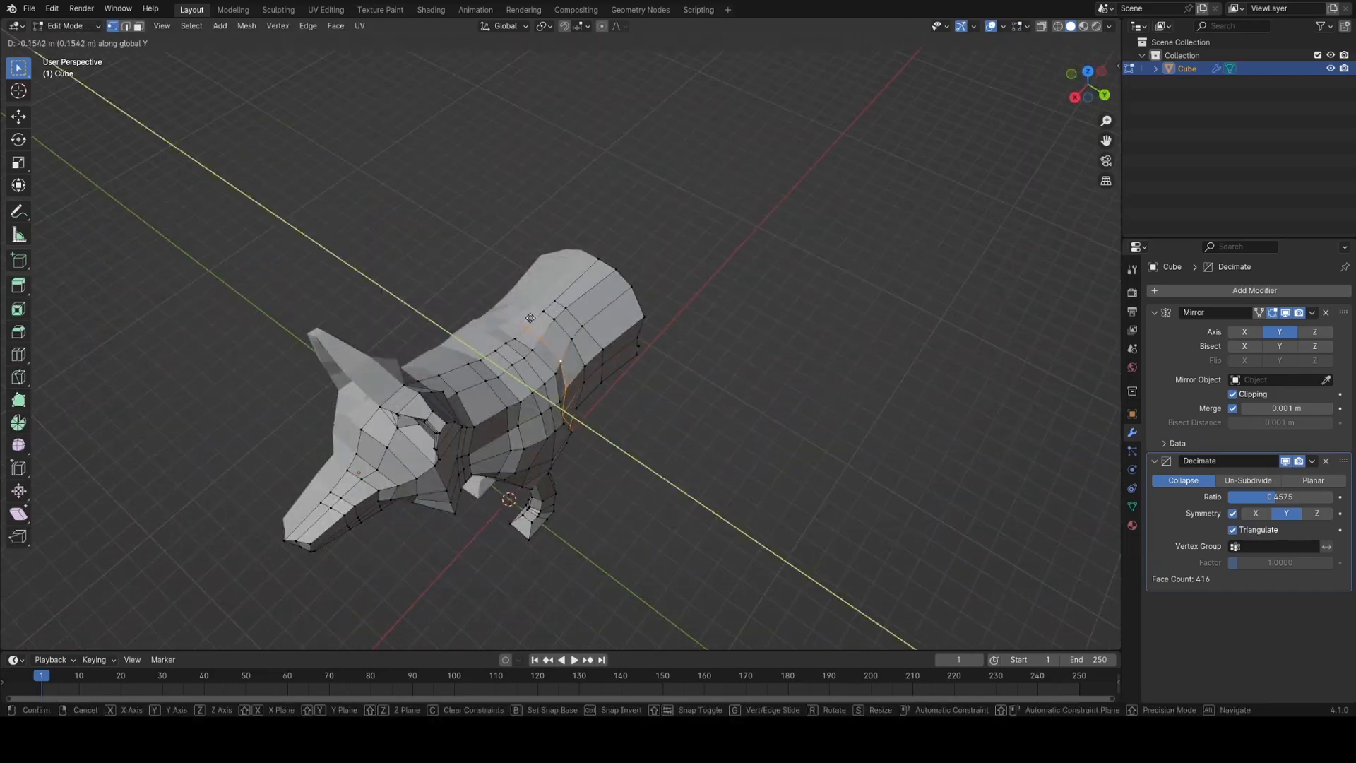
key(Tab)
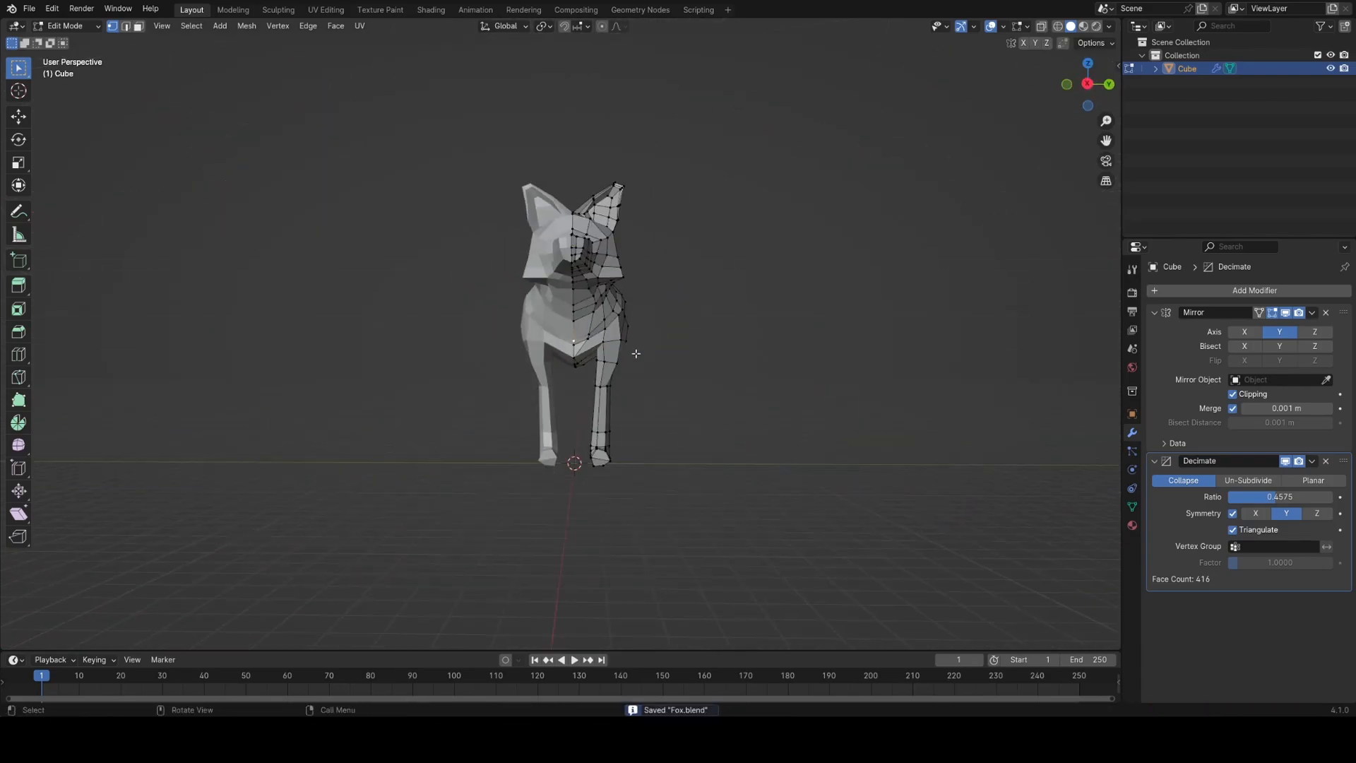
key(Tab)
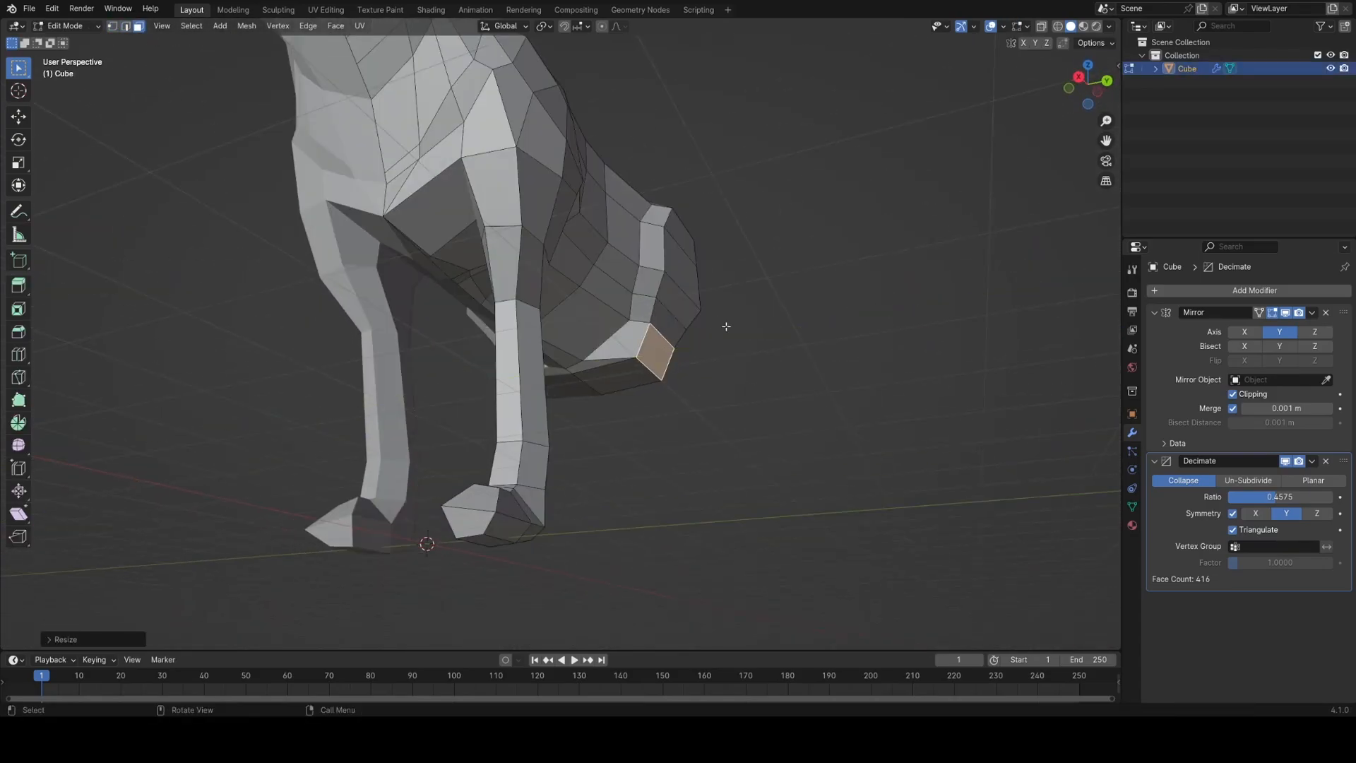
Extrude the rear underside faces downward into a hind leg and preview it
key(Tab)
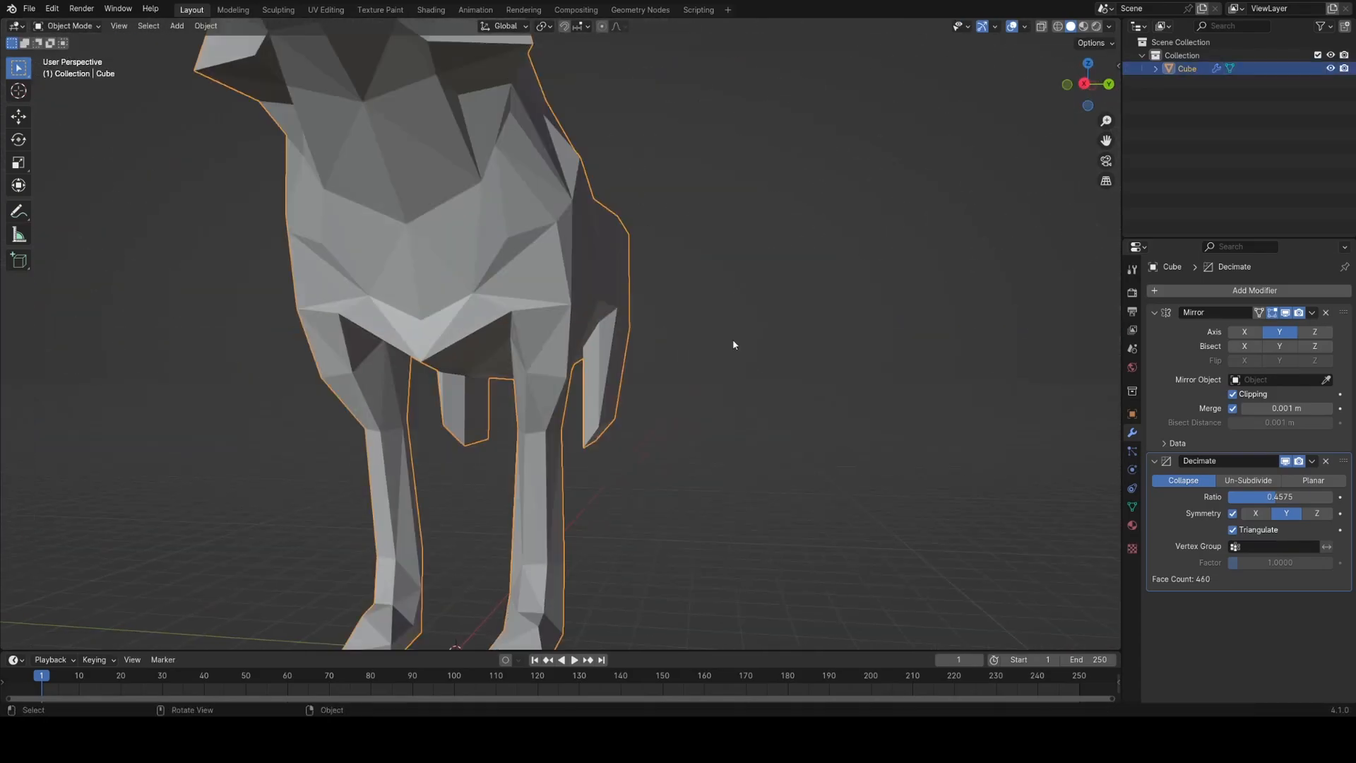
key(Tab)
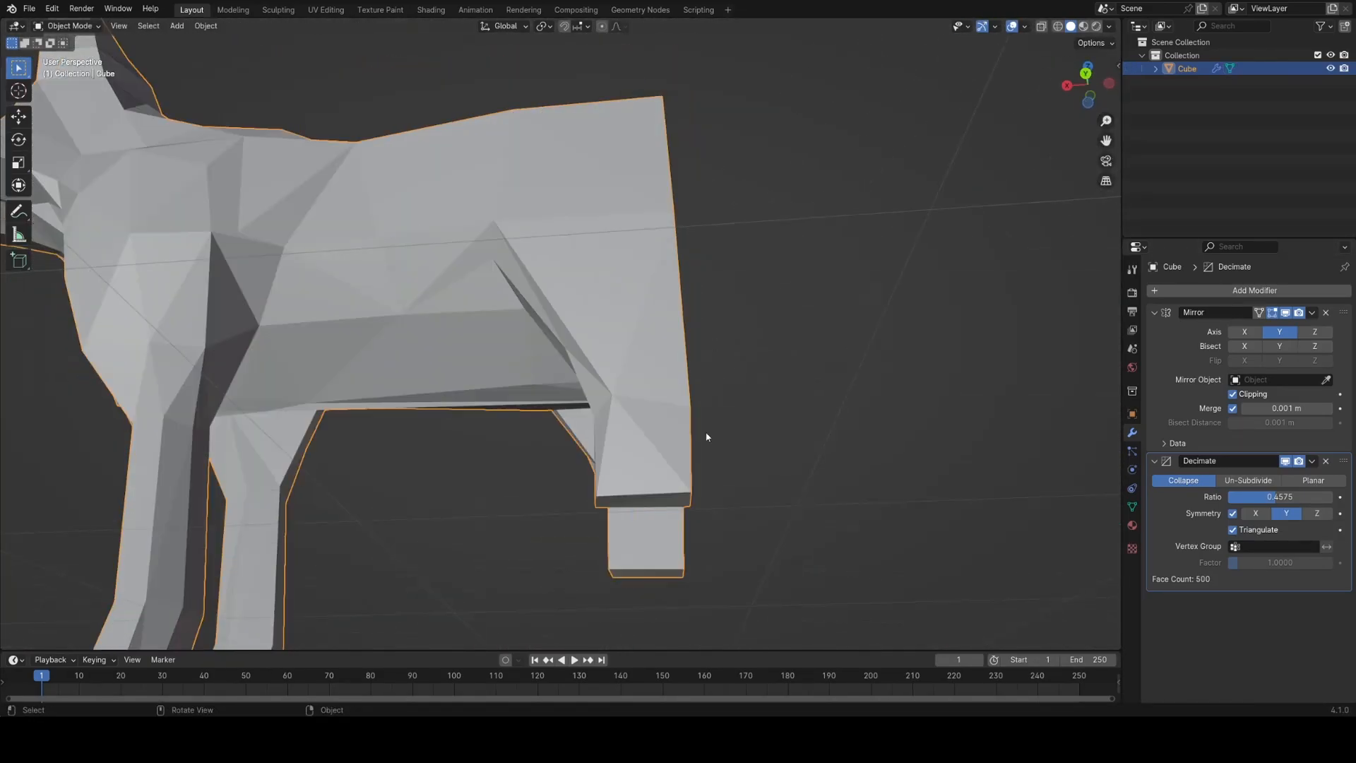
key(Tab)
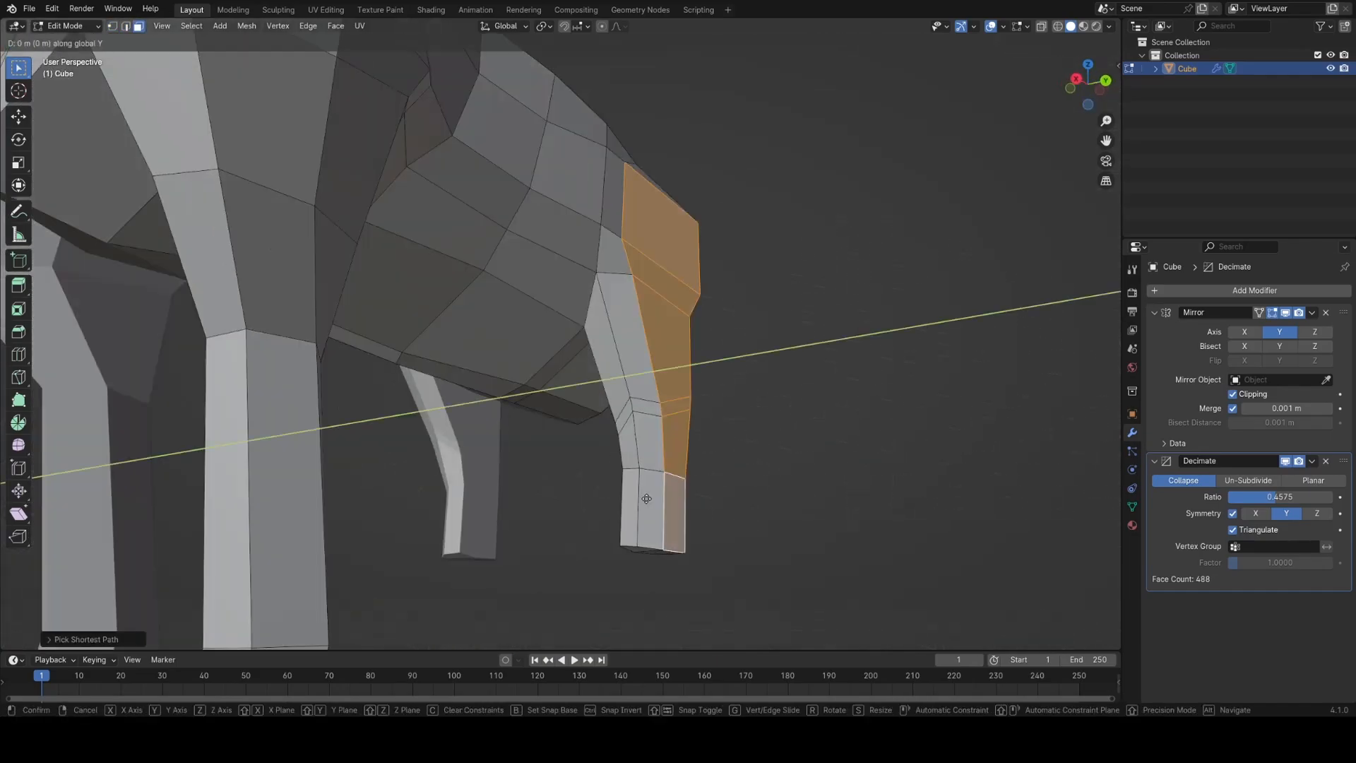
Adjust the hind leg and extrude its foot forward into a paw
key(Tab)
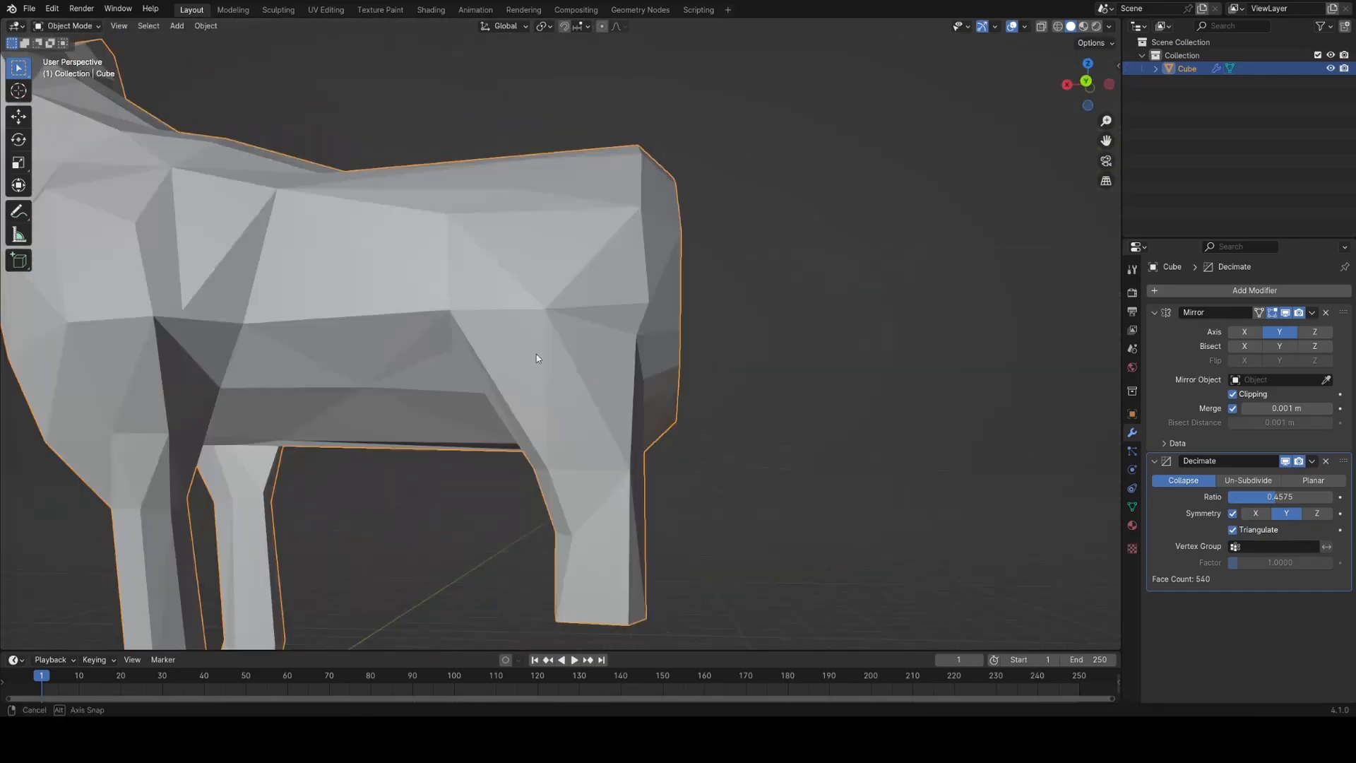
key(Tab)
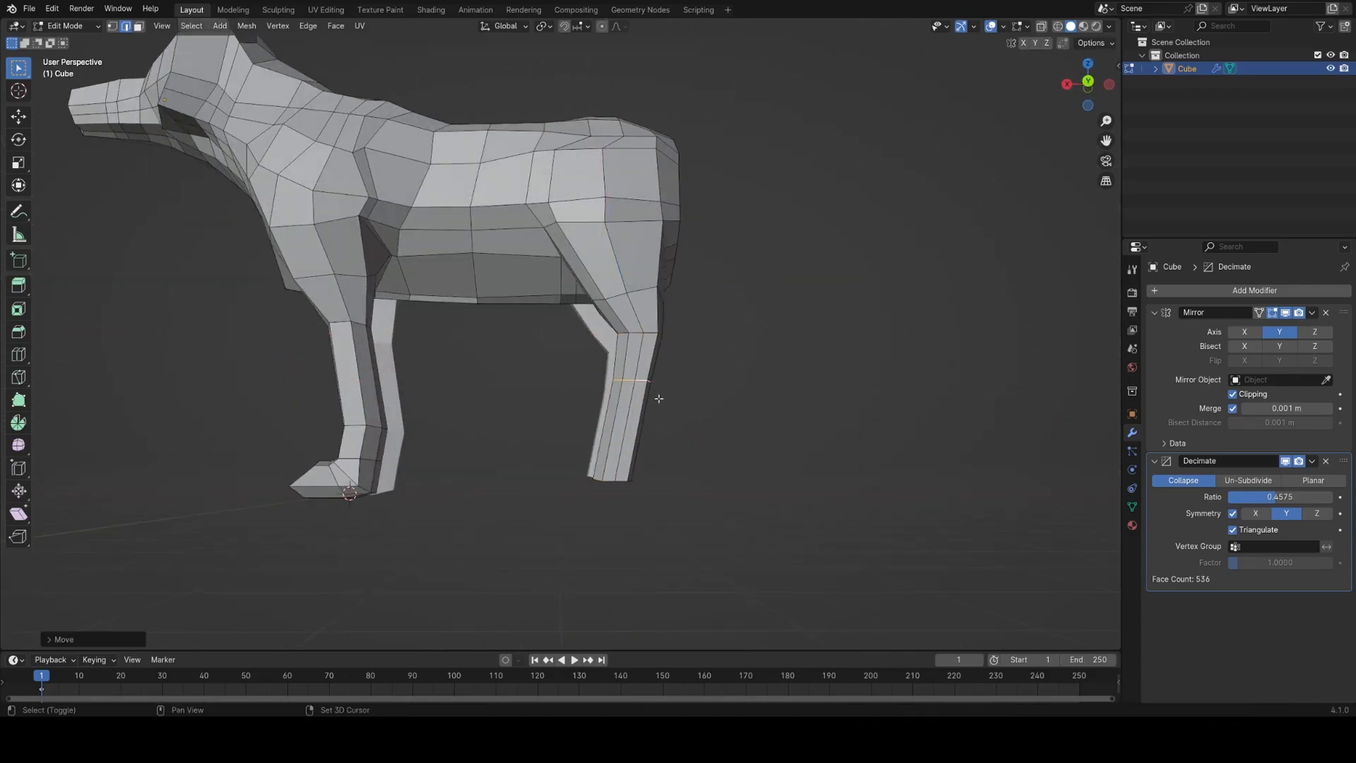
key(Tab)
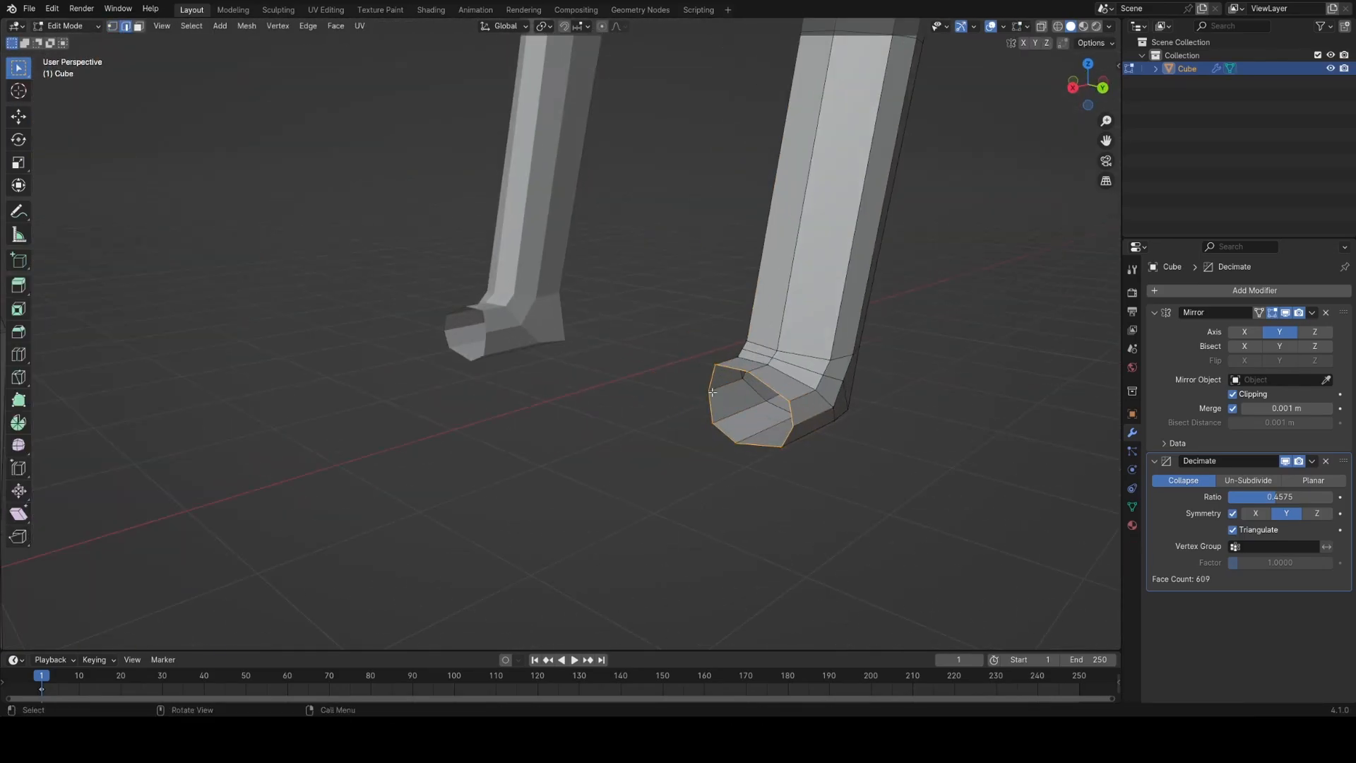
Move the extruded rear faces back into a long flared tail
key(g)
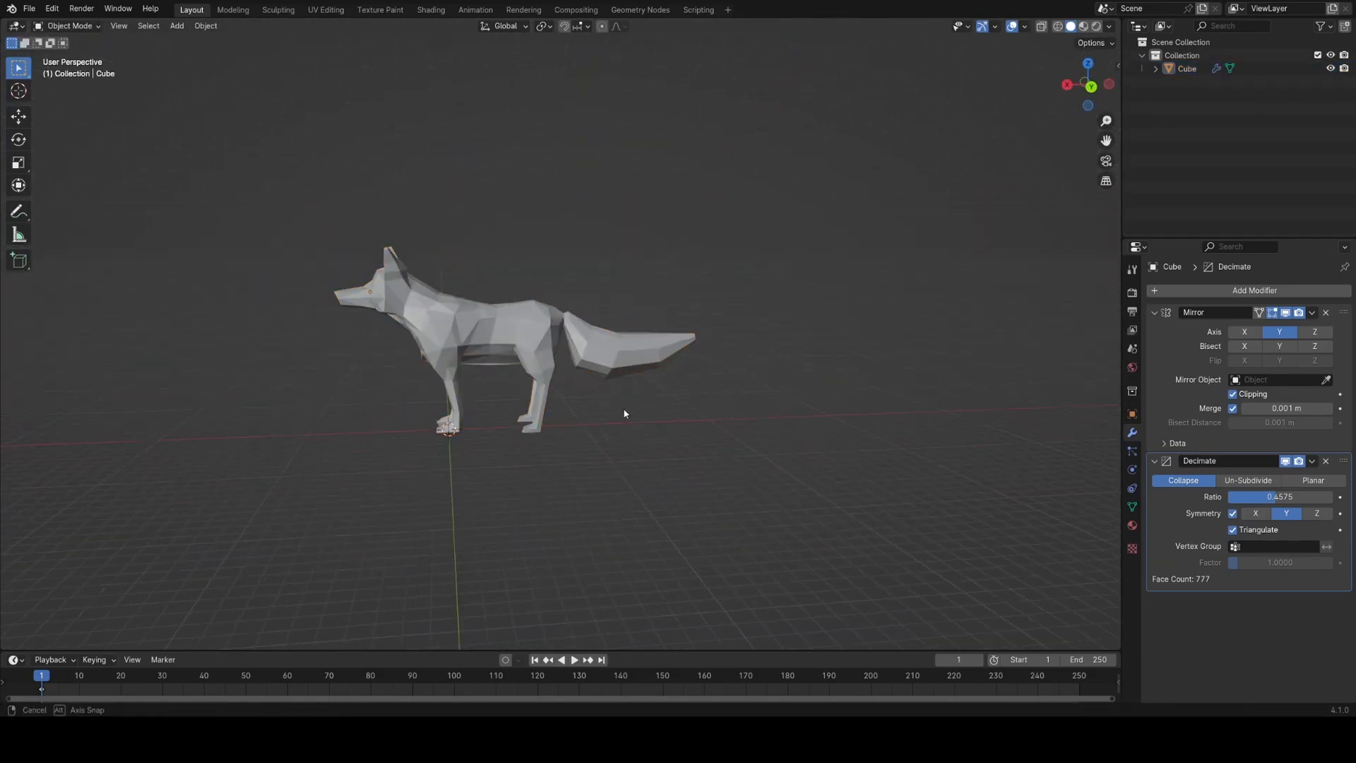
Pick the shortest edge path around the tail base and mark it as a seam
key(Tab)
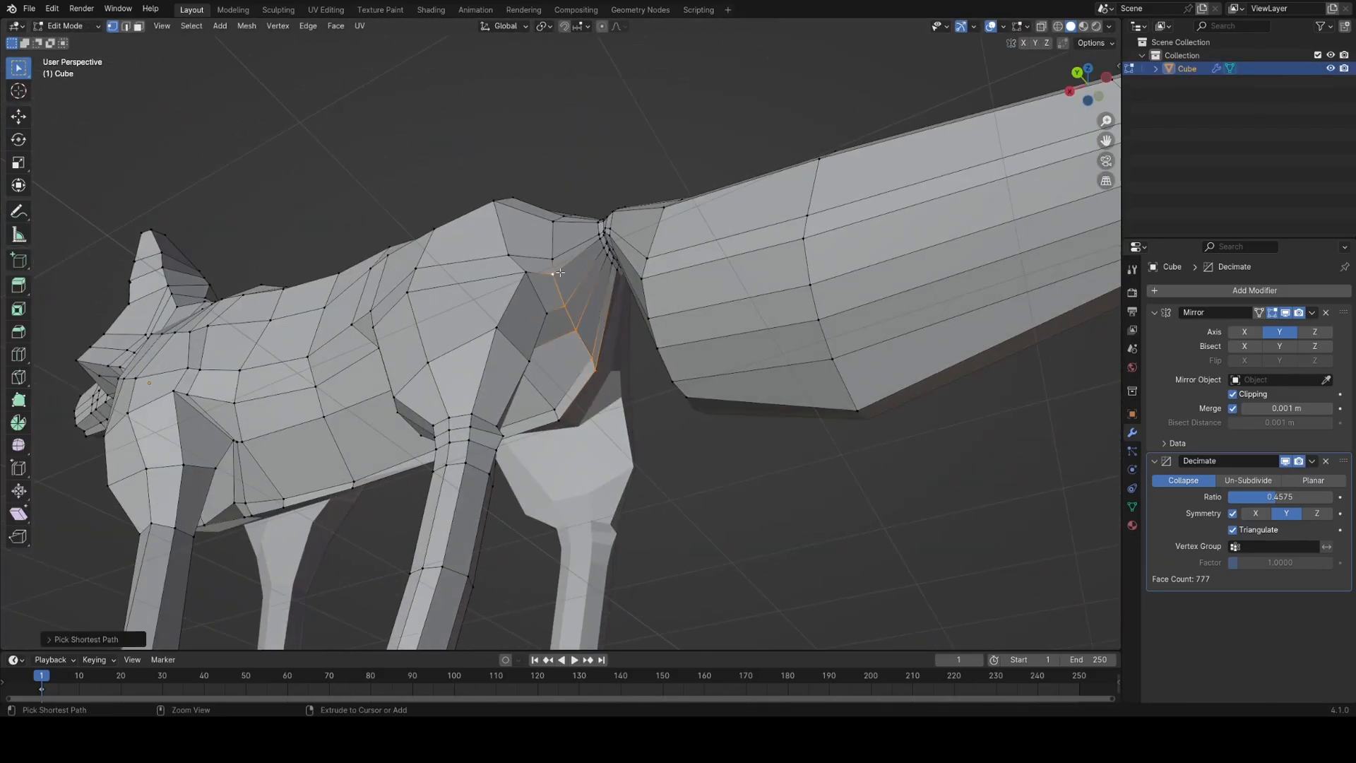
key(Tab)
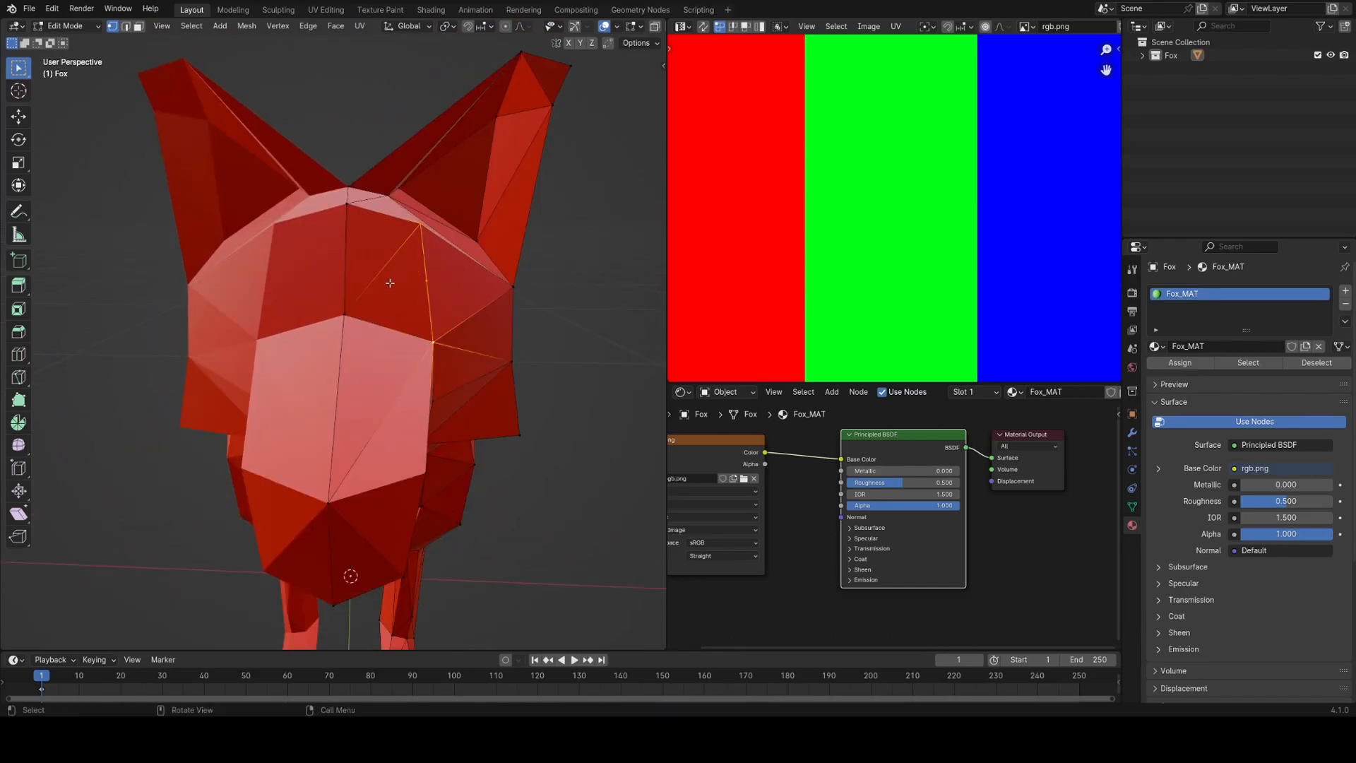
Select the belly and tail-tip faces, preview the colours, and move their UVs onto the blue stripe
click(395, 309)
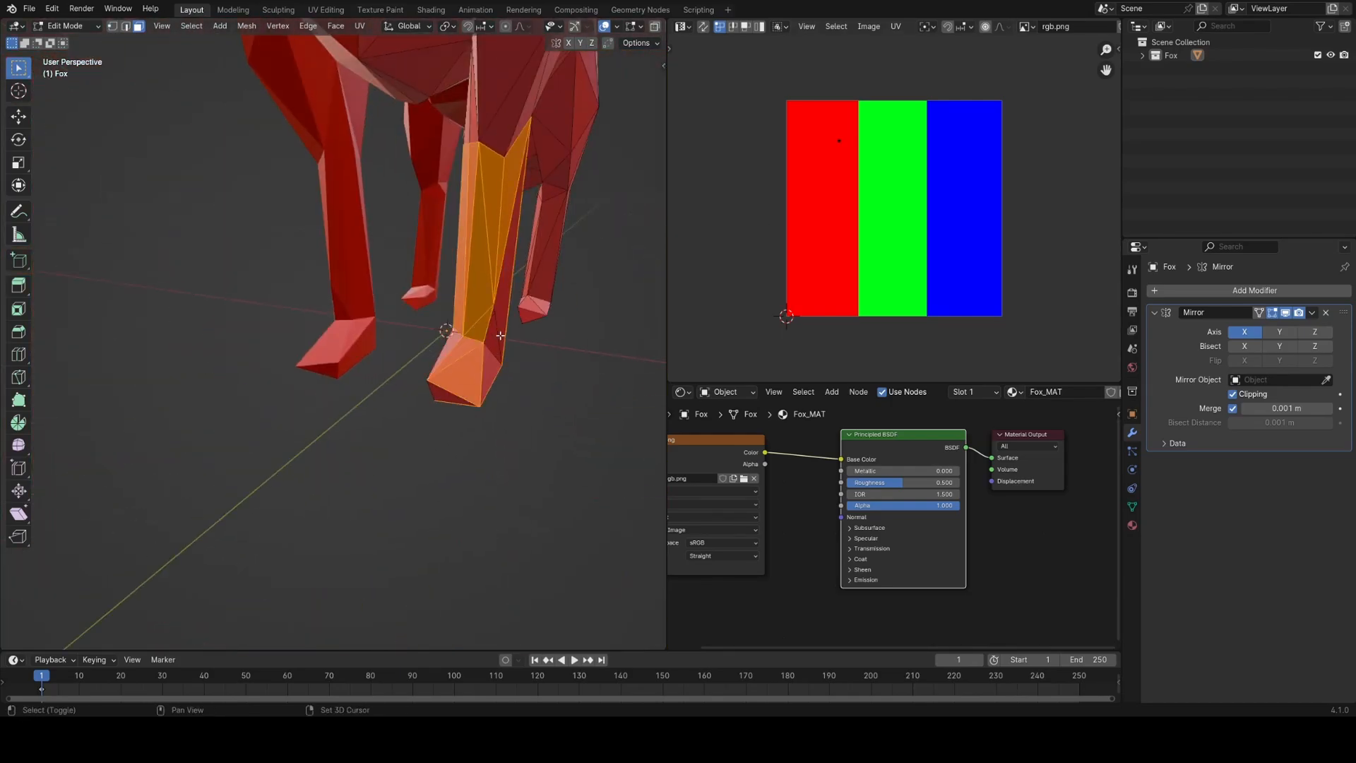
key(Tab)
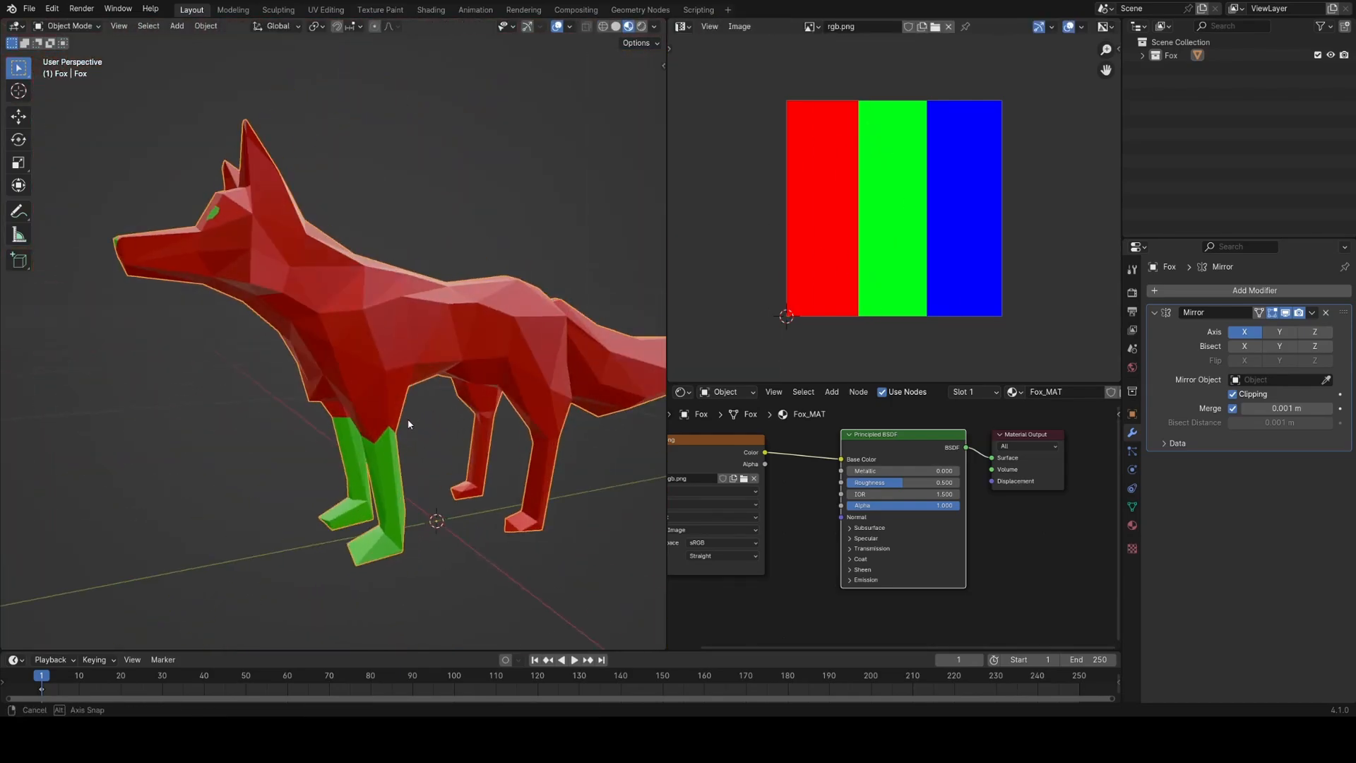
key(Tab)
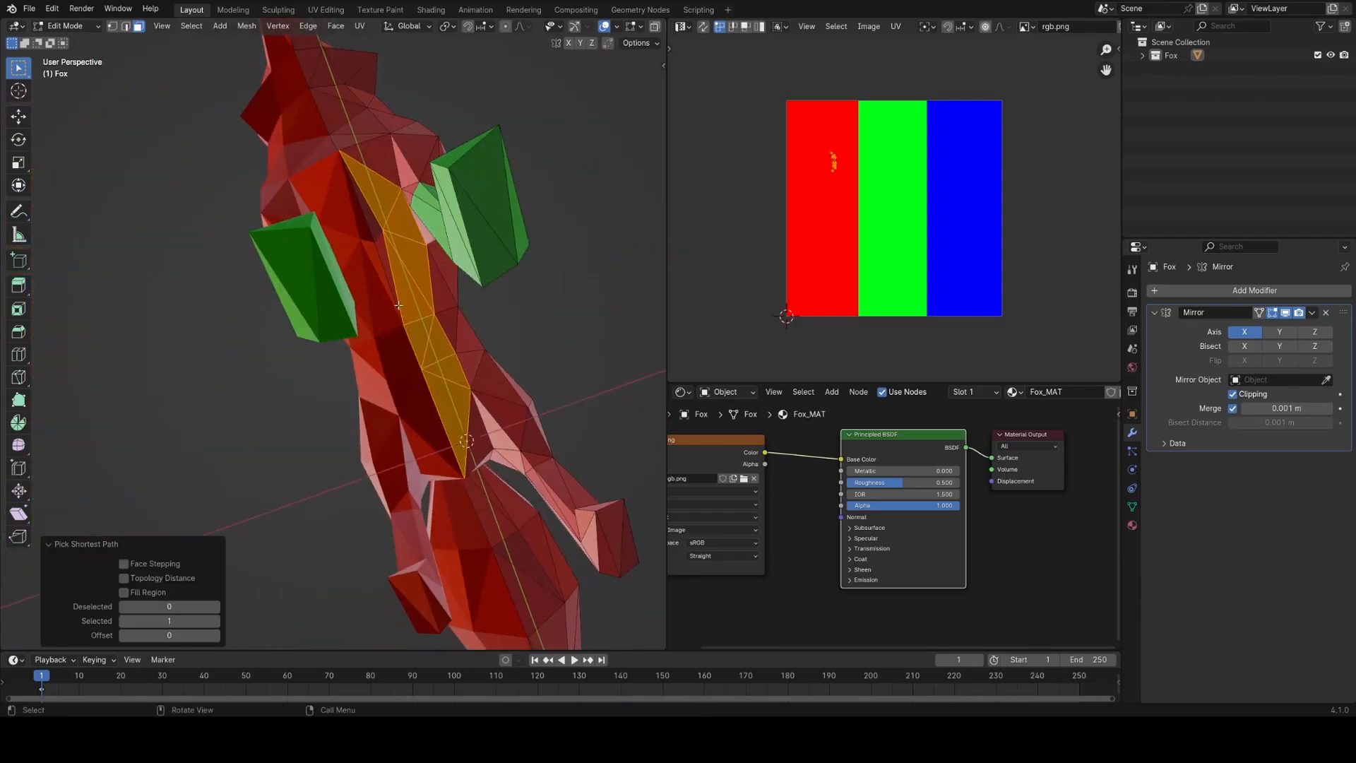
drag(390, 346, 303, 390)
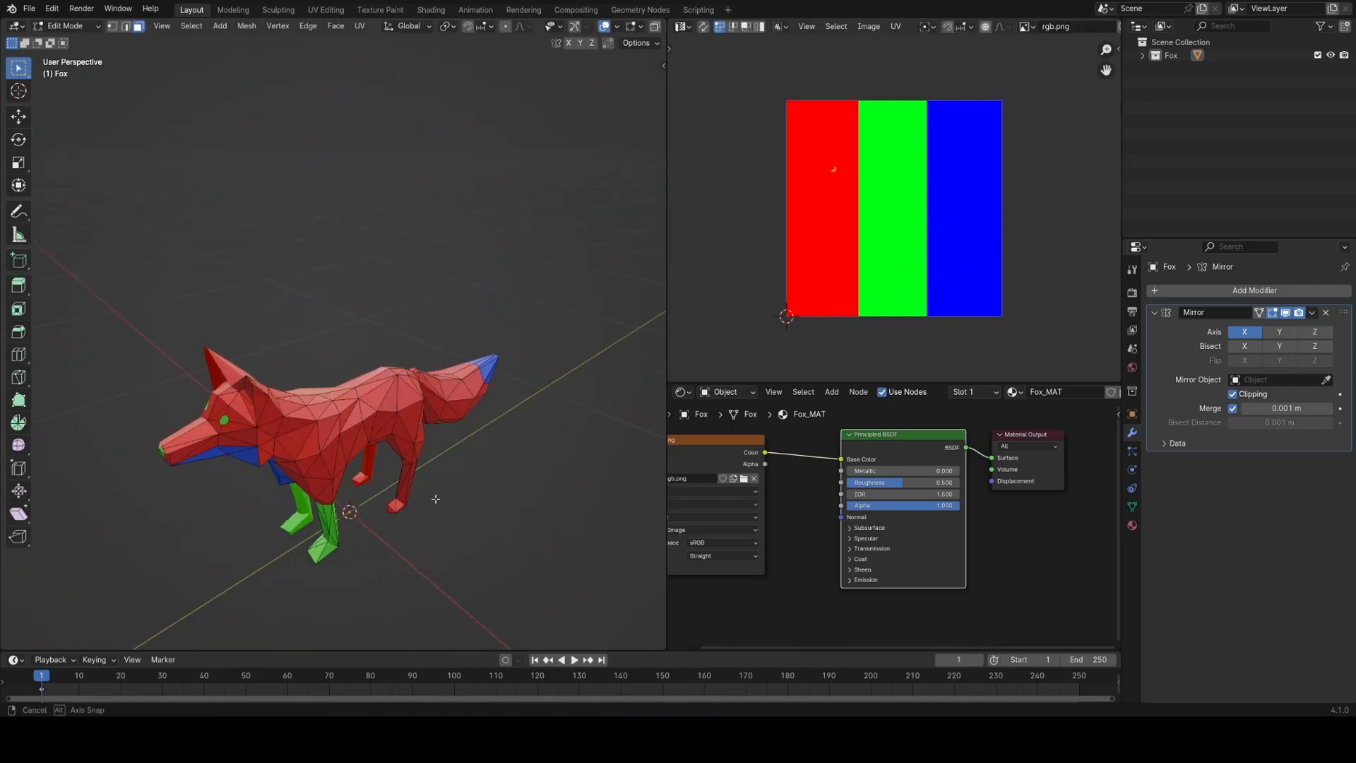
Add a Mix Color node driven by the texture's red channel with its second colour set to orange
key(Tab)
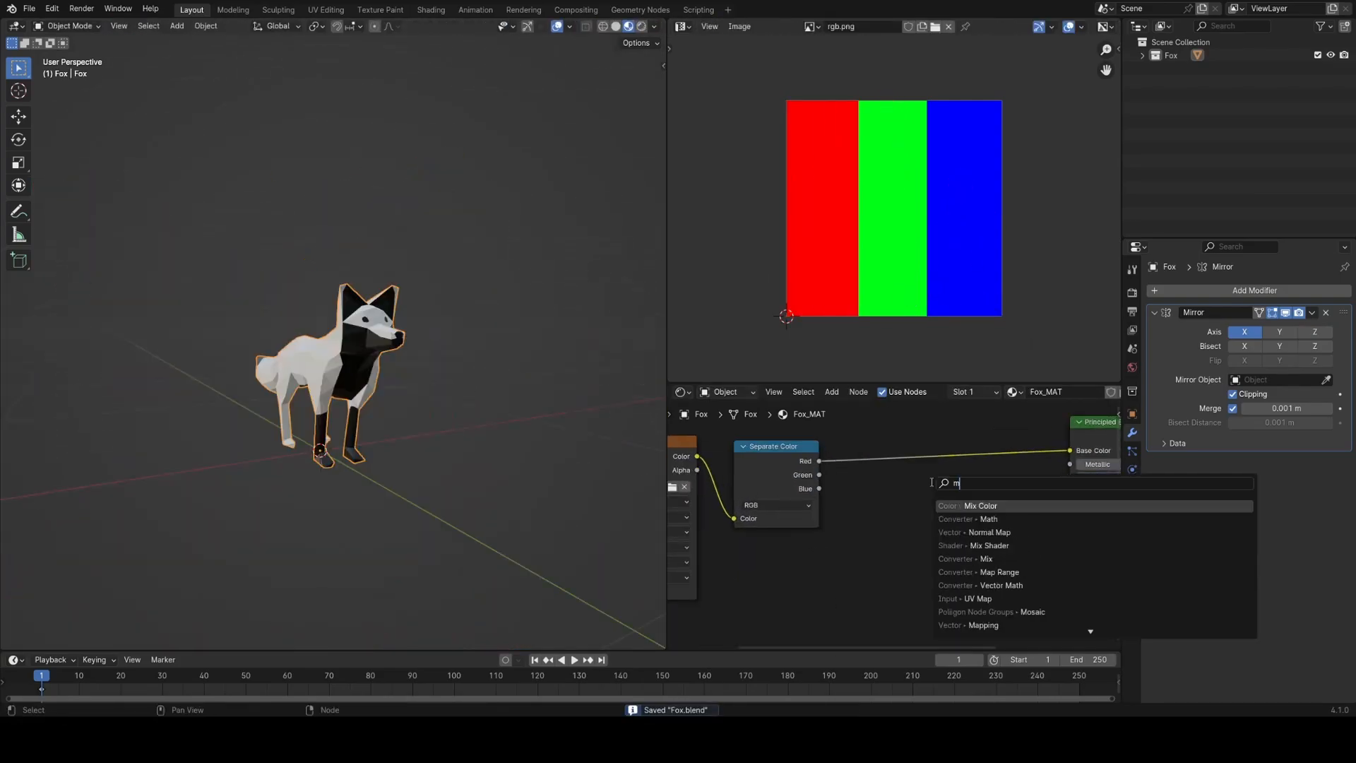
click(980, 506)
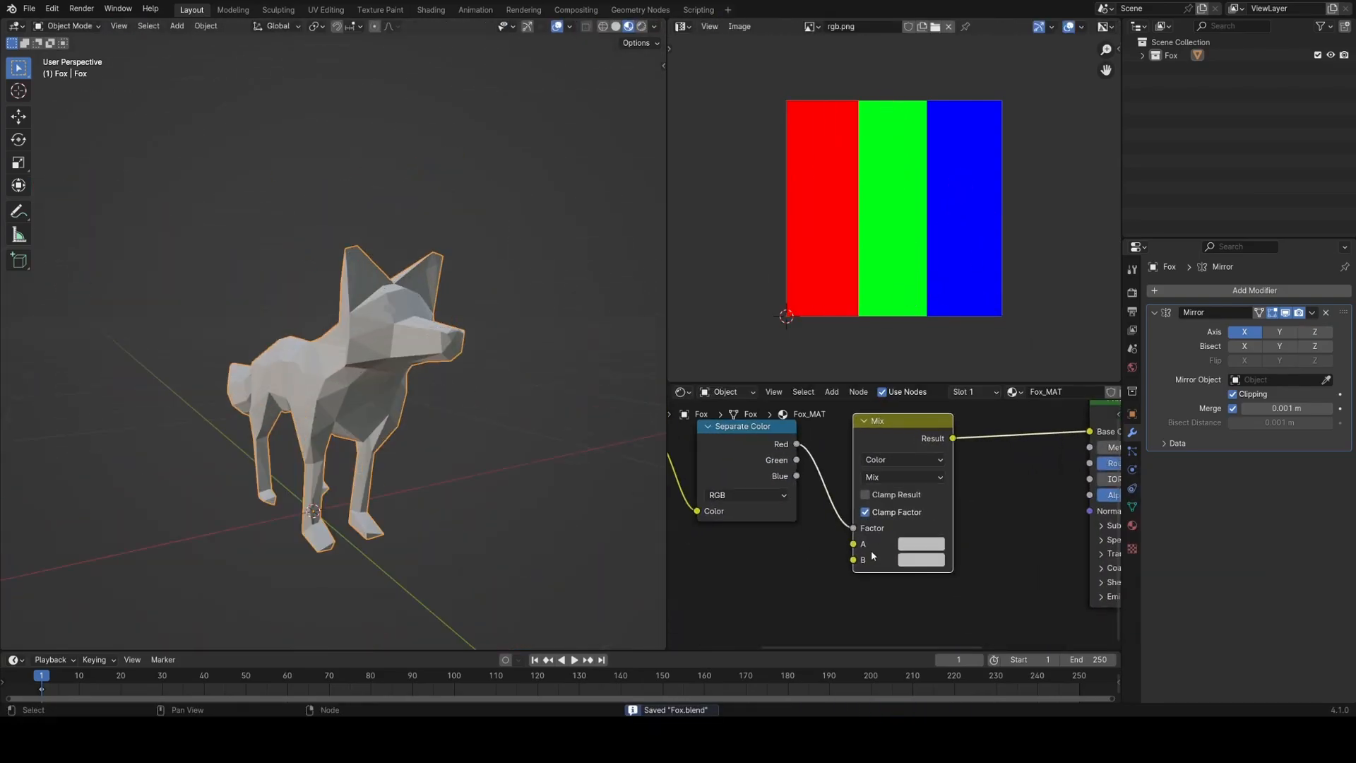
click(920, 559)
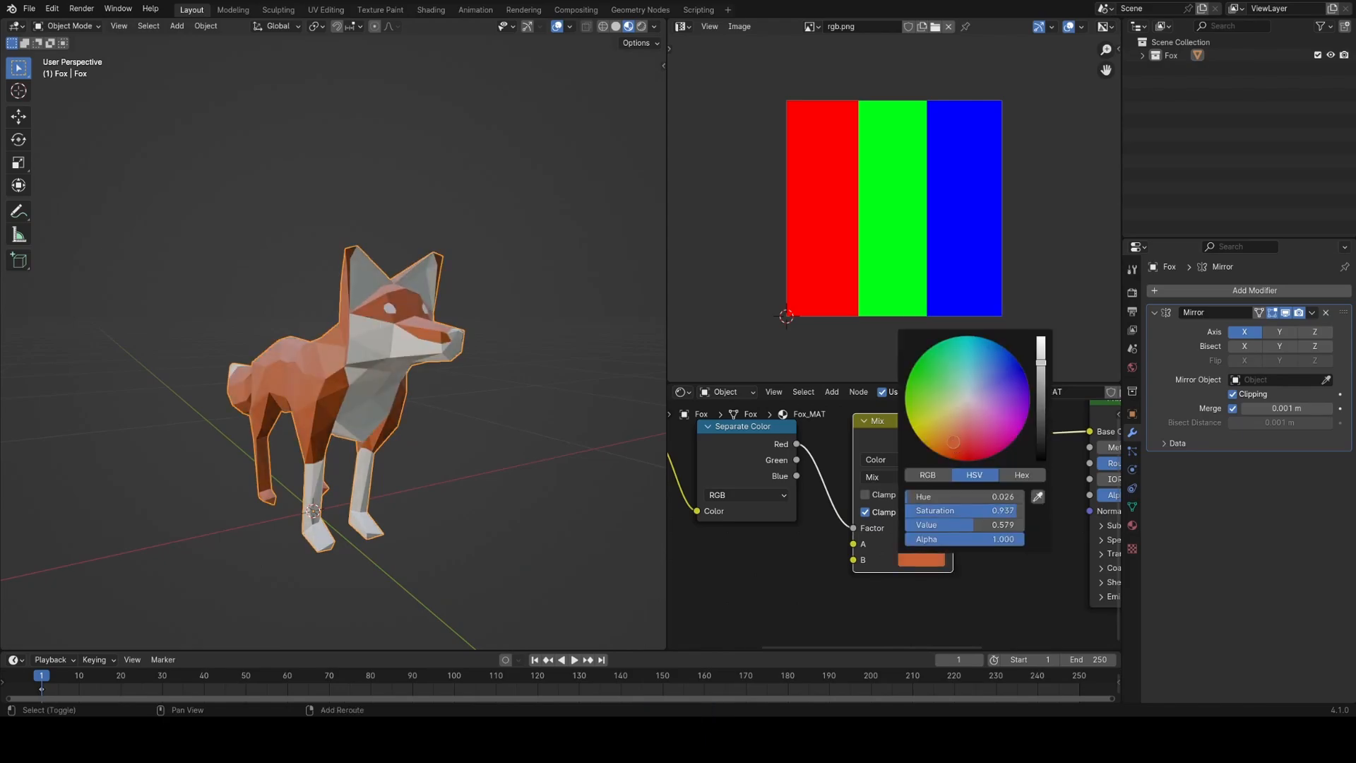